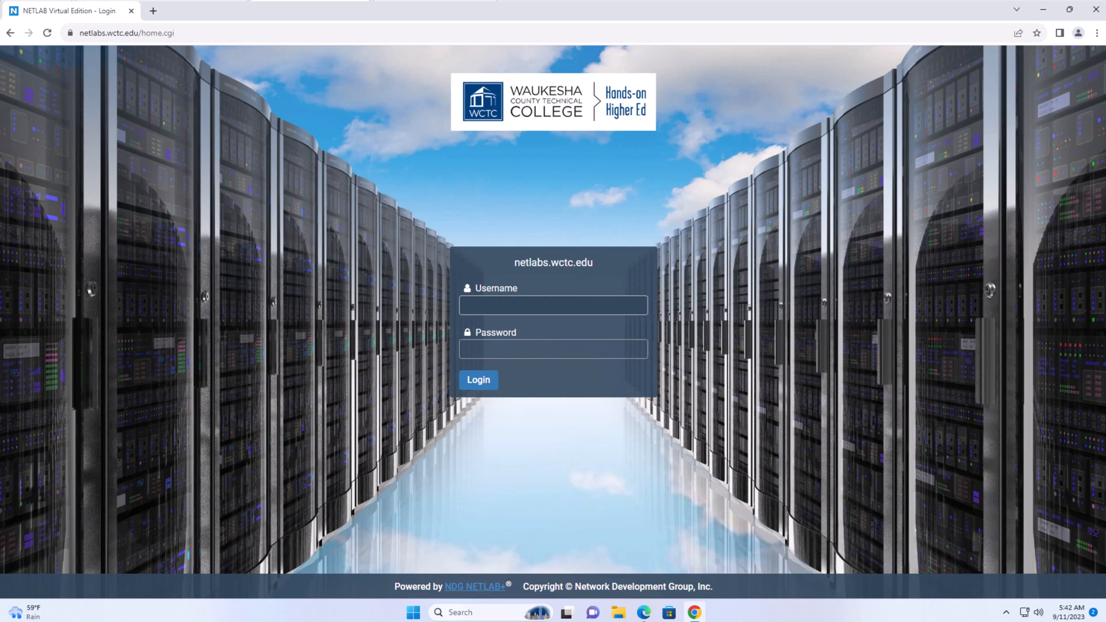
pyautogui.click(554, 305)
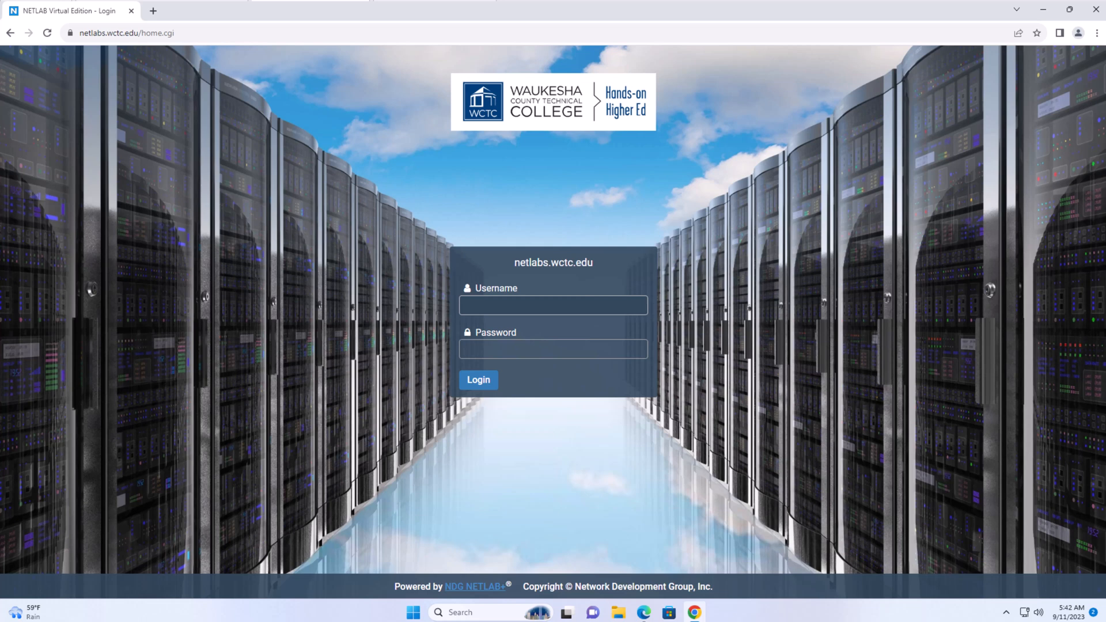
pyautogui.click(553, 304)
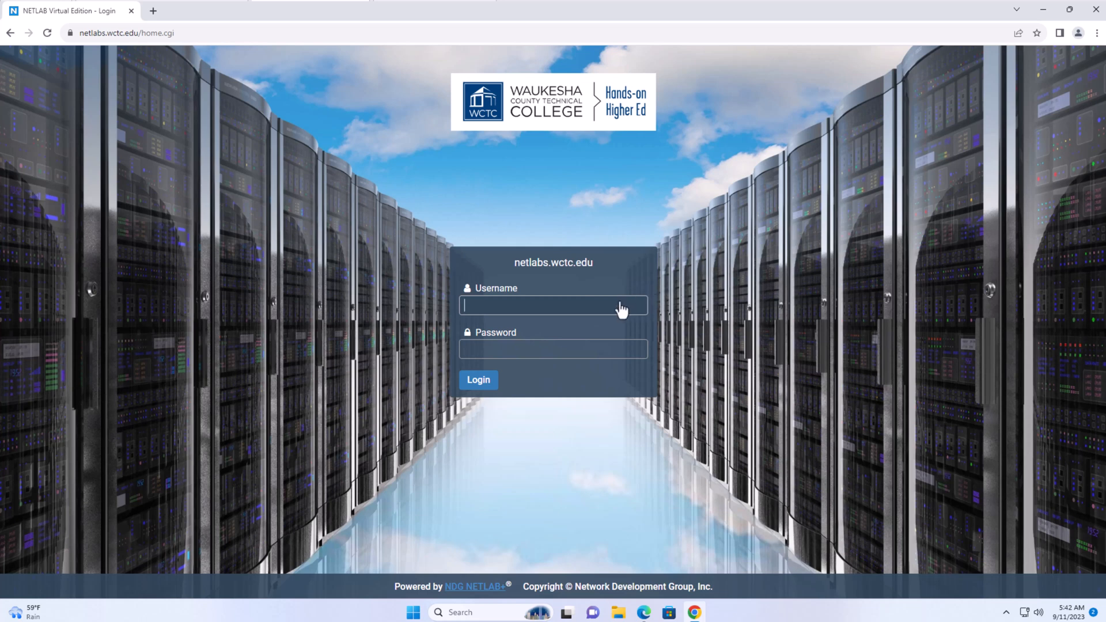
pyautogui.moveTo(625, 291)
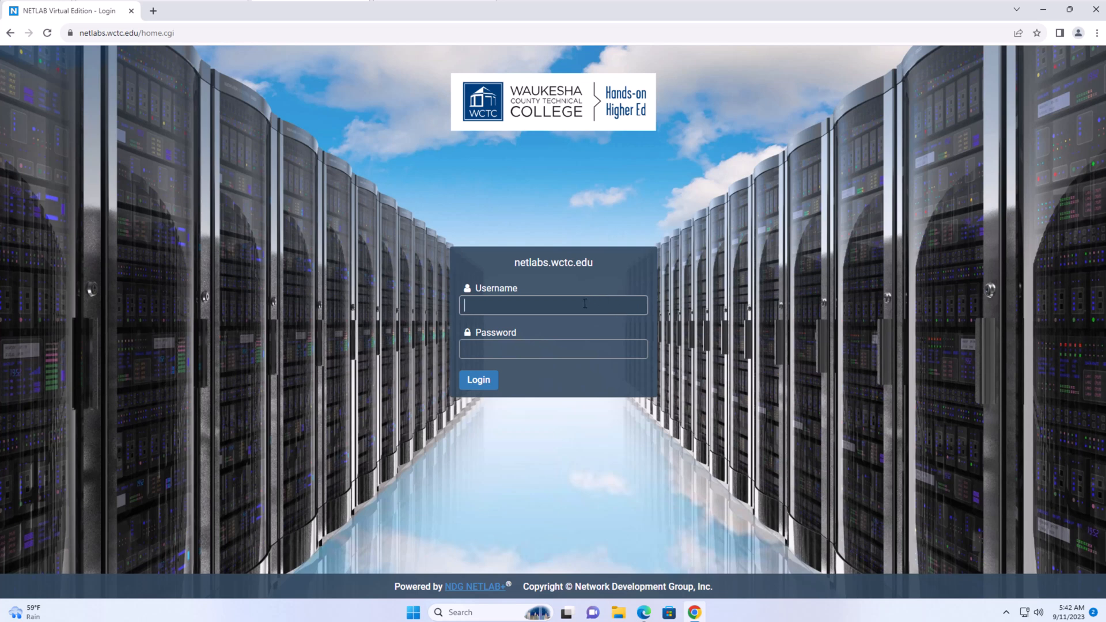
pyautogui.write('jim')
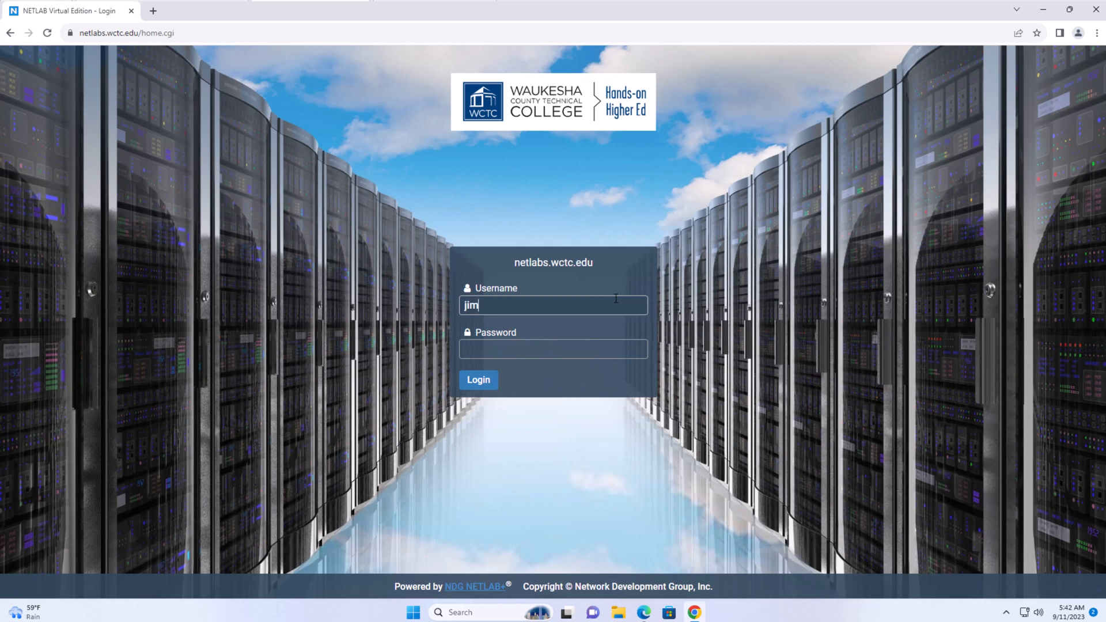
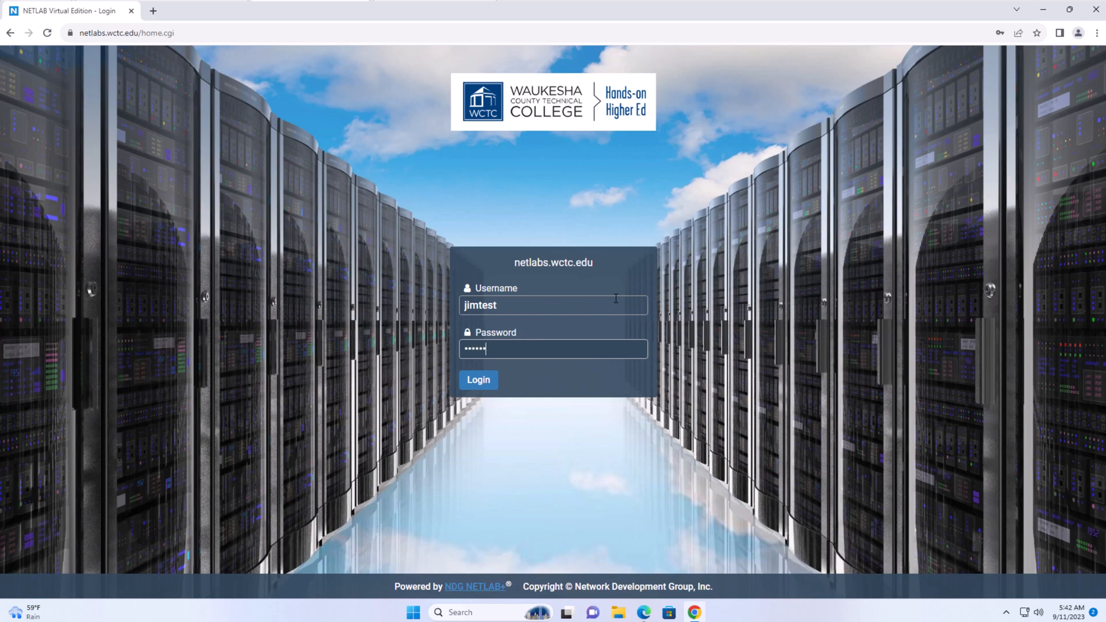
pyautogui.click(477, 379)
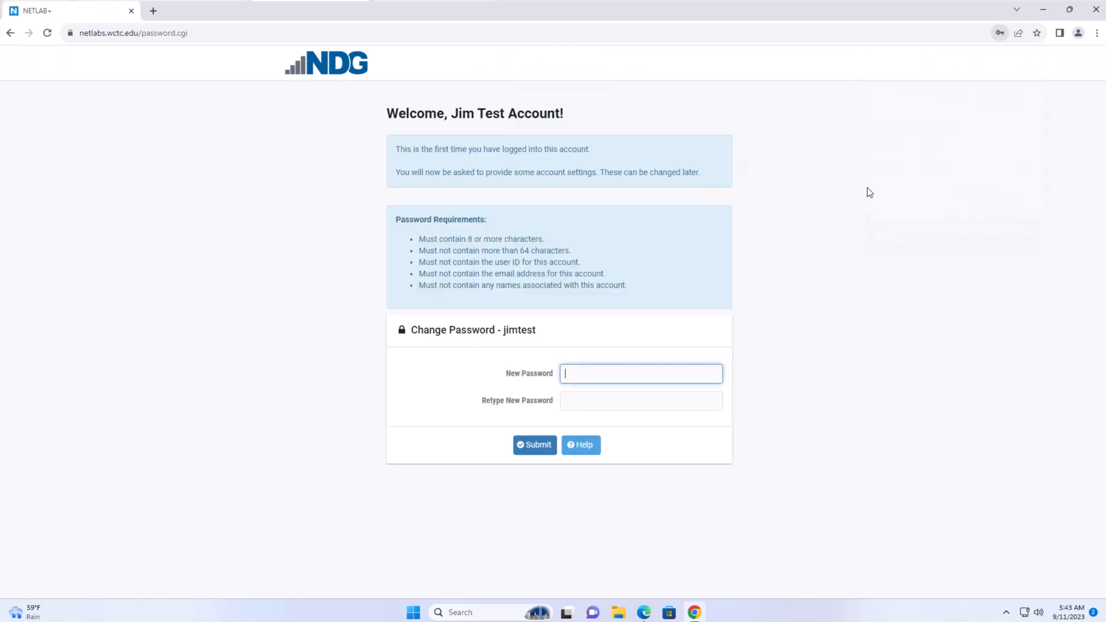
# - Submit a new account password and keep the prefilled e-mail address
pyautogui.write('•')
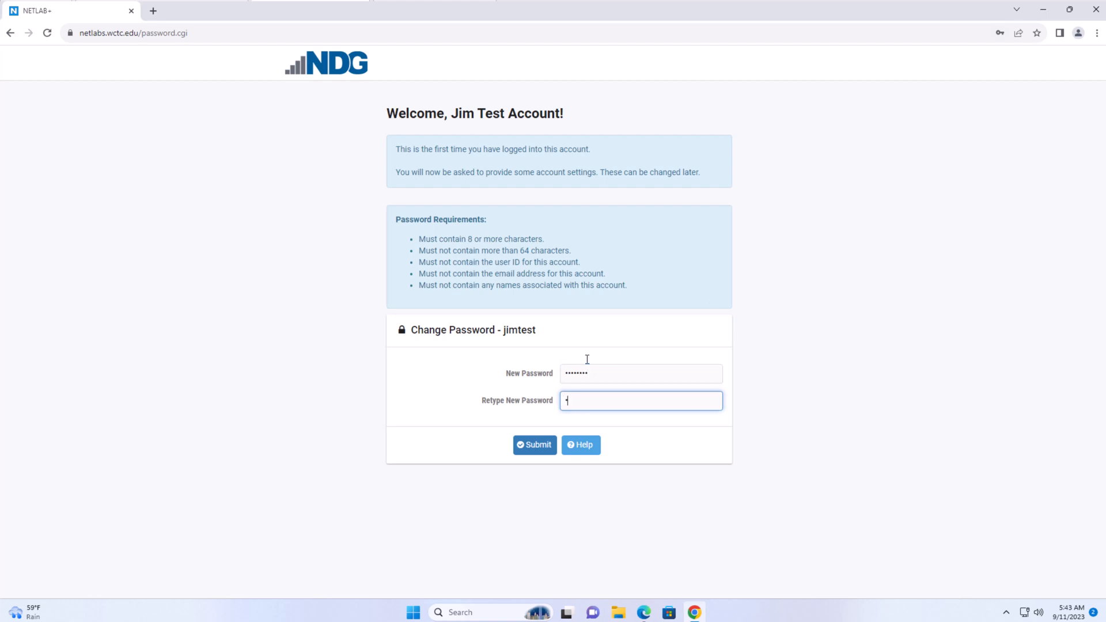
pyautogui.click(534, 445)
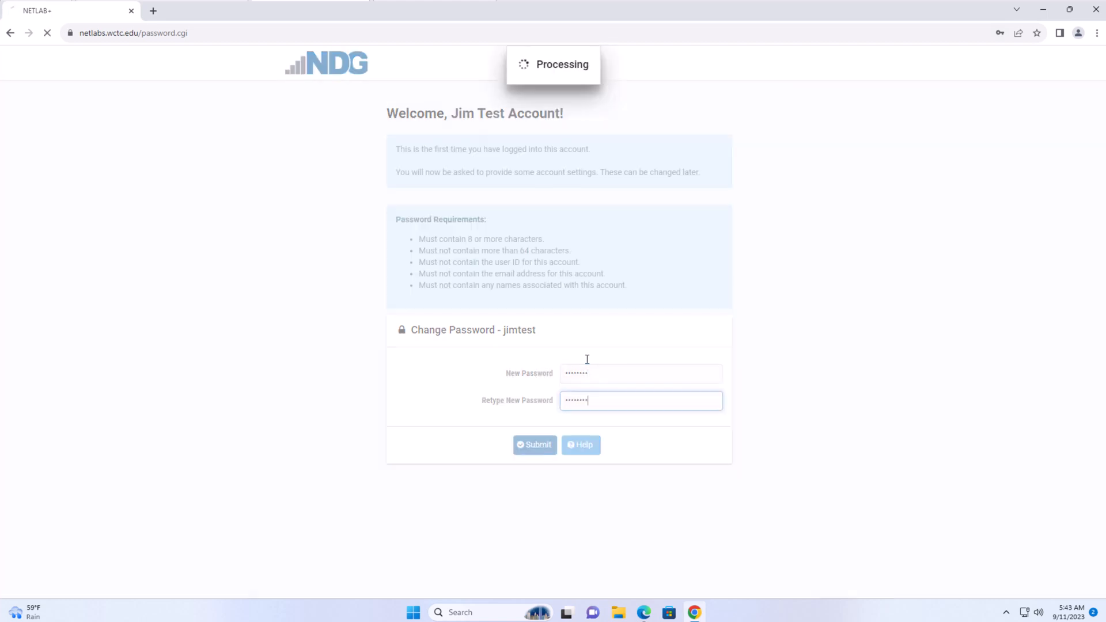
pyautogui.click(534, 445)
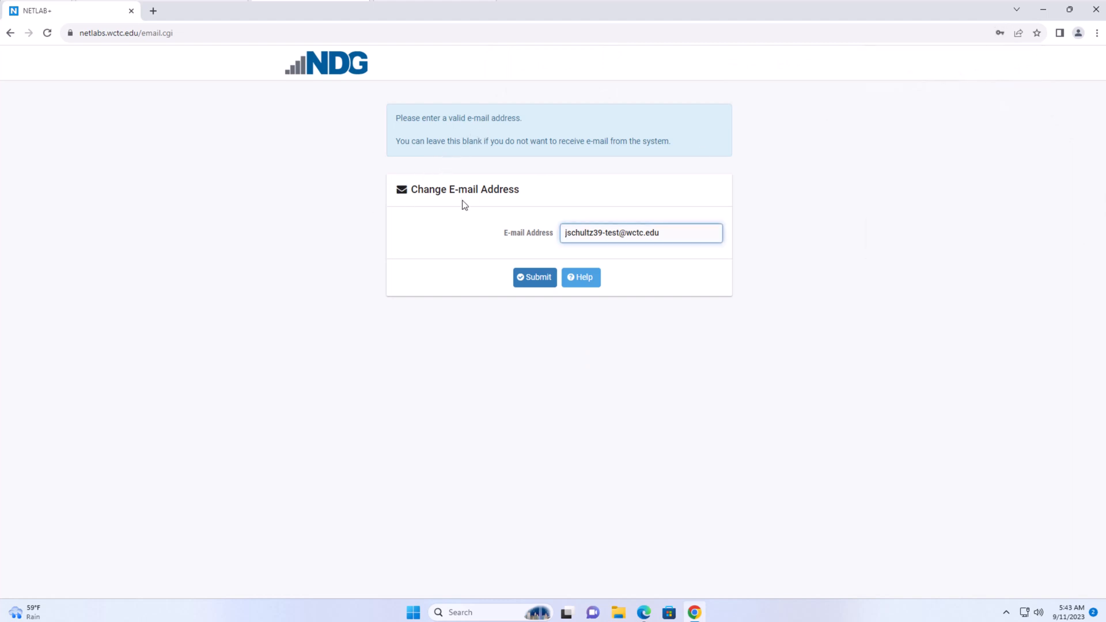
pyautogui.click(534, 276)
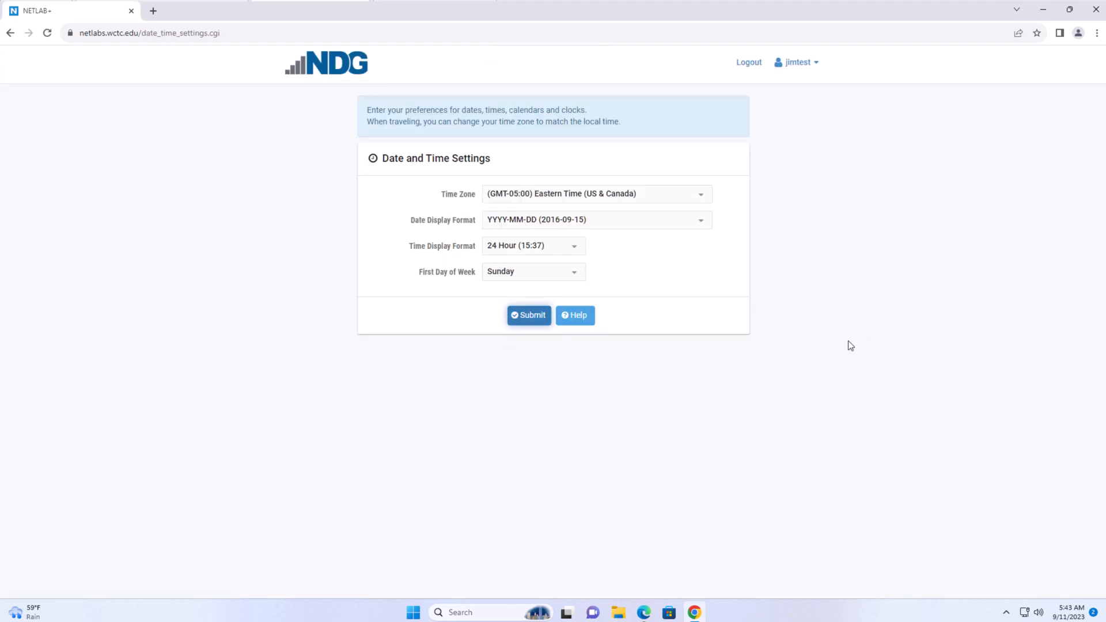
# - Set the time zone to (GMT-06:00) Central Time (US & Canada) and acknowledge the account is ready
pyautogui.click(595, 194)
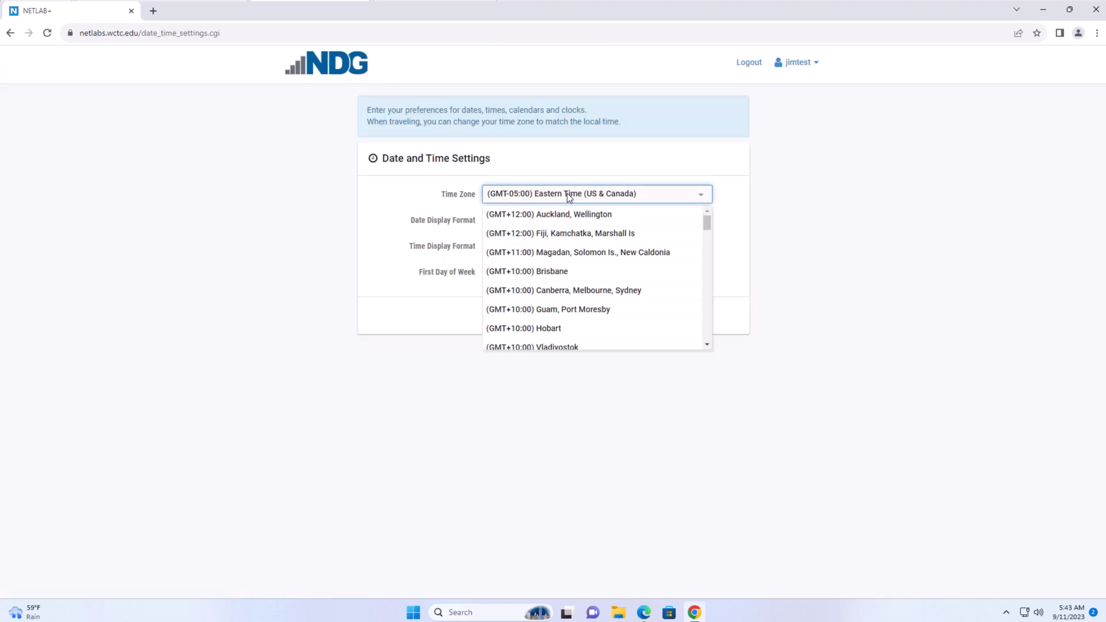
pyautogui.scroll(-3)
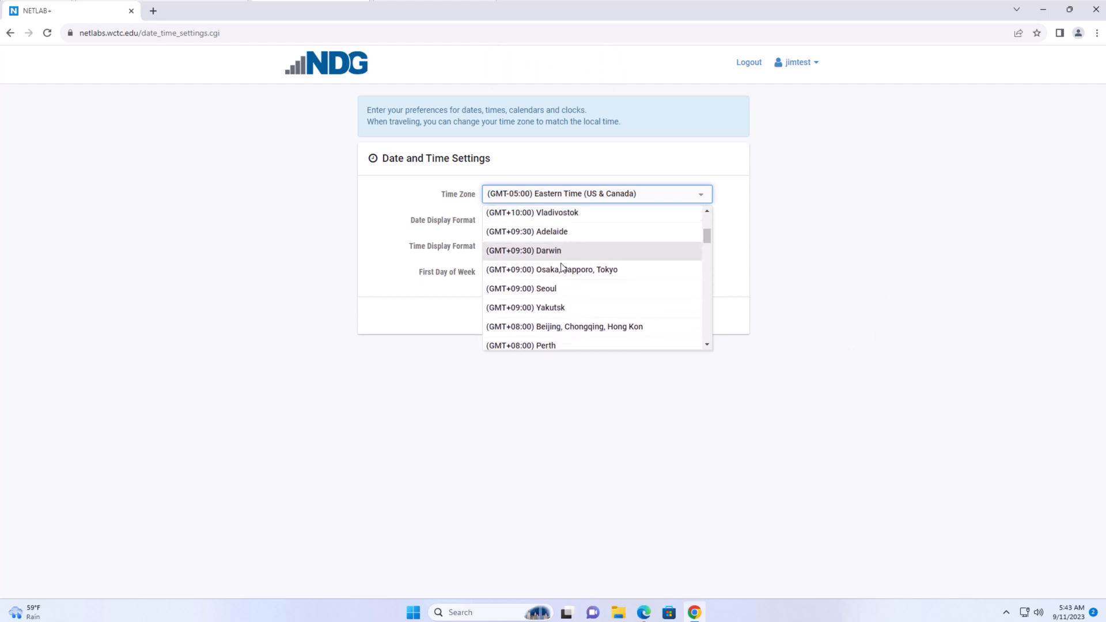
pyautogui.scroll(-3)
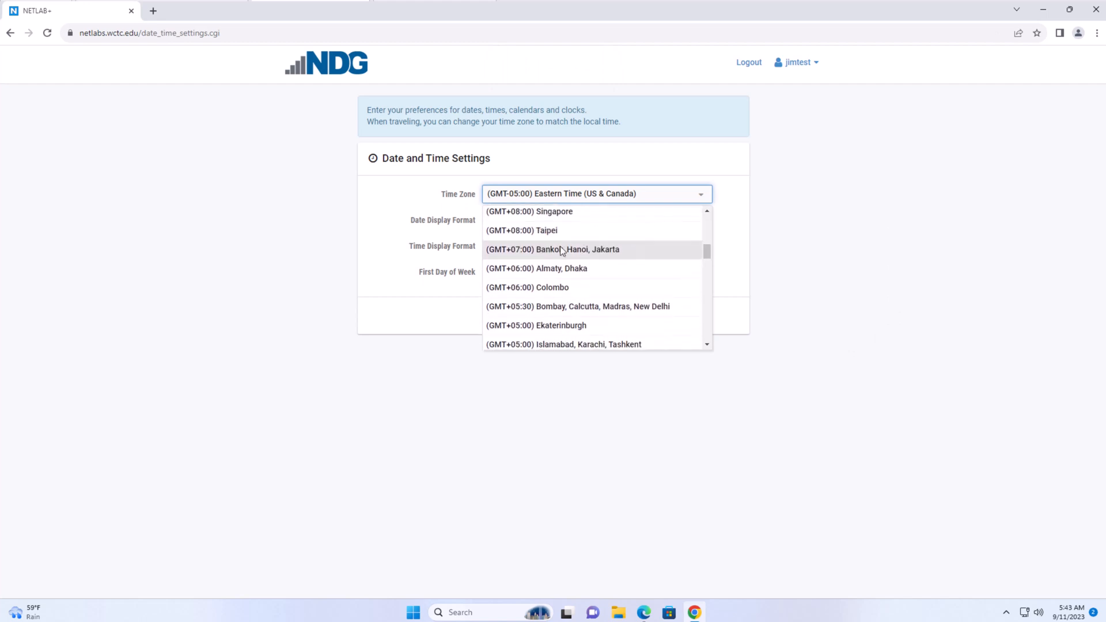
pyautogui.scroll(-3)
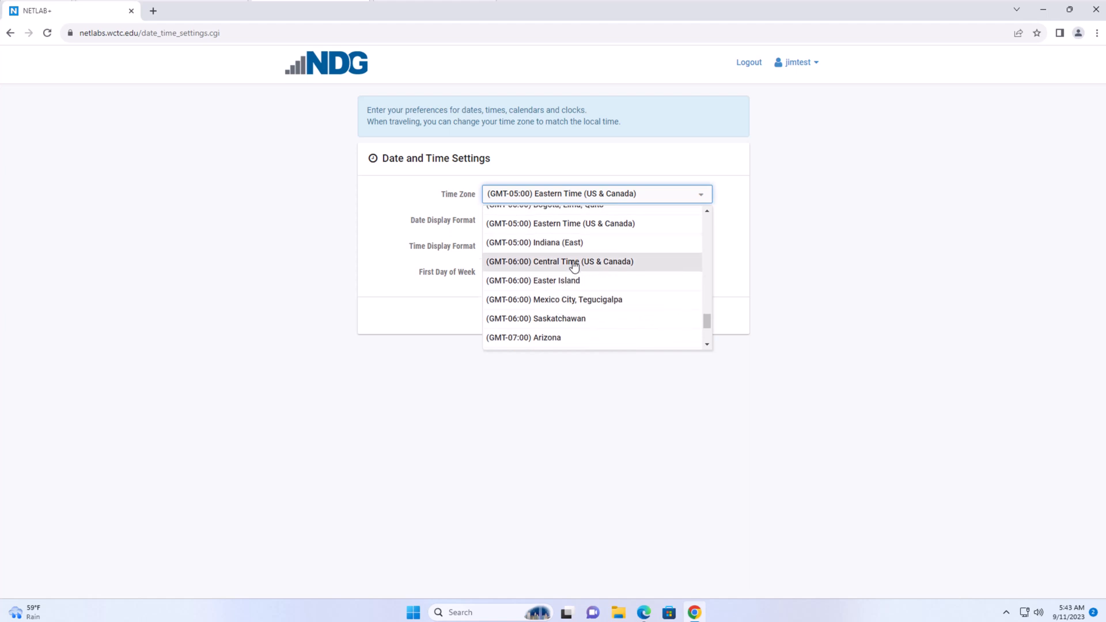
pyautogui.click(560, 262)
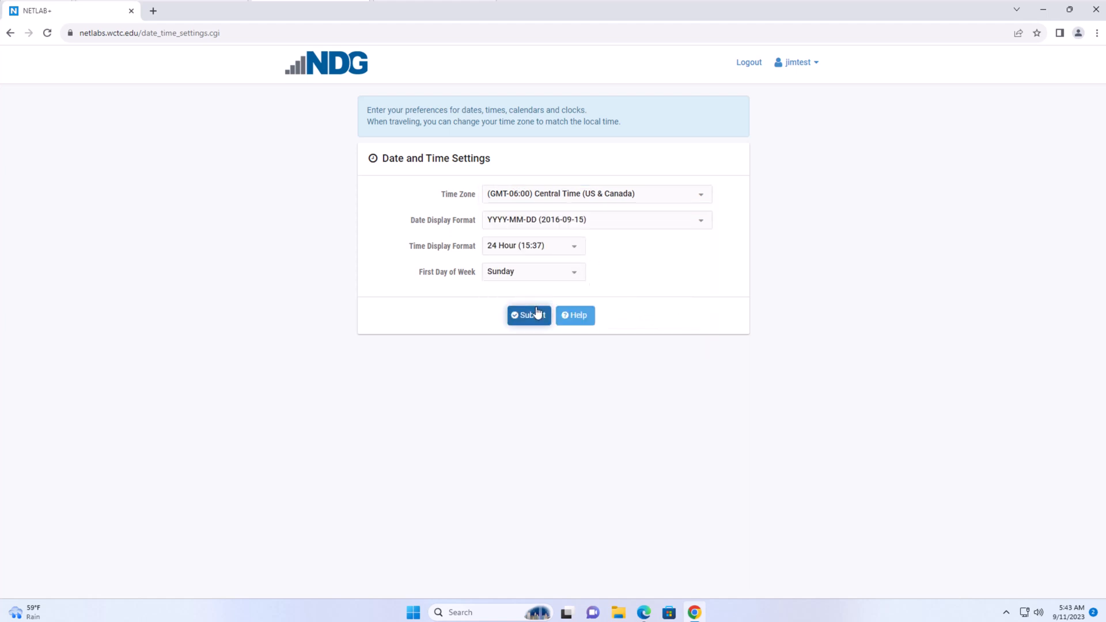
pyautogui.click(529, 314)
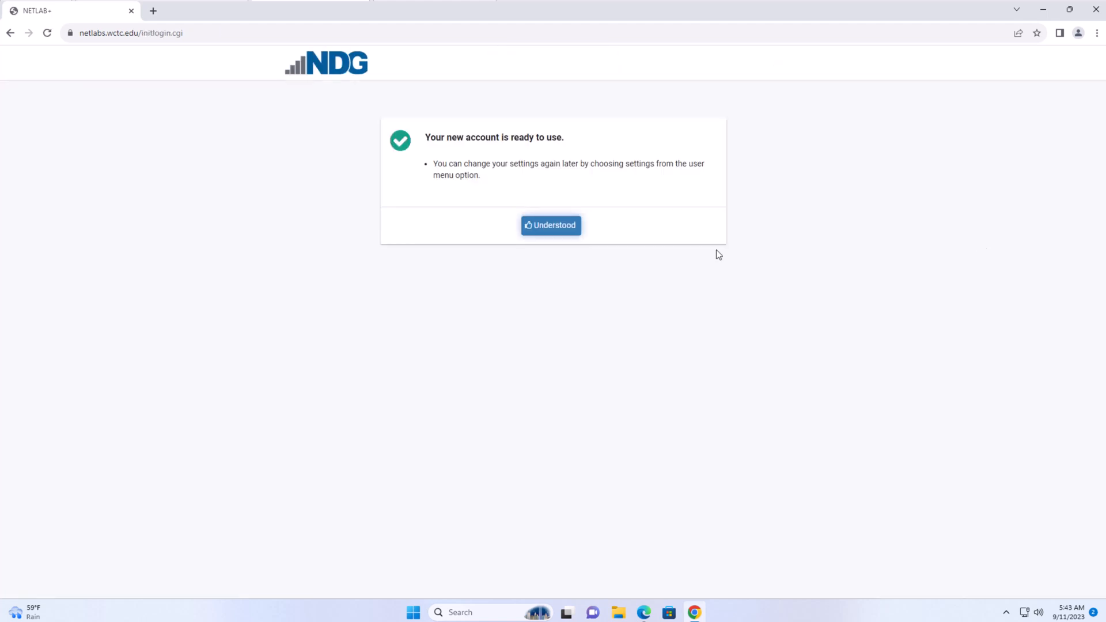
pyautogui.click(551, 224)
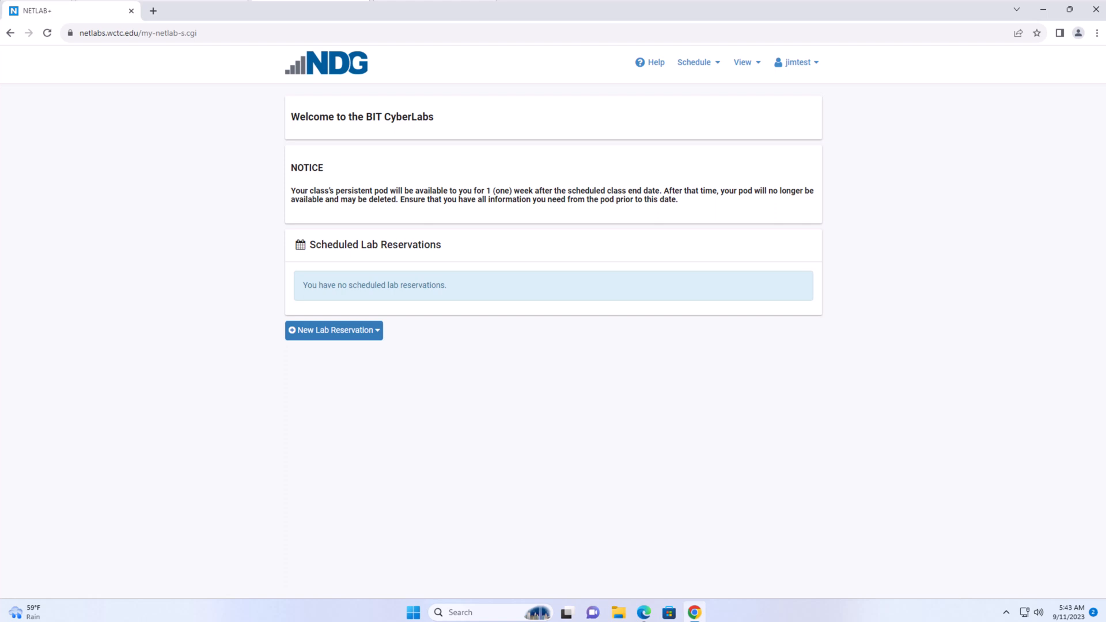
pyautogui.moveTo(781, 162)
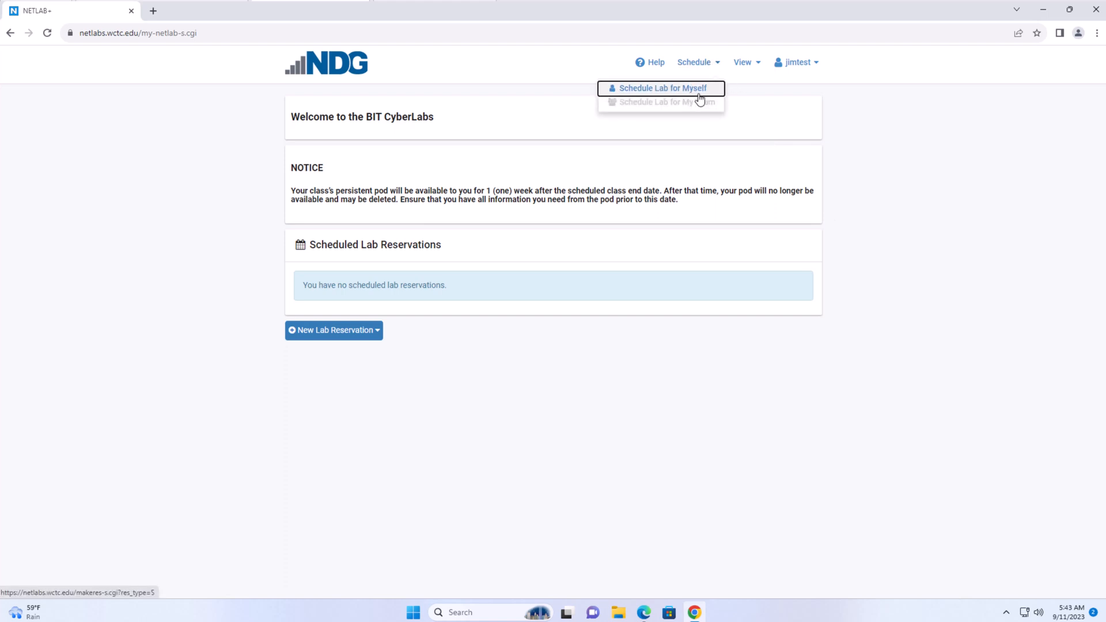
# - Start Schedule Lab for Myself to reach the course topic list
pyautogui.click(661, 88)
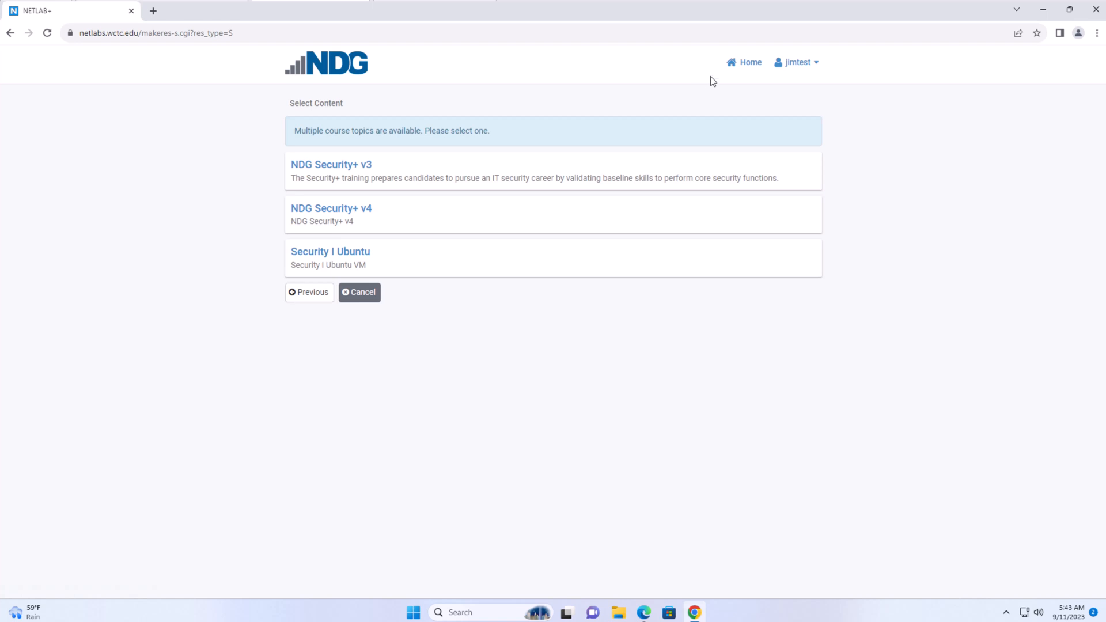
pyautogui.moveTo(161, 131)
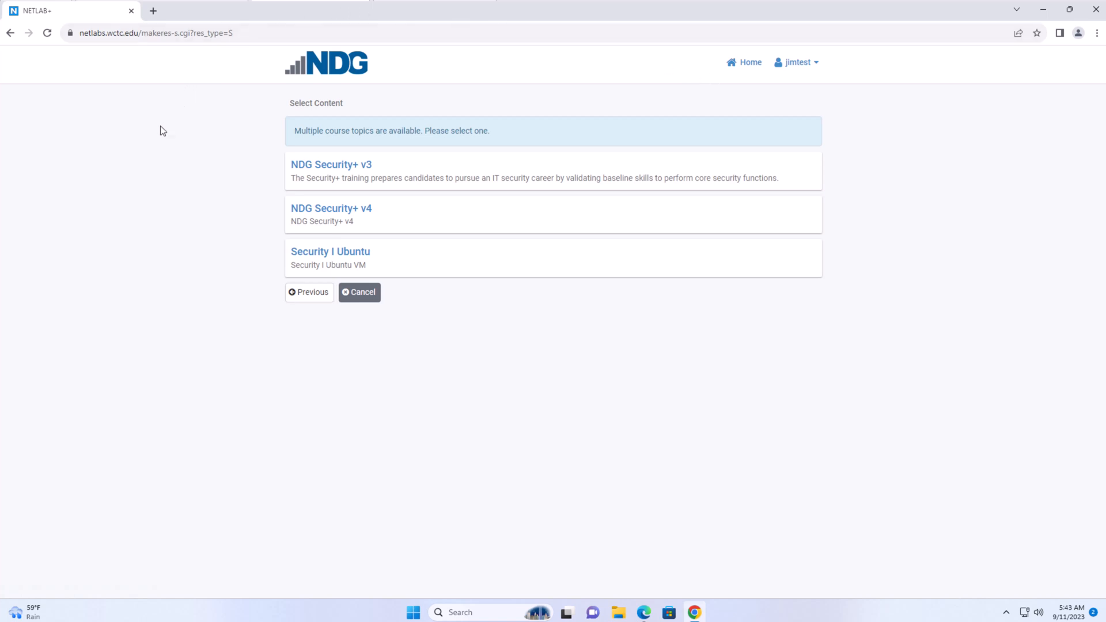
pyautogui.moveTo(165, 274)
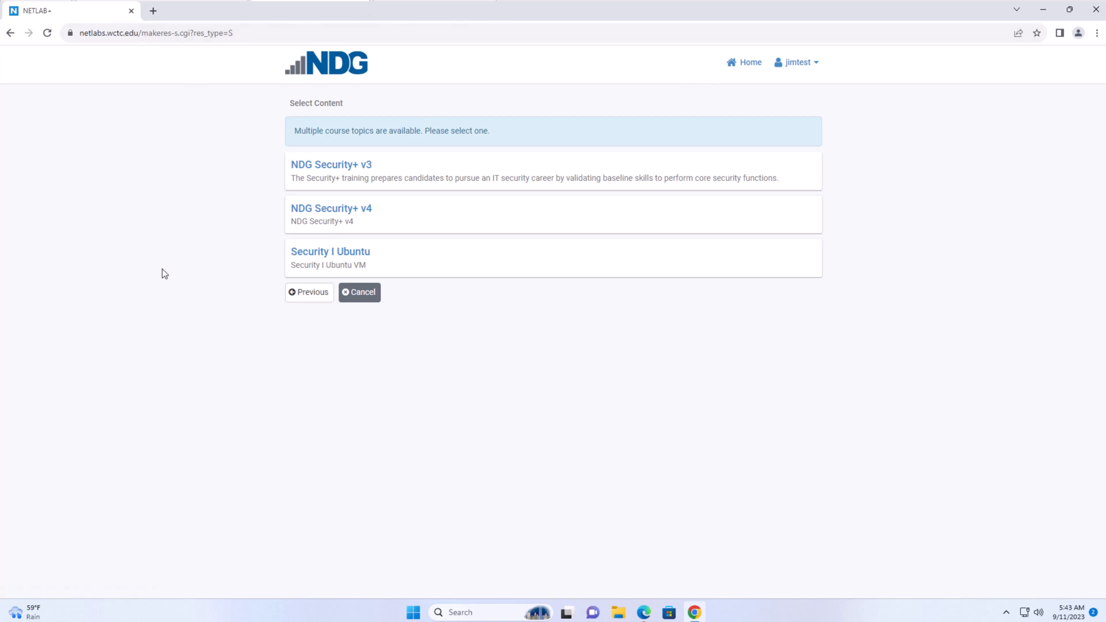
pyautogui.moveTo(168, 274)
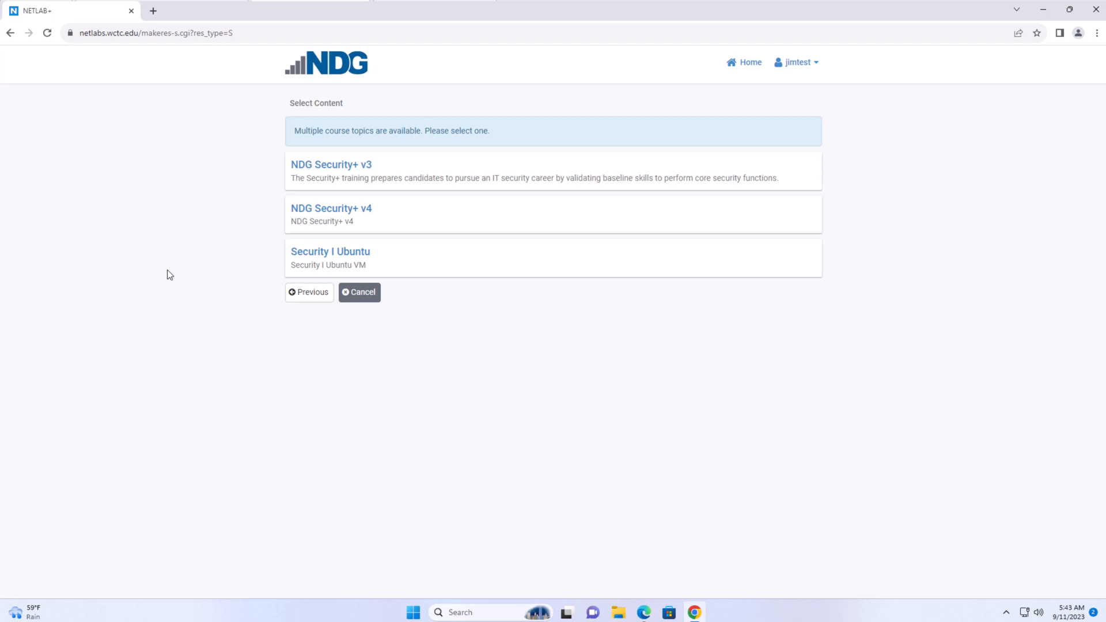
pyautogui.moveTo(248, 193)
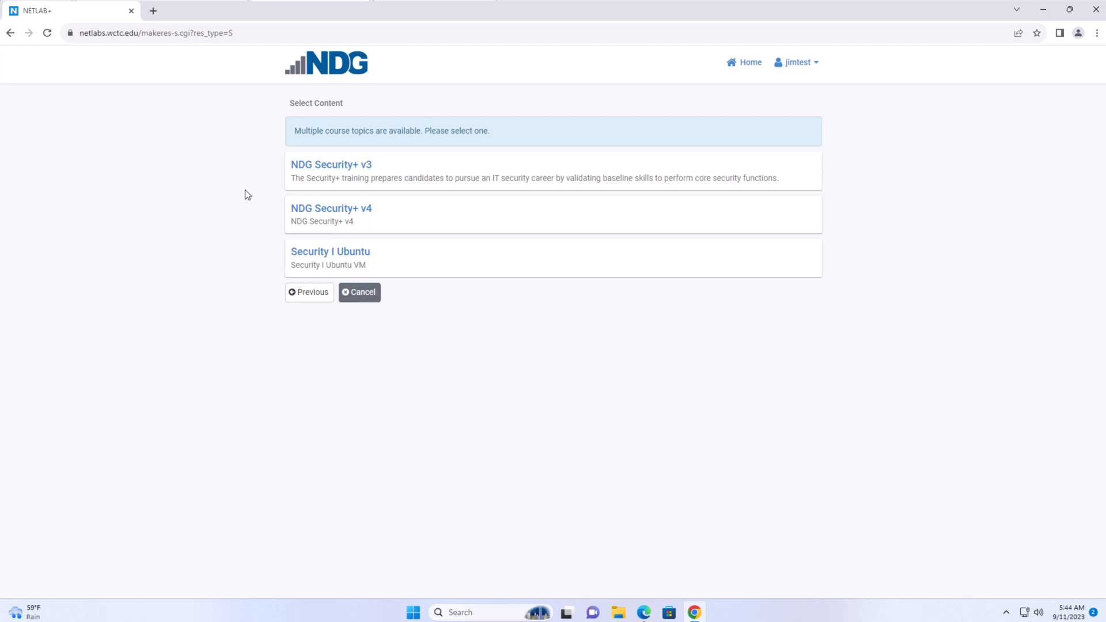
pyautogui.moveTo(234, 205)
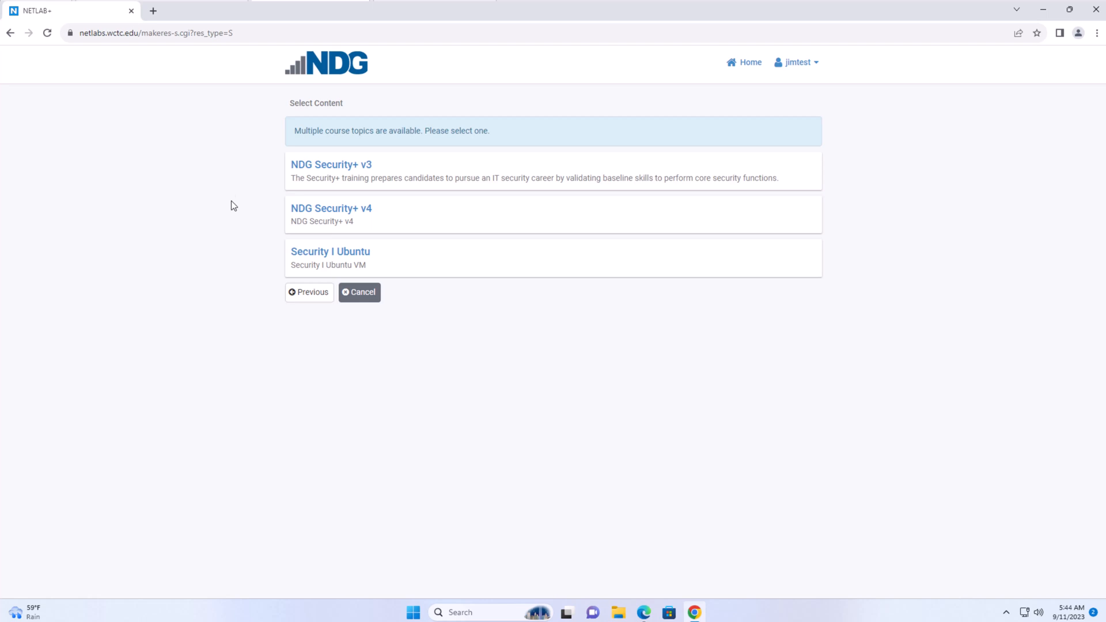
pyautogui.moveTo(210, 203)
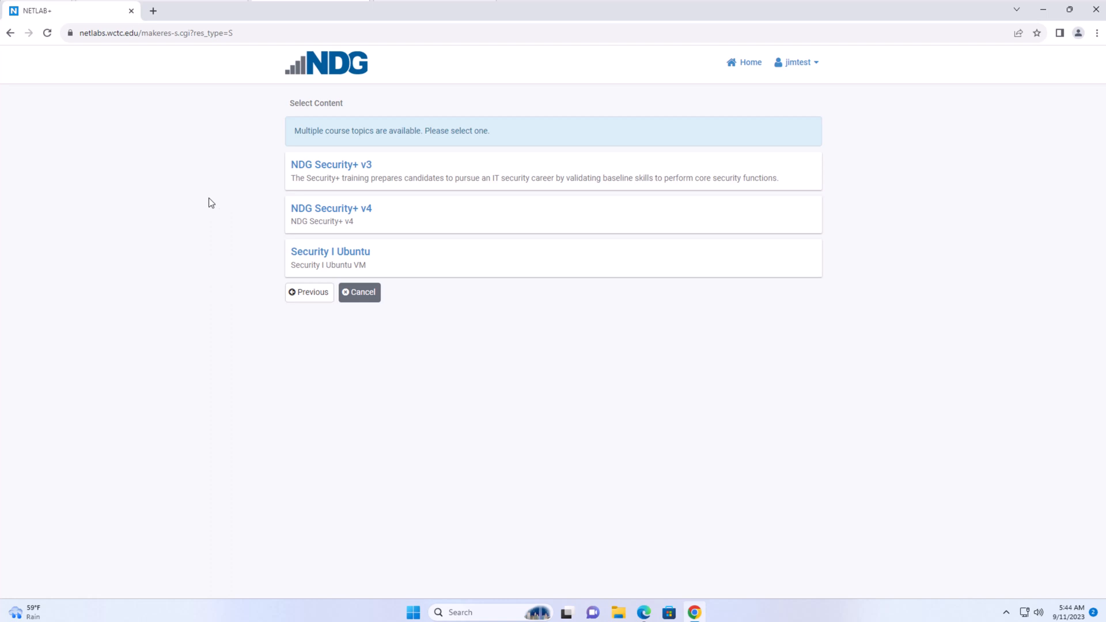
pyautogui.moveTo(223, 187)
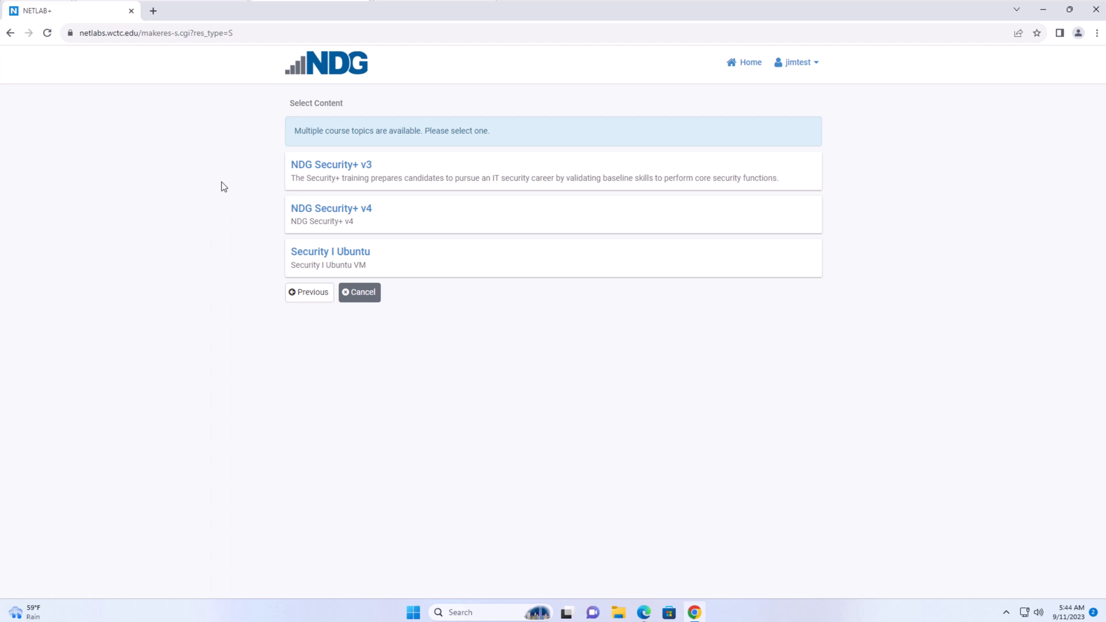
pyautogui.moveTo(224, 168)
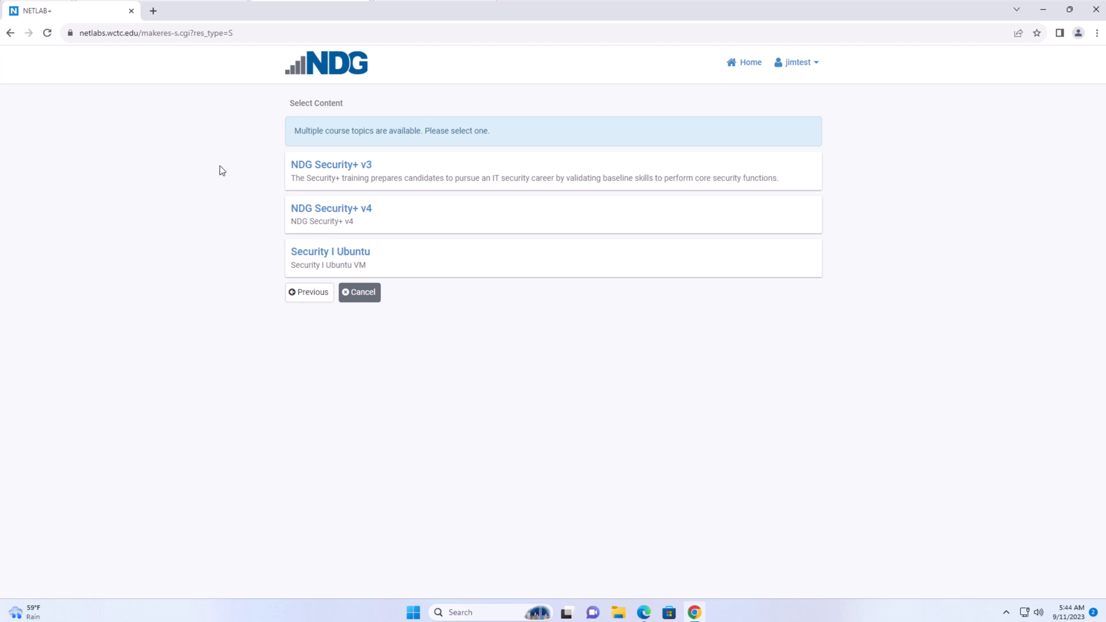
pyautogui.moveTo(222, 172)
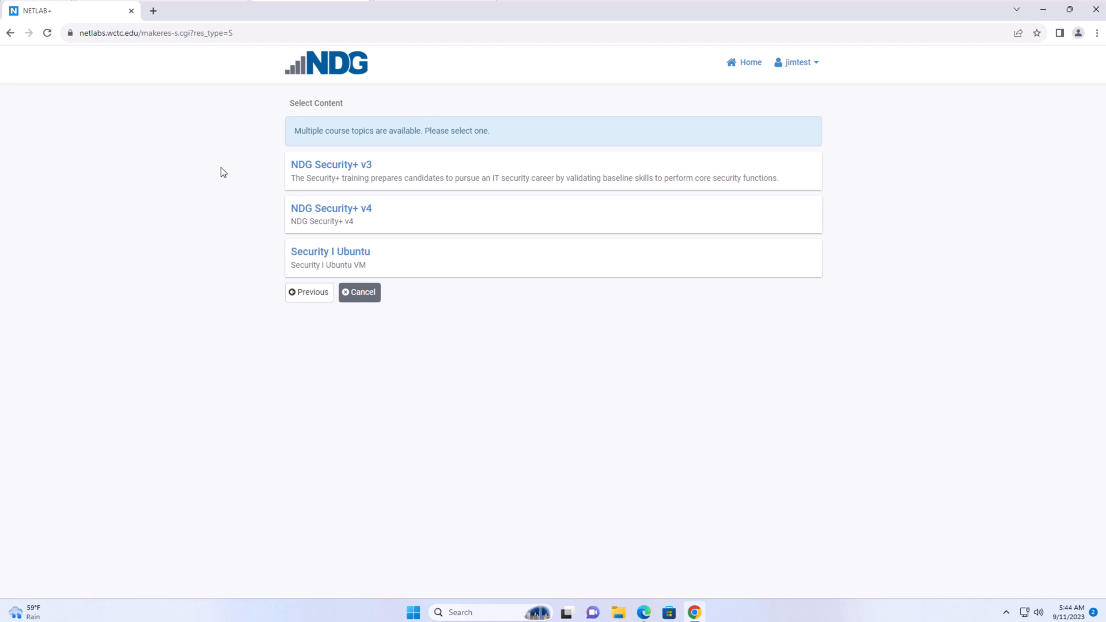
pyautogui.moveTo(225, 175)
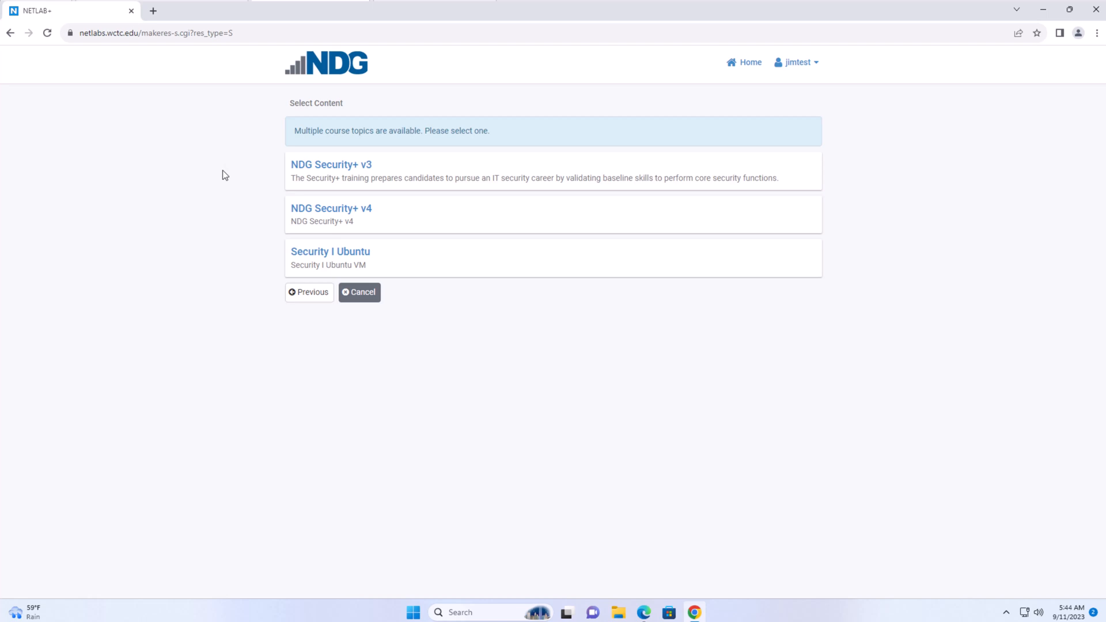
pyautogui.moveTo(227, 172)
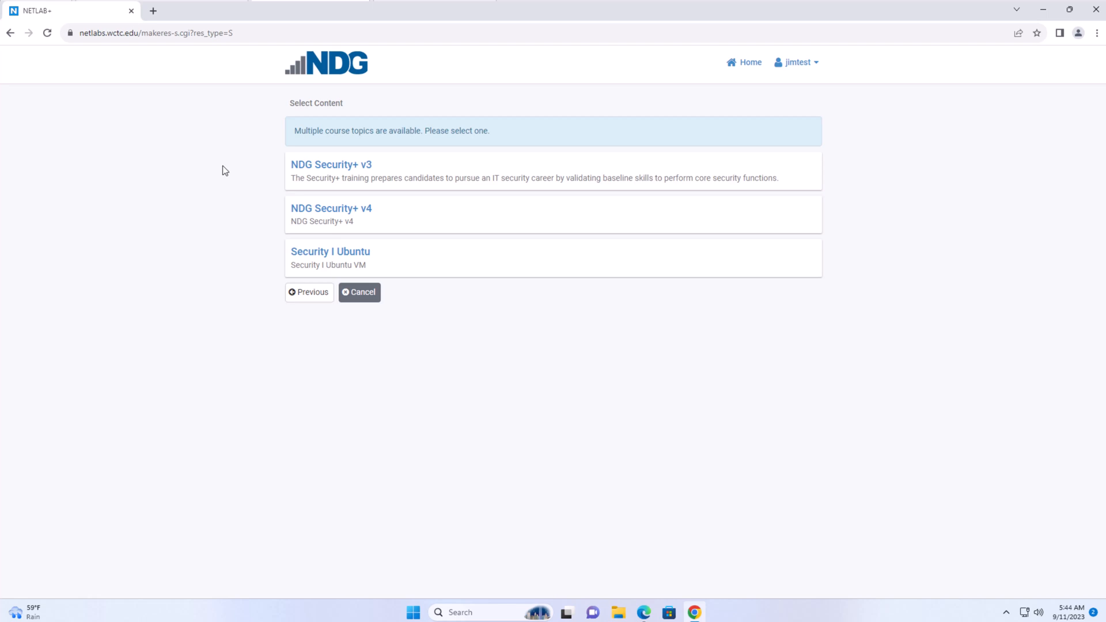
pyautogui.moveTo(226, 168)
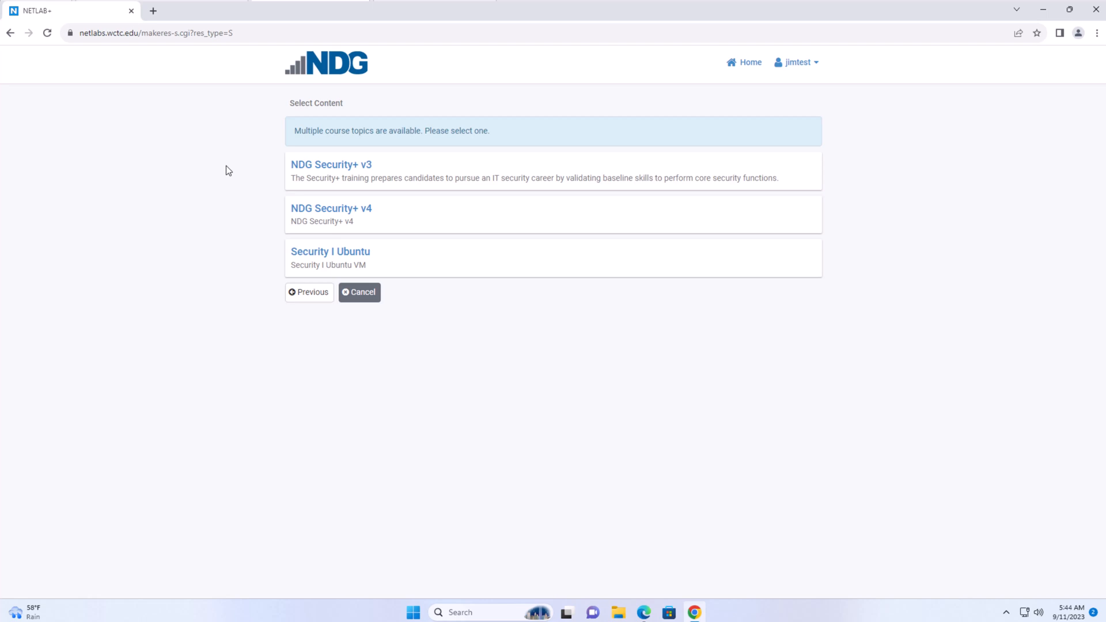
pyautogui.moveTo(229, 194)
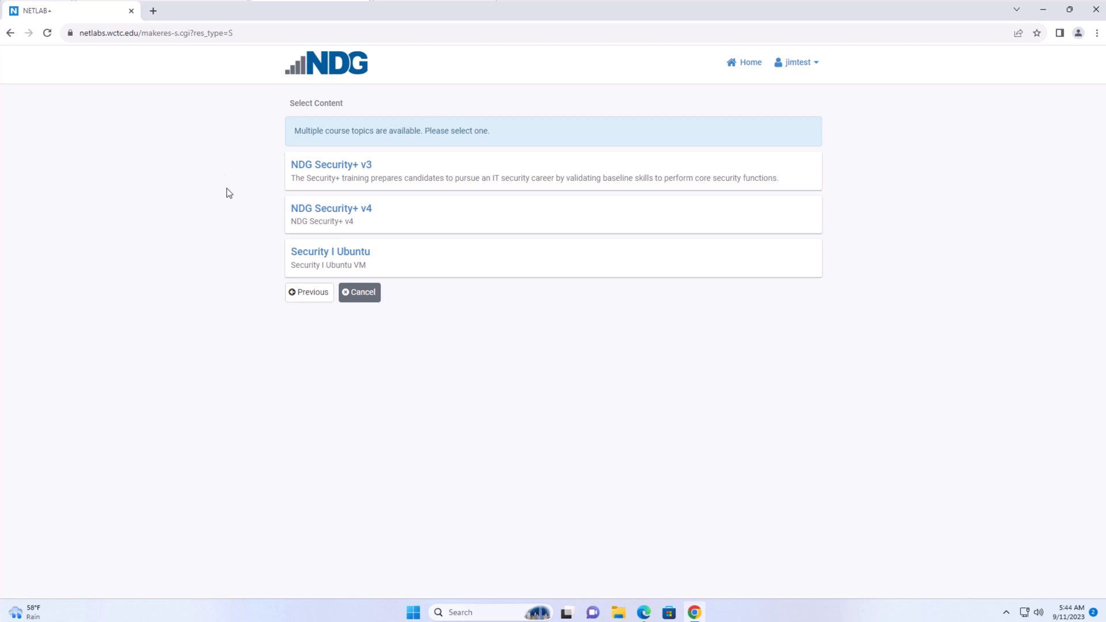
pyautogui.moveTo(240, 183)
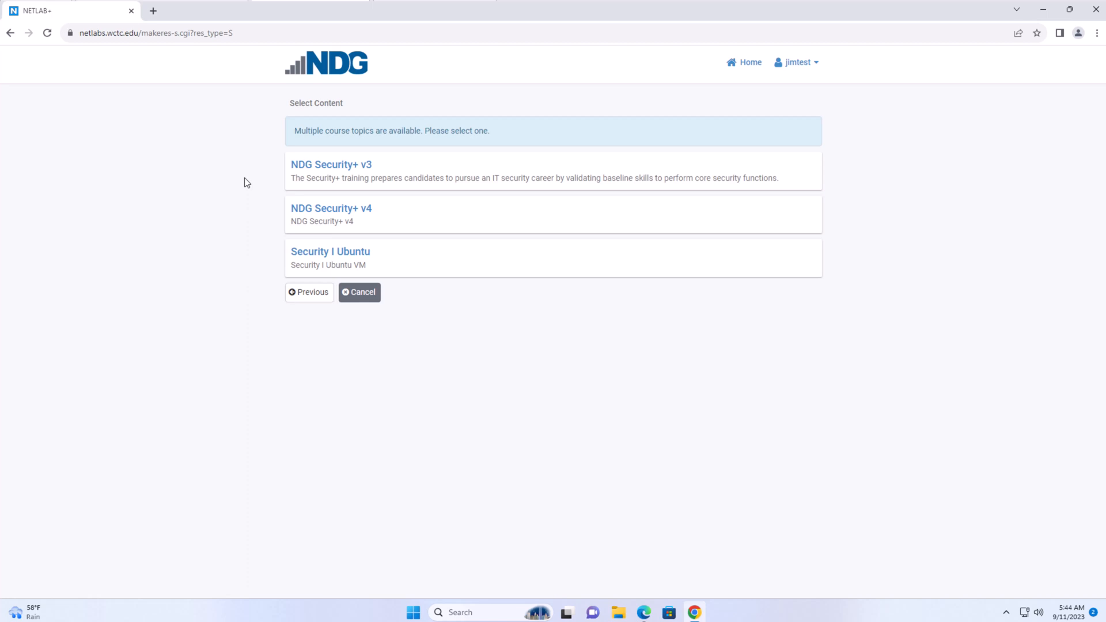
pyautogui.moveTo(236, 201)
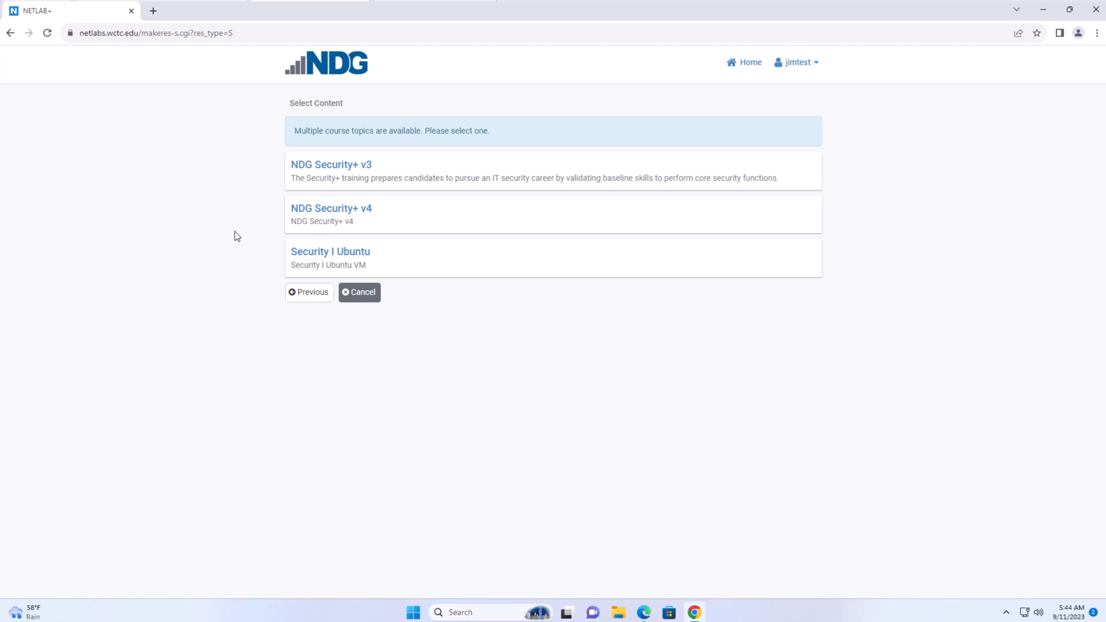
pyautogui.moveTo(239, 241)
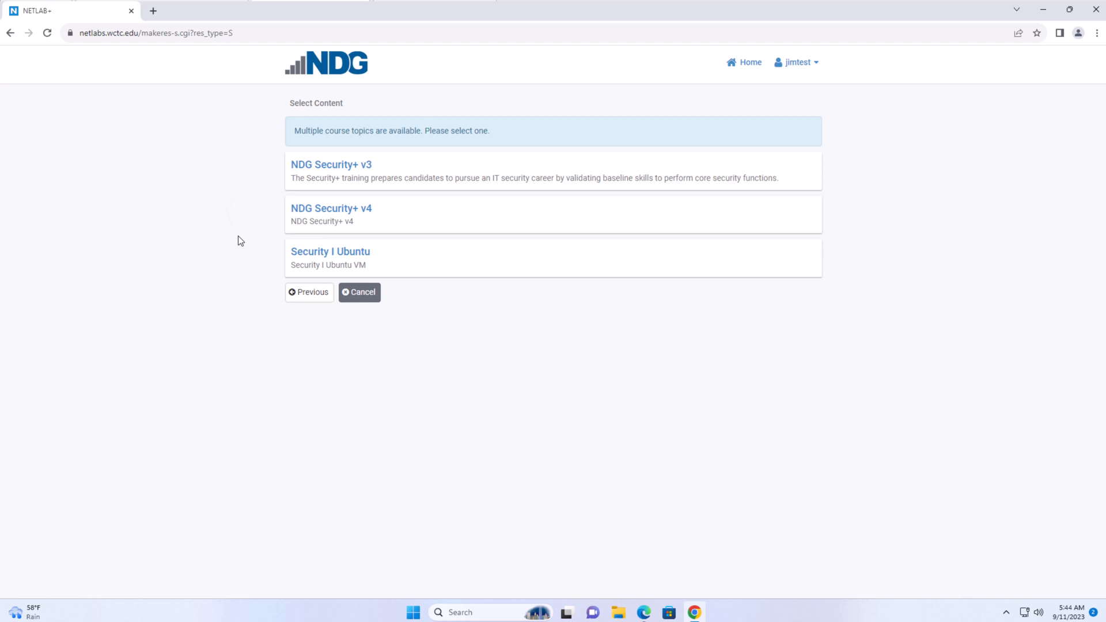
pyautogui.moveTo(242, 243)
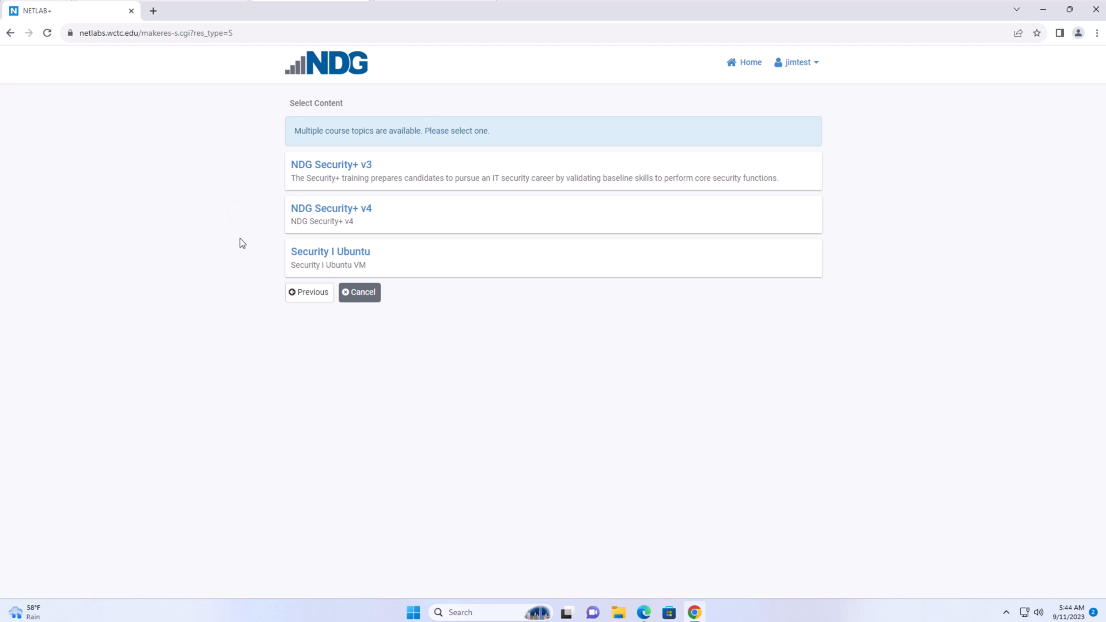
pyautogui.moveTo(225, 292)
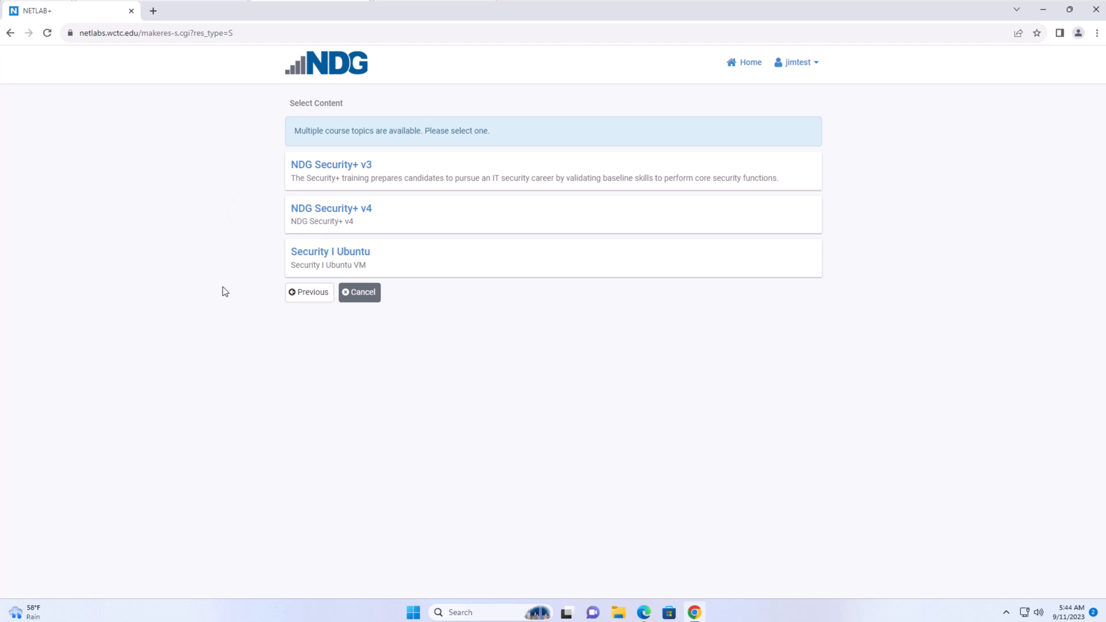
pyautogui.moveTo(217, 365)
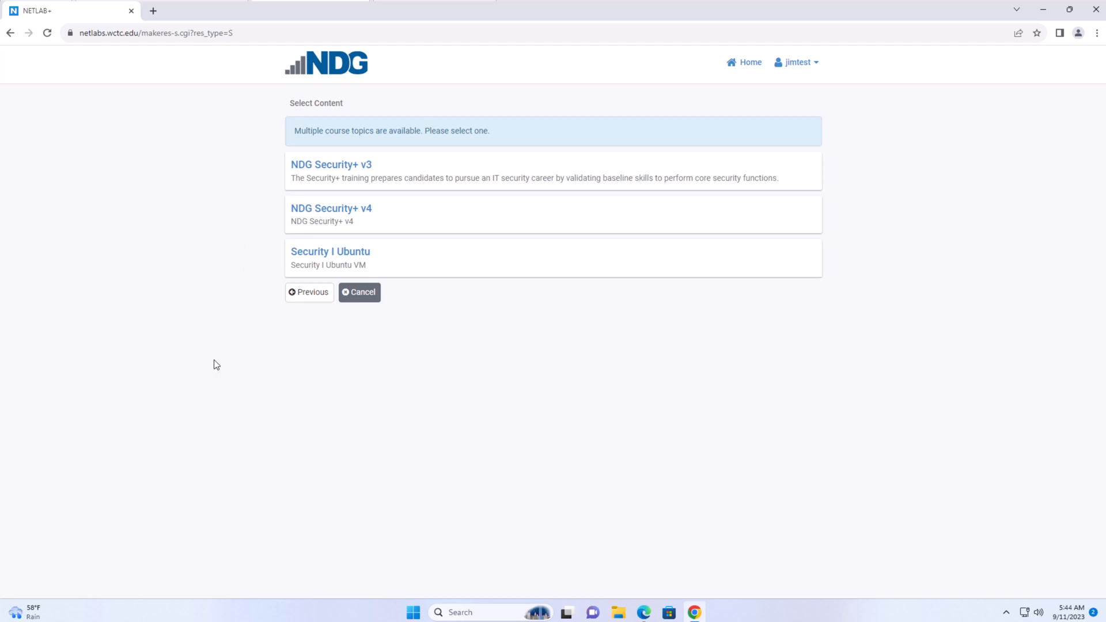
pyautogui.moveTo(196, 404)
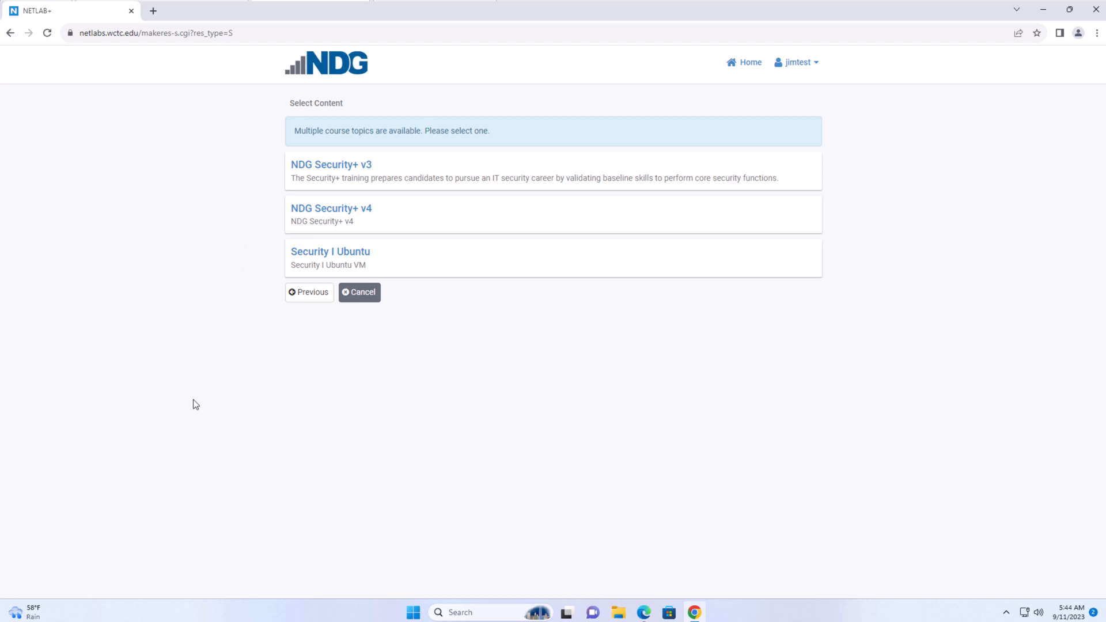
pyautogui.moveTo(200, 400)
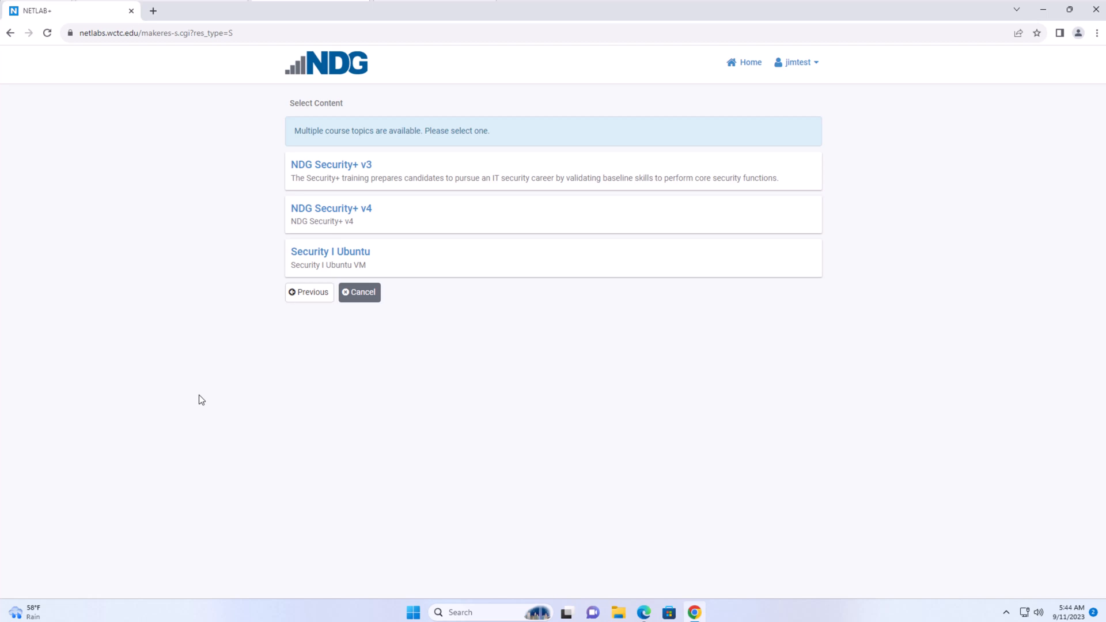
pyautogui.moveTo(189, 403)
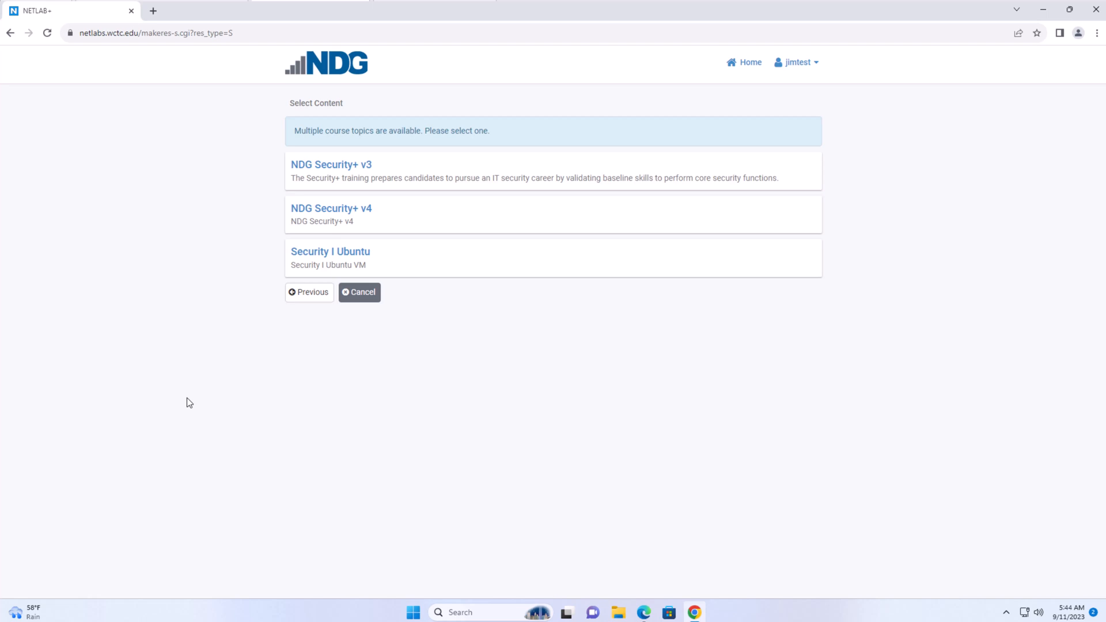
pyautogui.moveTo(163, 429)
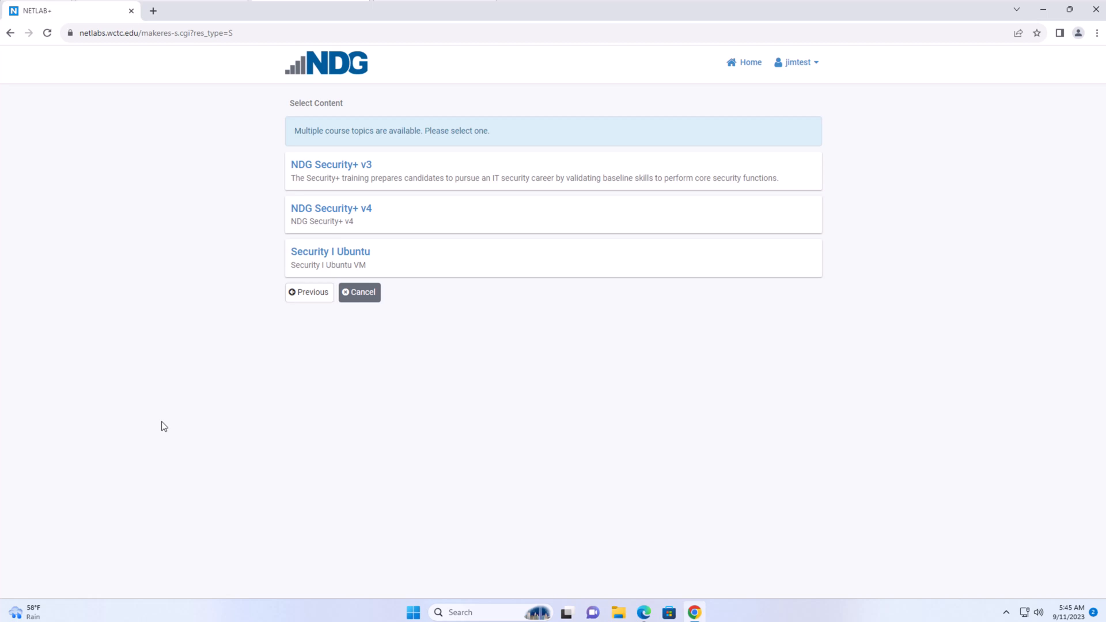
pyautogui.moveTo(169, 425)
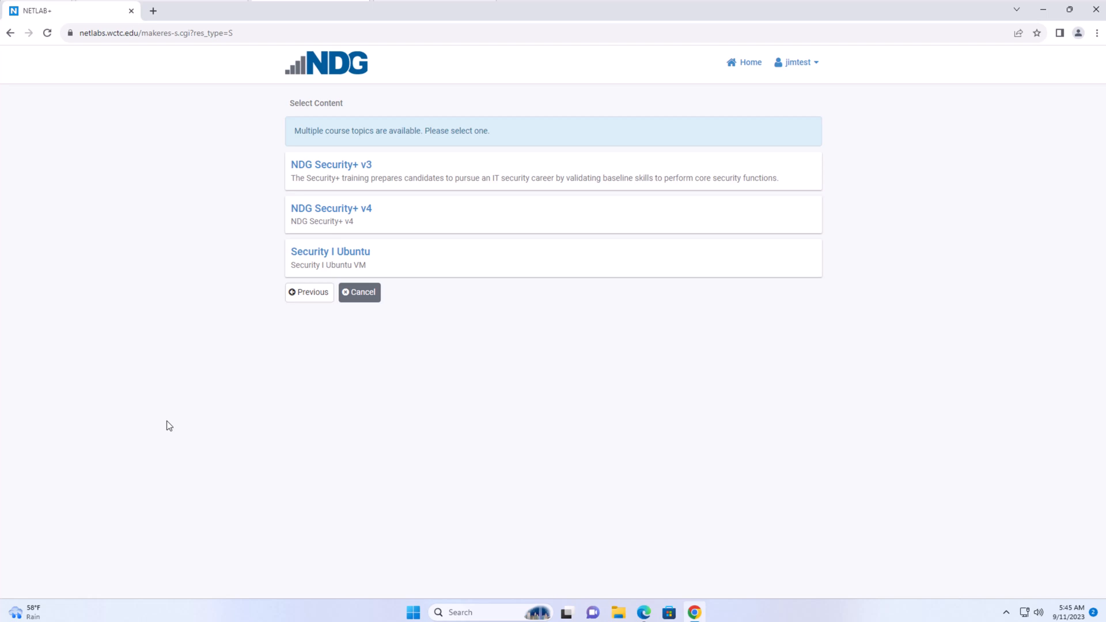
pyautogui.moveTo(214, 429)
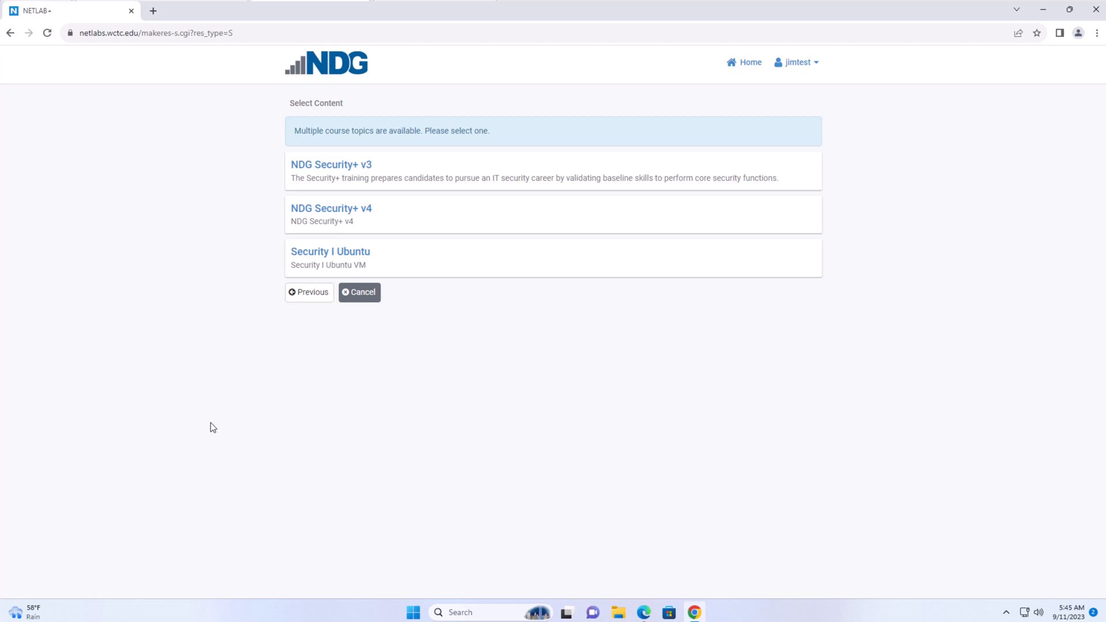
pyautogui.moveTo(162, 495)
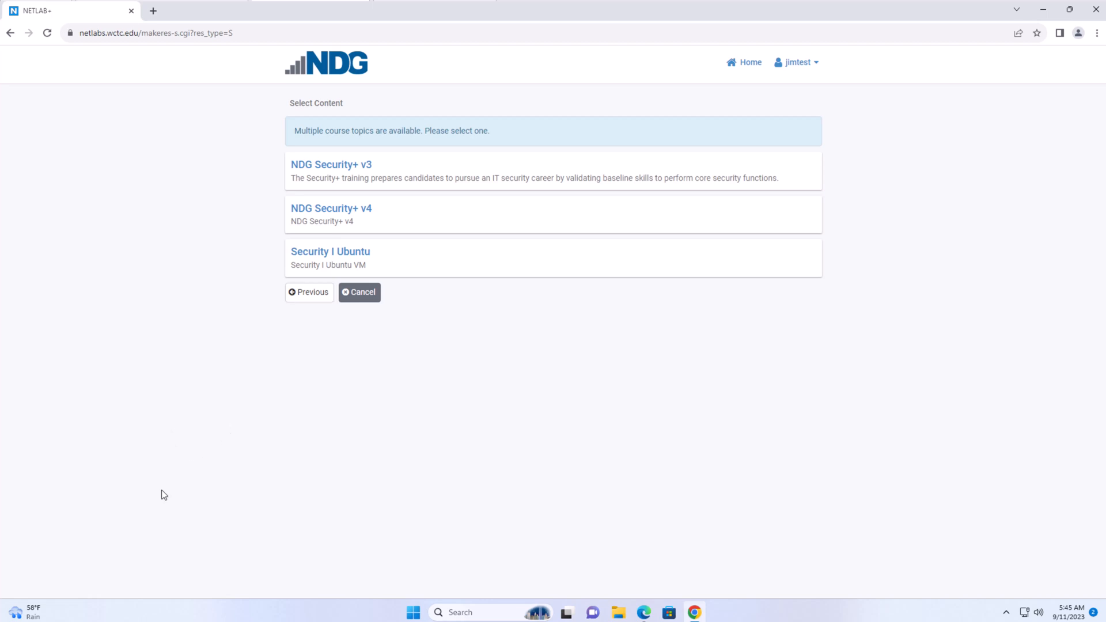
pyautogui.moveTo(195, 472)
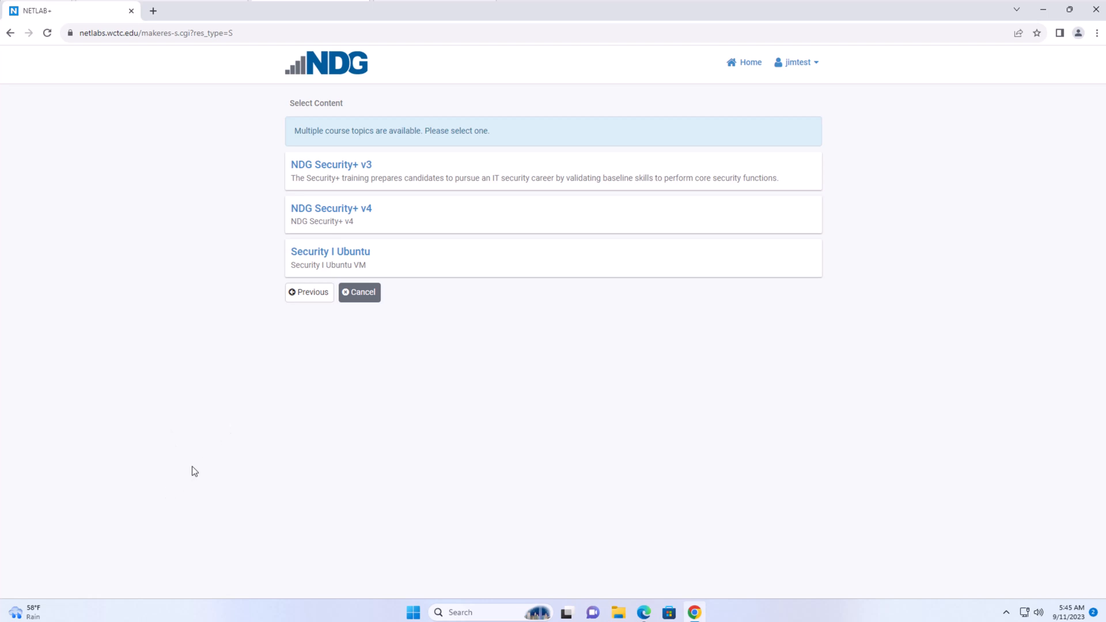
pyautogui.moveTo(199, 468)
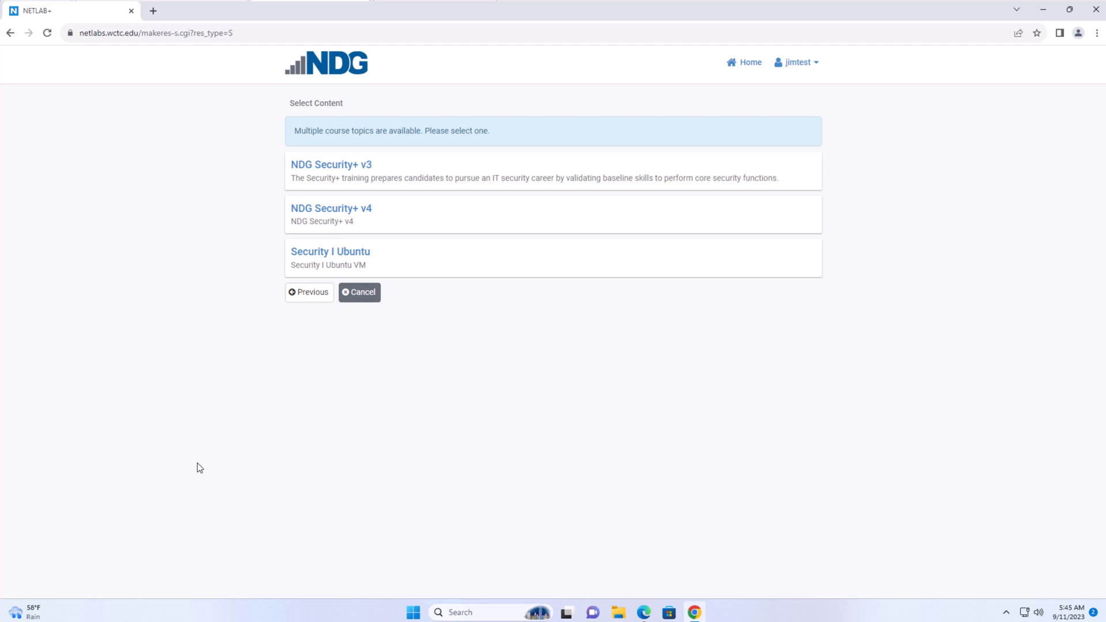
pyautogui.moveTo(205, 474)
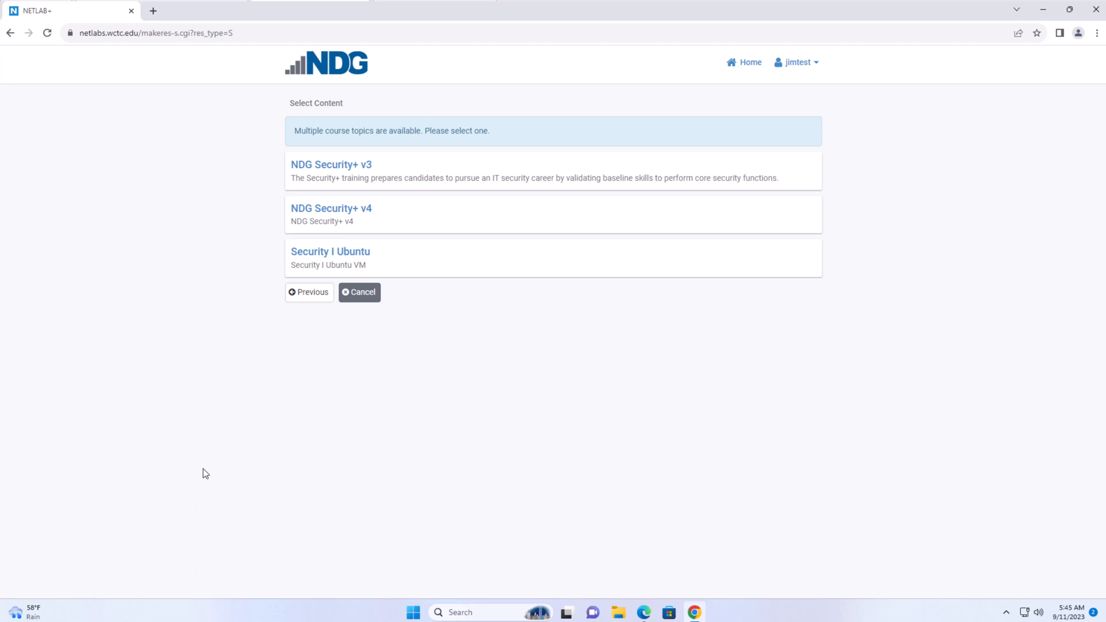
pyautogui.moveTo(217, 432)
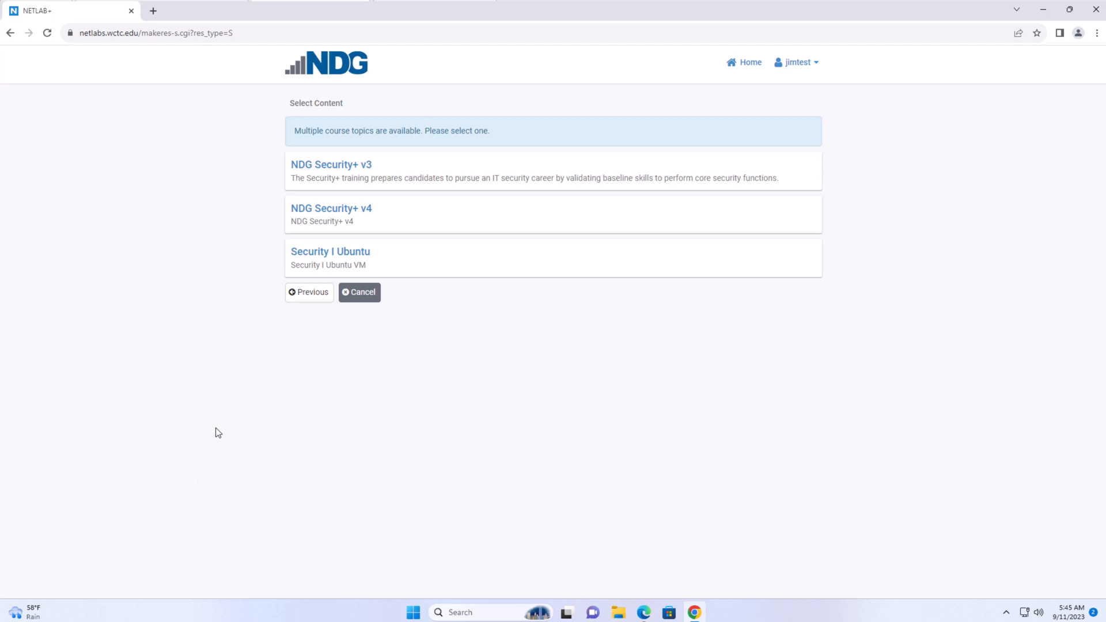
pyautogui.moveTo(227, 422)
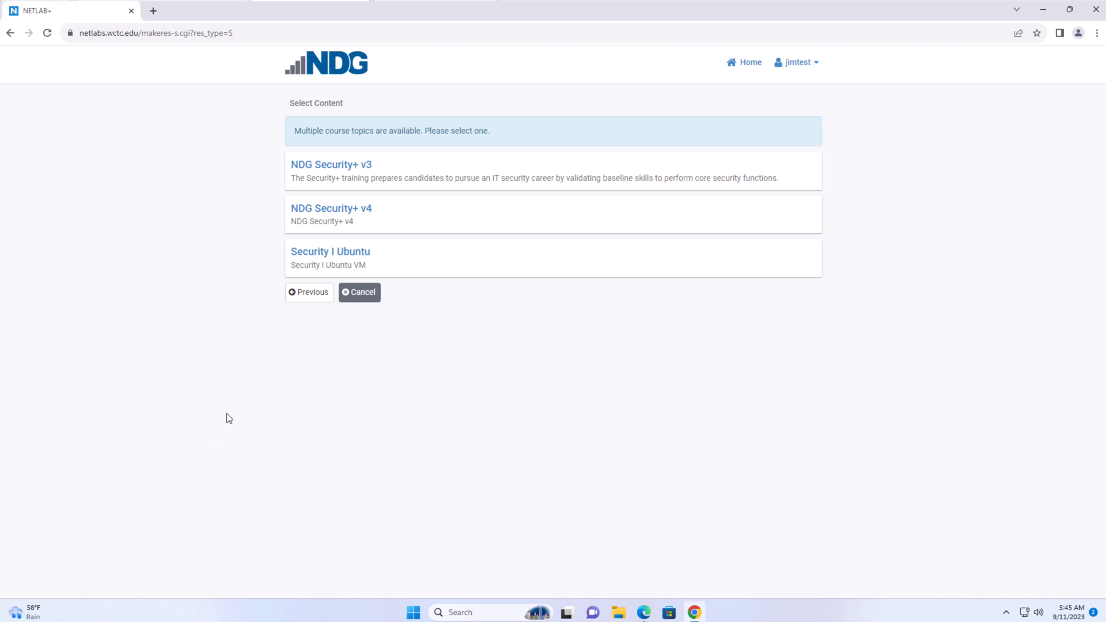
pyautogui.moveTo(186, 414)
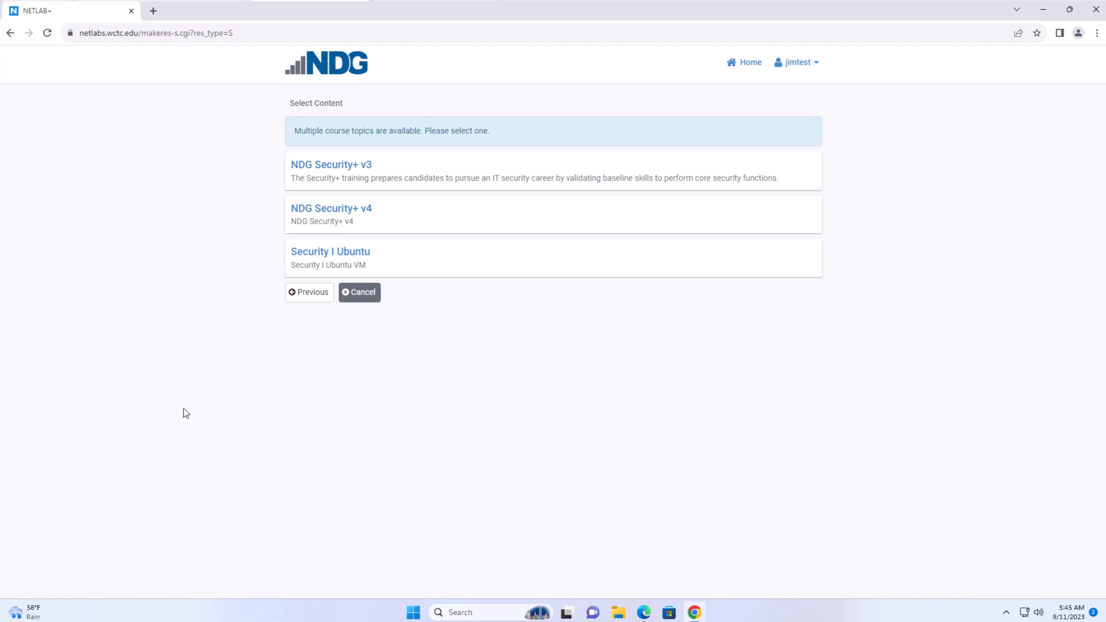
pyautogui.moveTo(219, 379)
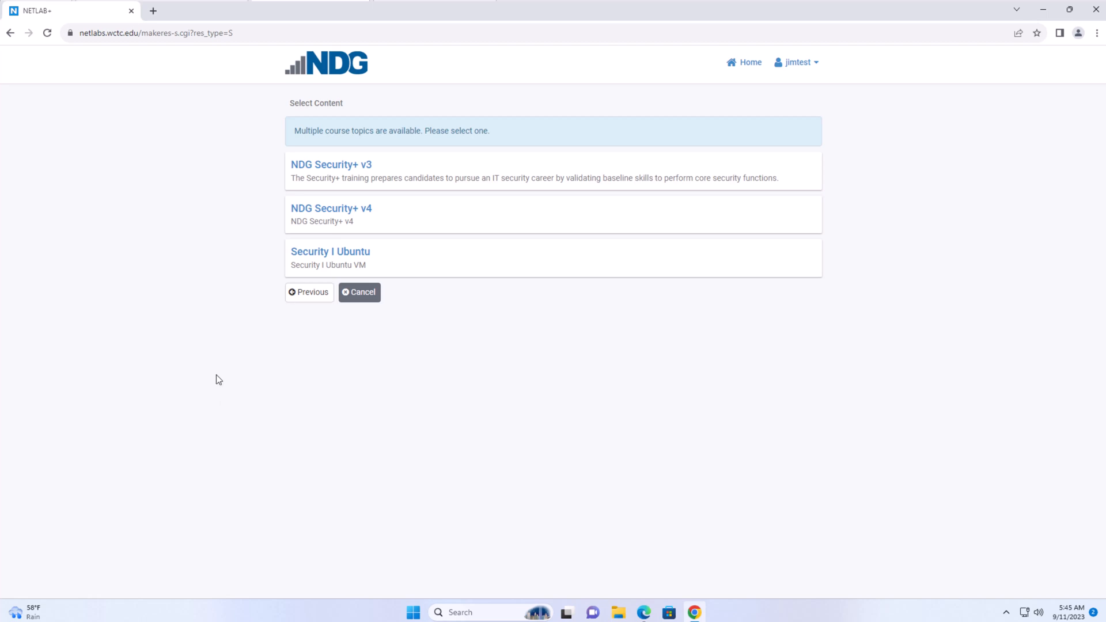
pyautogui.moveTo(282, 170)
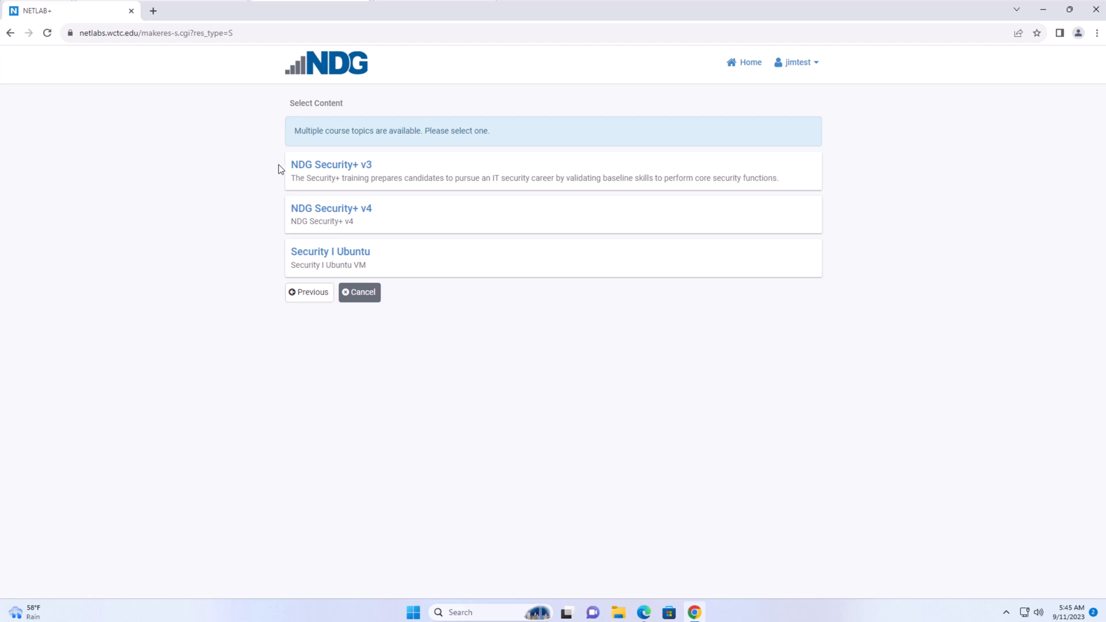
pyautogui.moveTo(284, 138)
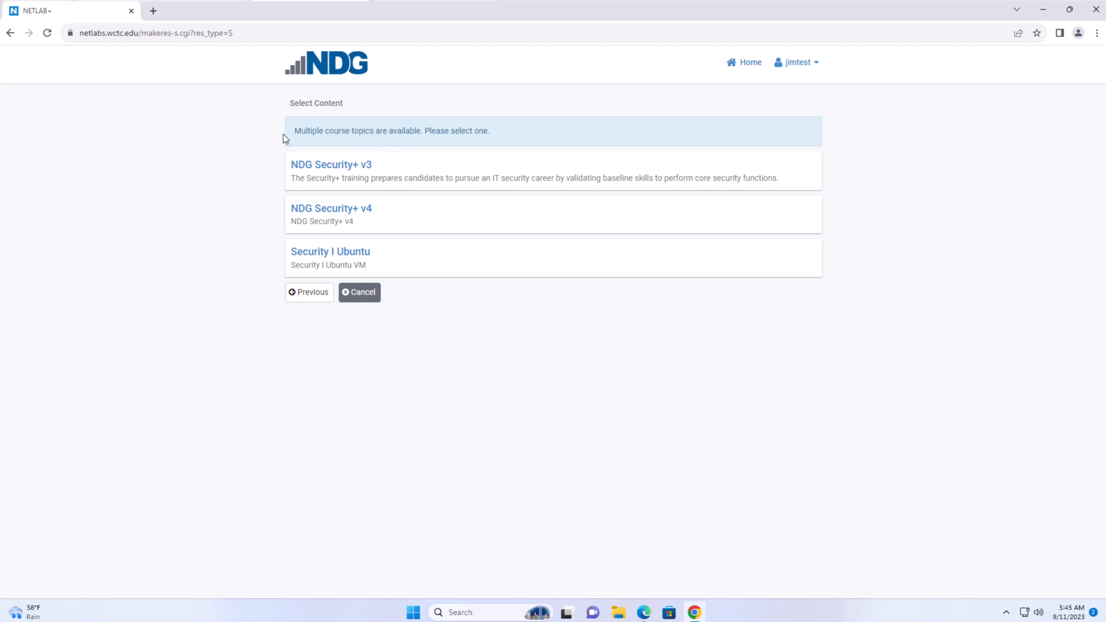
pyautogui.moveTo(347, 145)
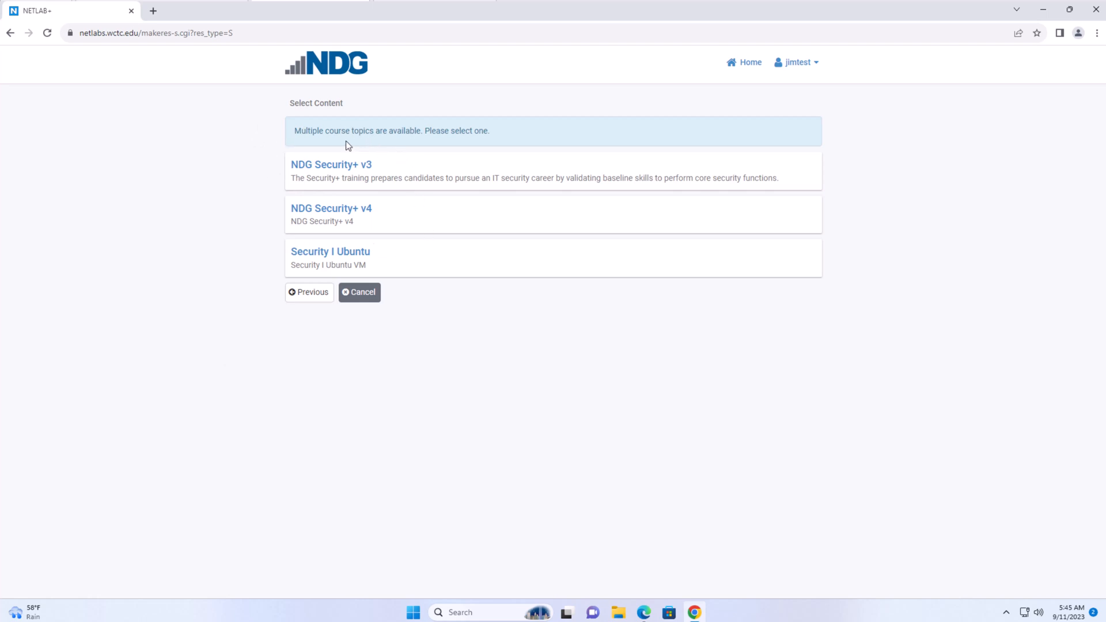
pyautogui.moveTo(295, 219)
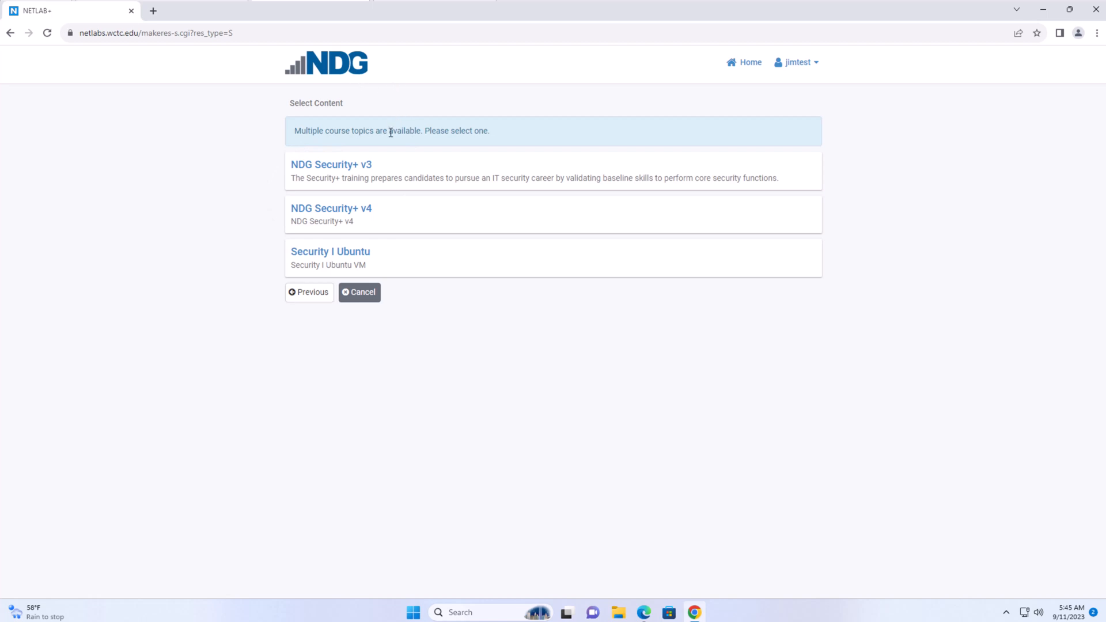
pyautogui.moveTo(797, 218)
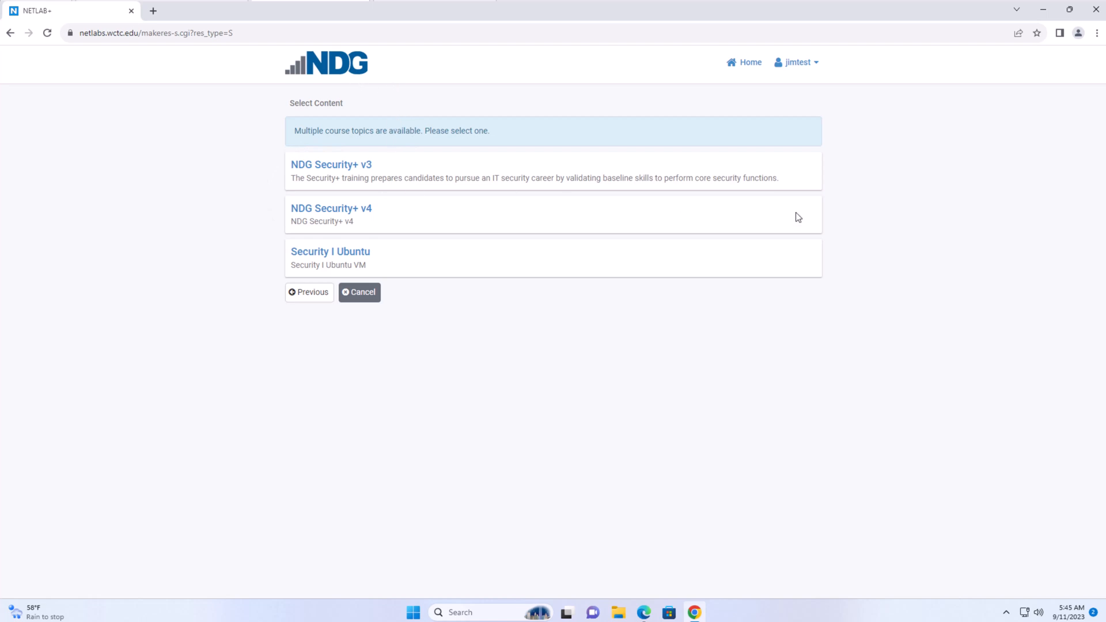
pyautogui.moveTo(318, 313)
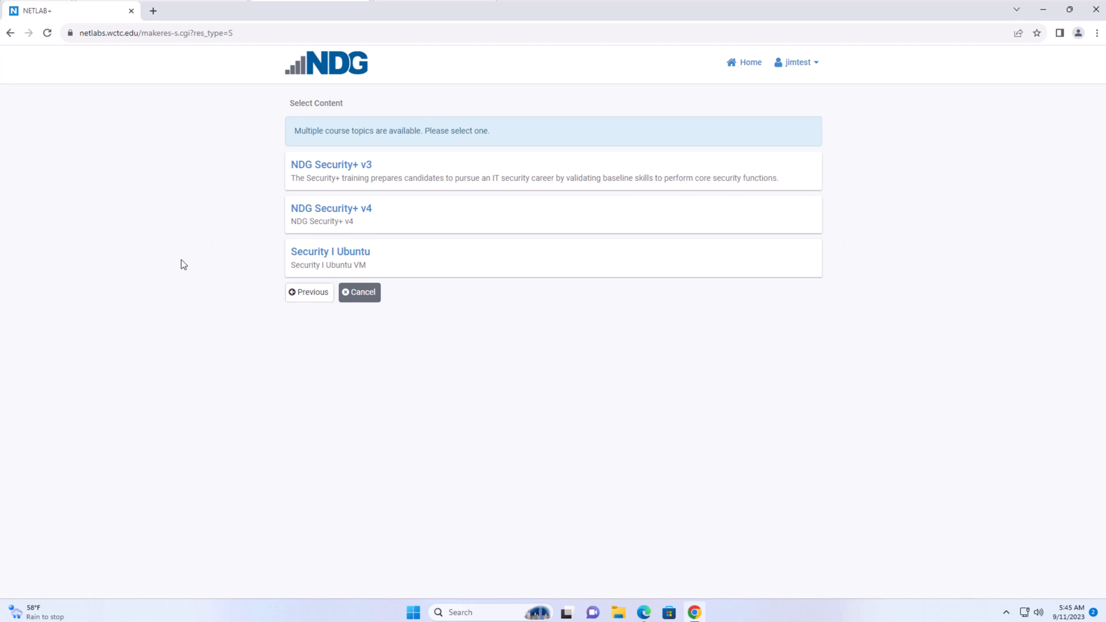
pyautogui.moveTo(176, 324)
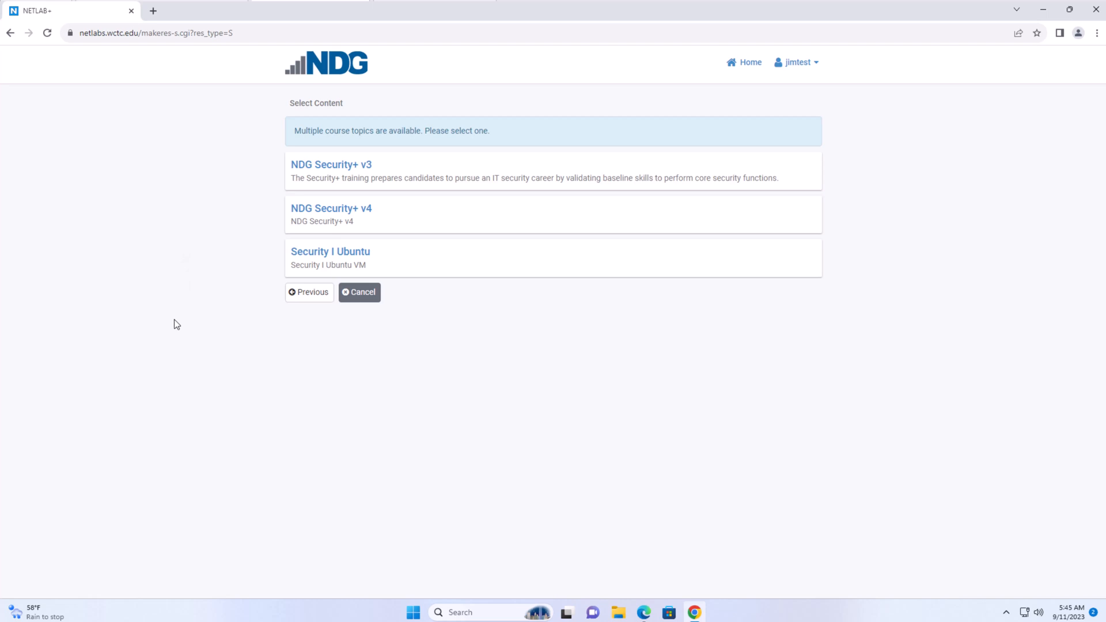
pyautogui.moveTo(154, 351)
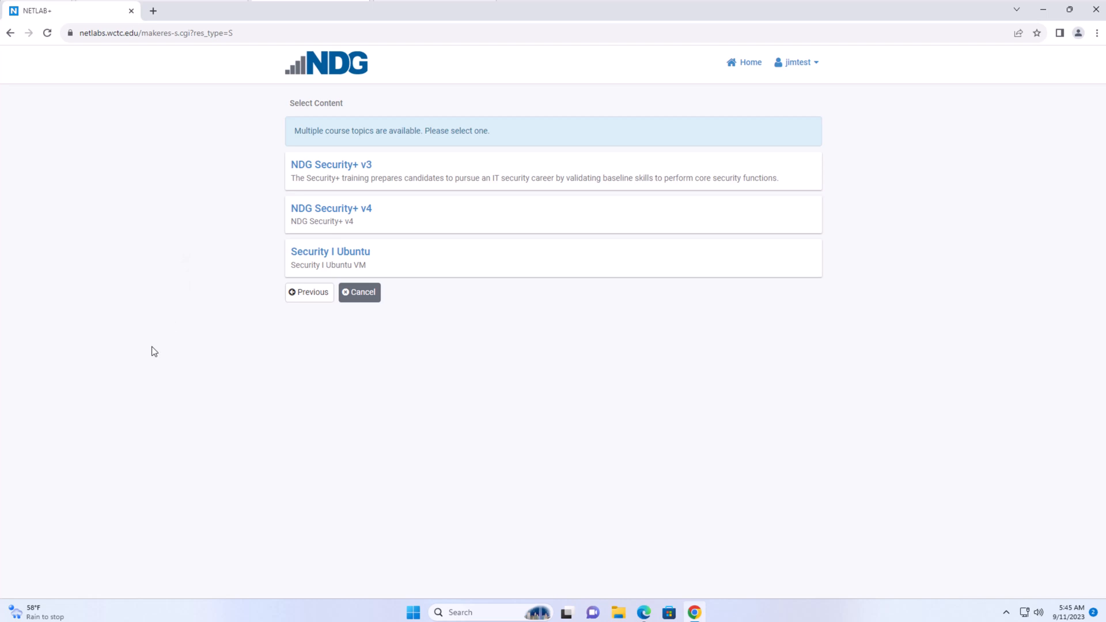
pyautogui.moveTo(165, 353)
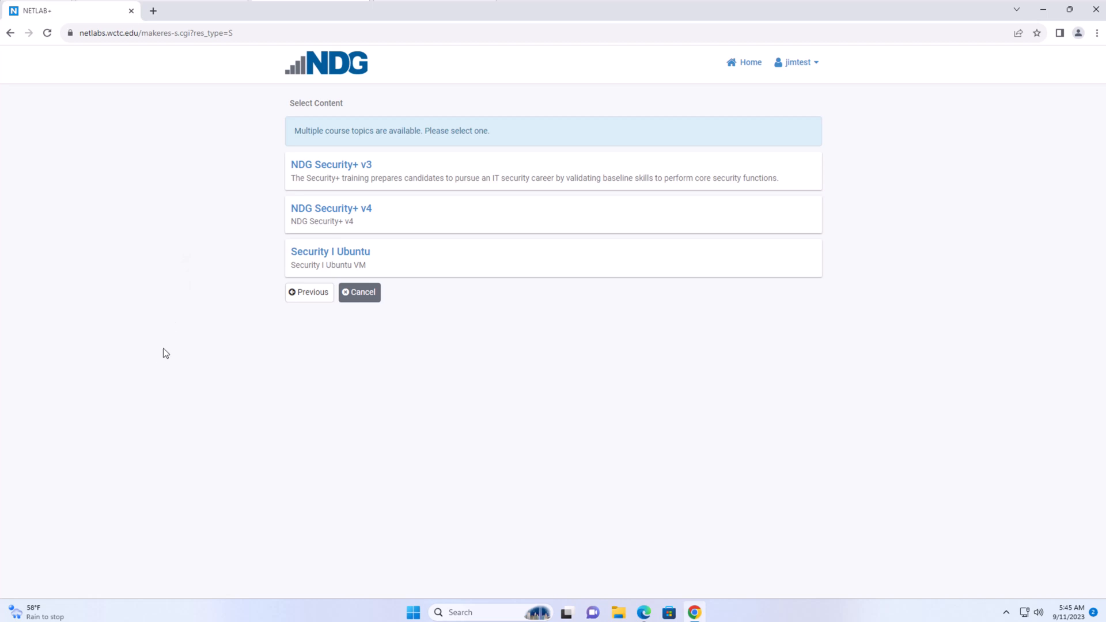
pyautogui.moveTo(166, 356)
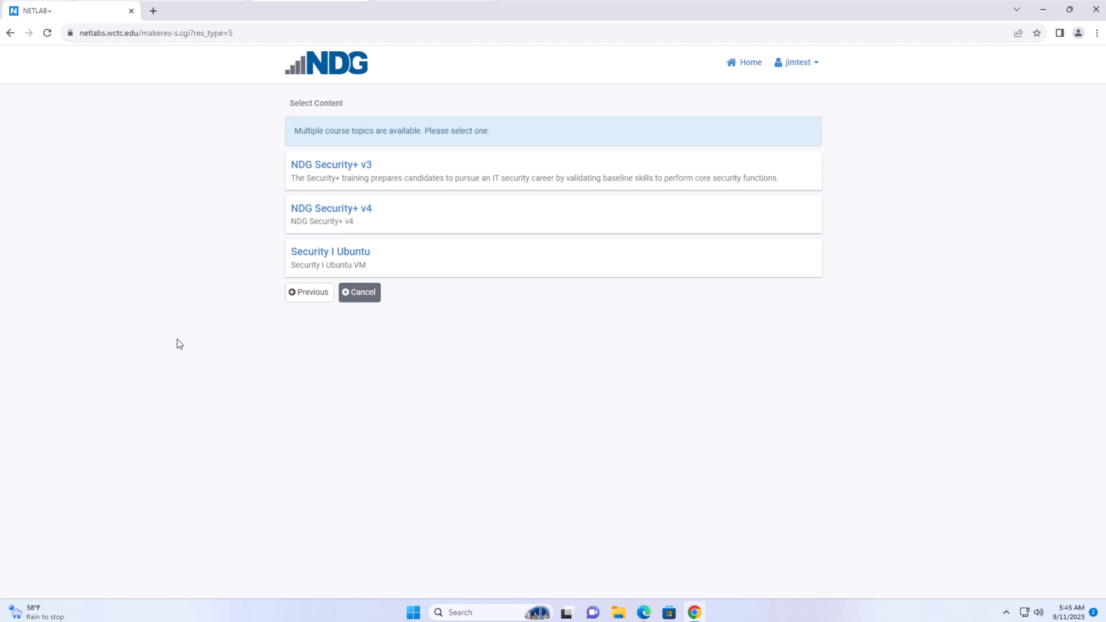
pyautogui.moveTo(186, 339)
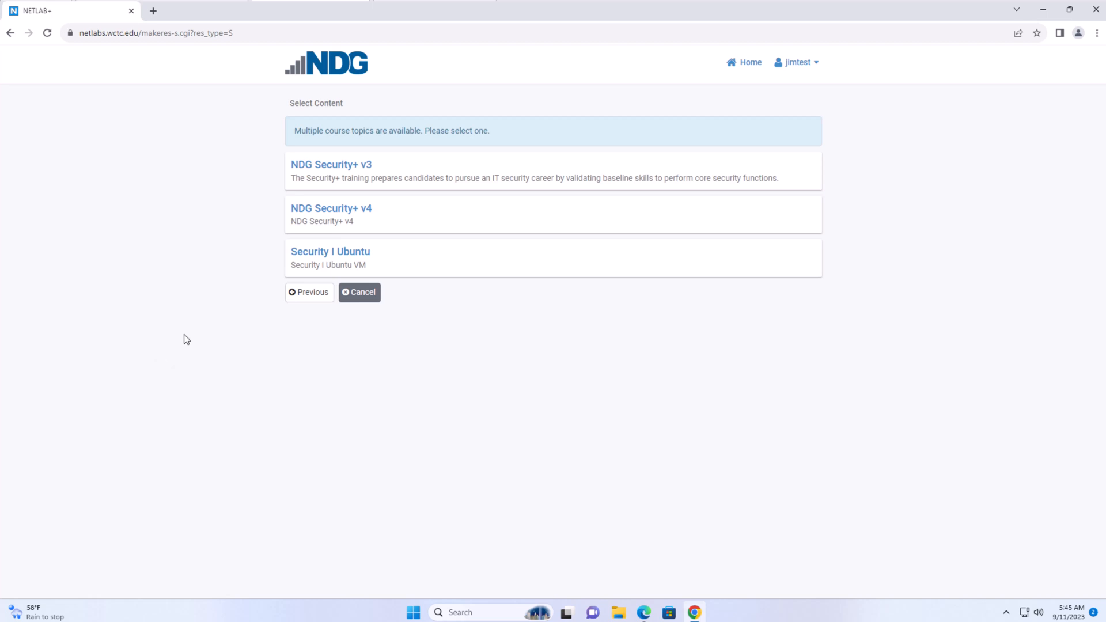
pyautogui.moveTo(185, 348)
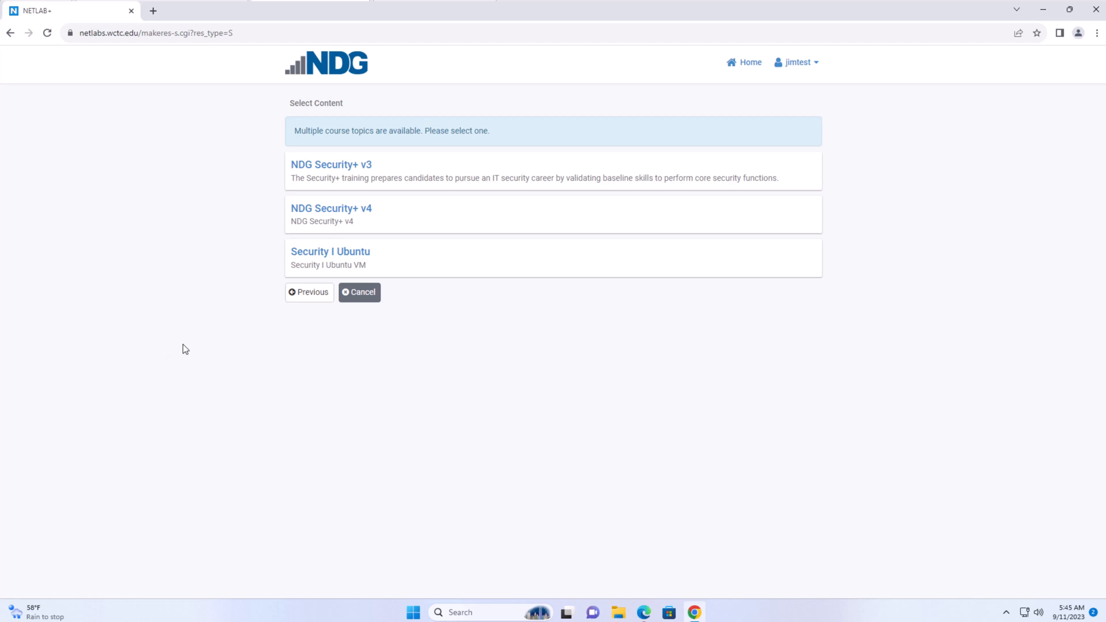
pyautogui.moveTo(366, 178)
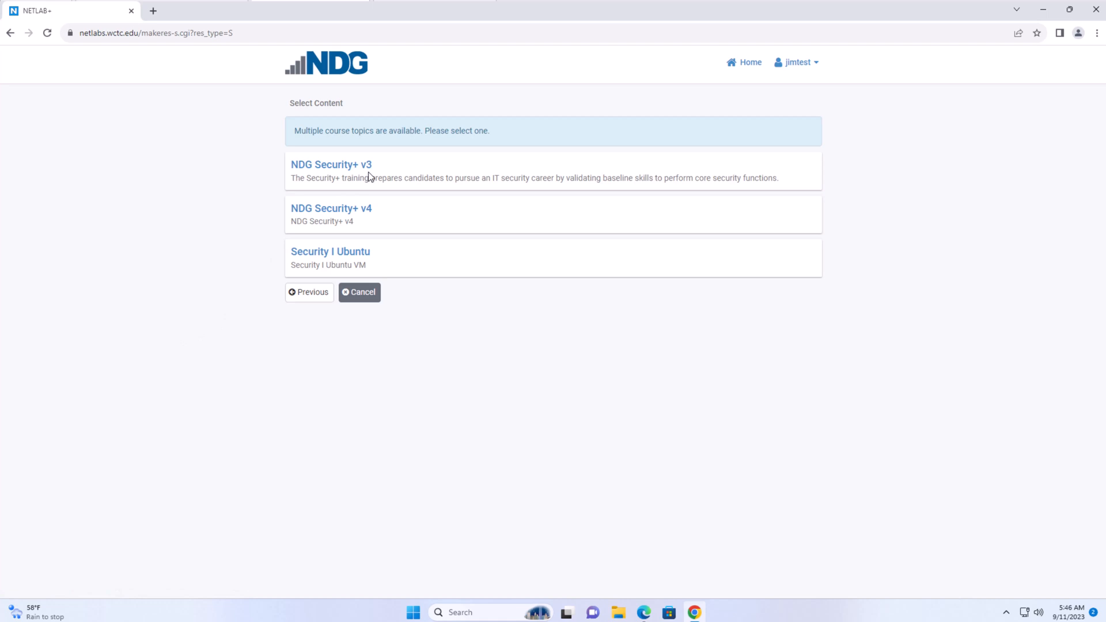
# - Choose the NDG Security+ v3 course and show Lab 08's Action menu
pyautogui.click(331, 164)
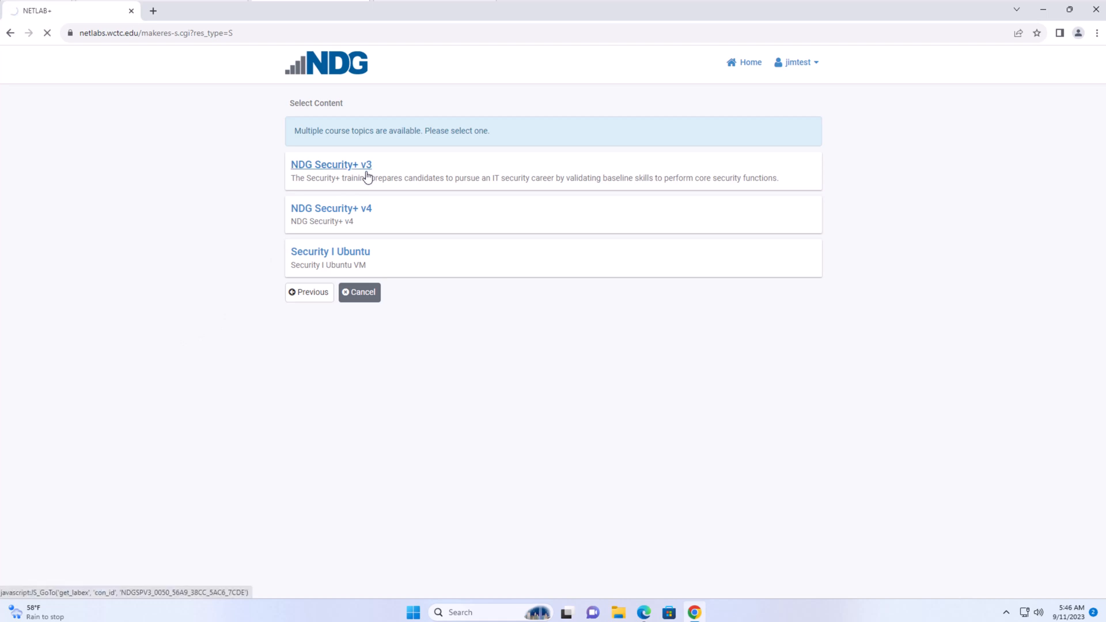
pyautogui.click(331, 165)
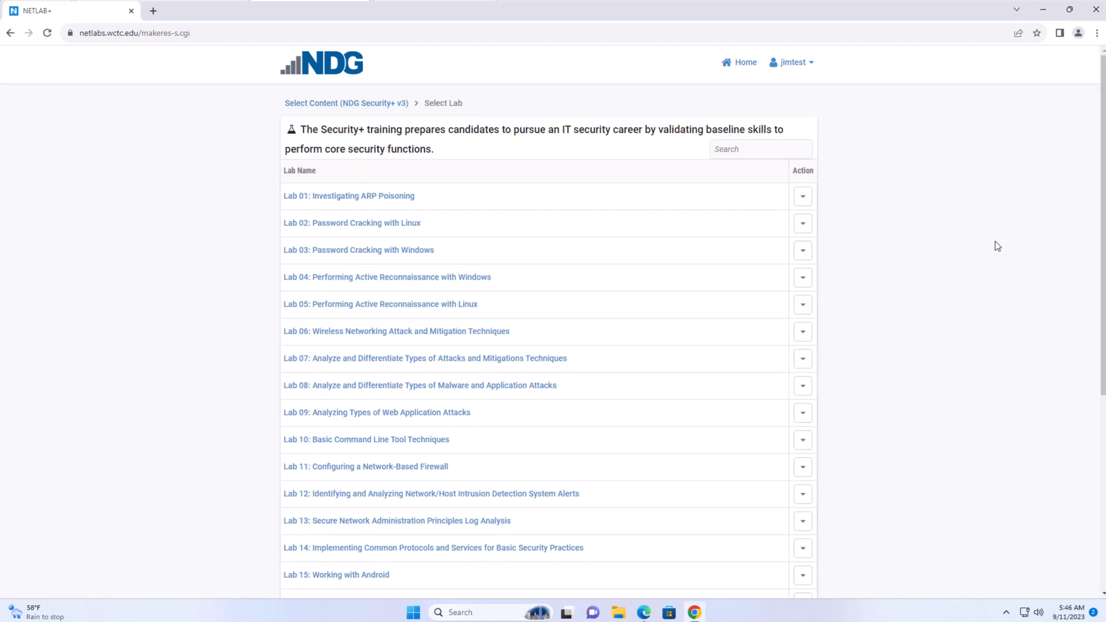
pyautogui.scroll(-3)
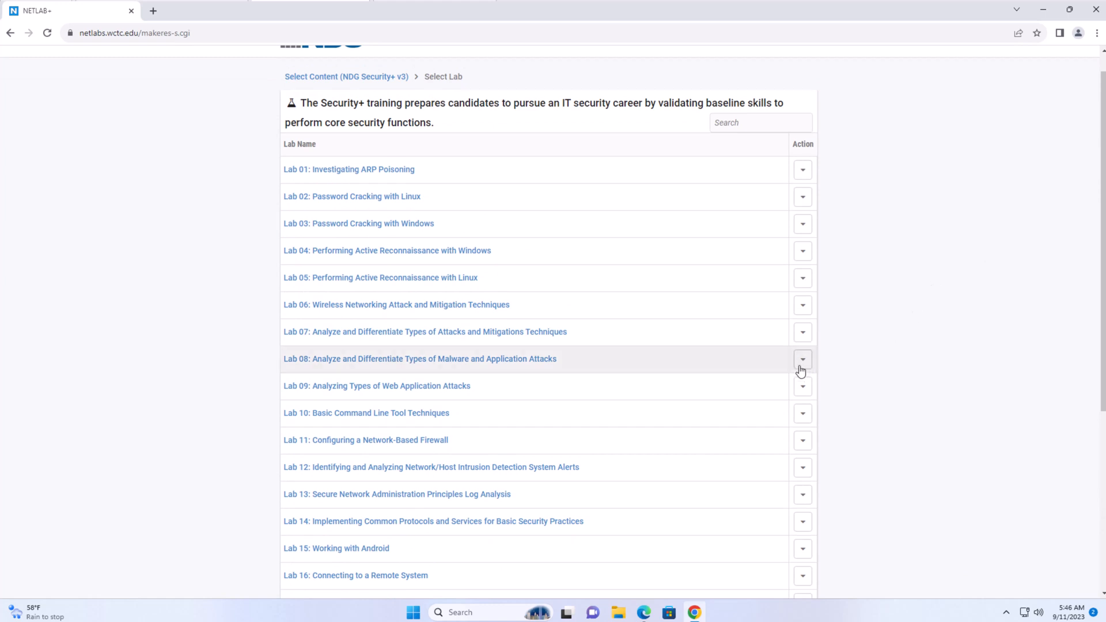
pyautogui.click(802, 360)
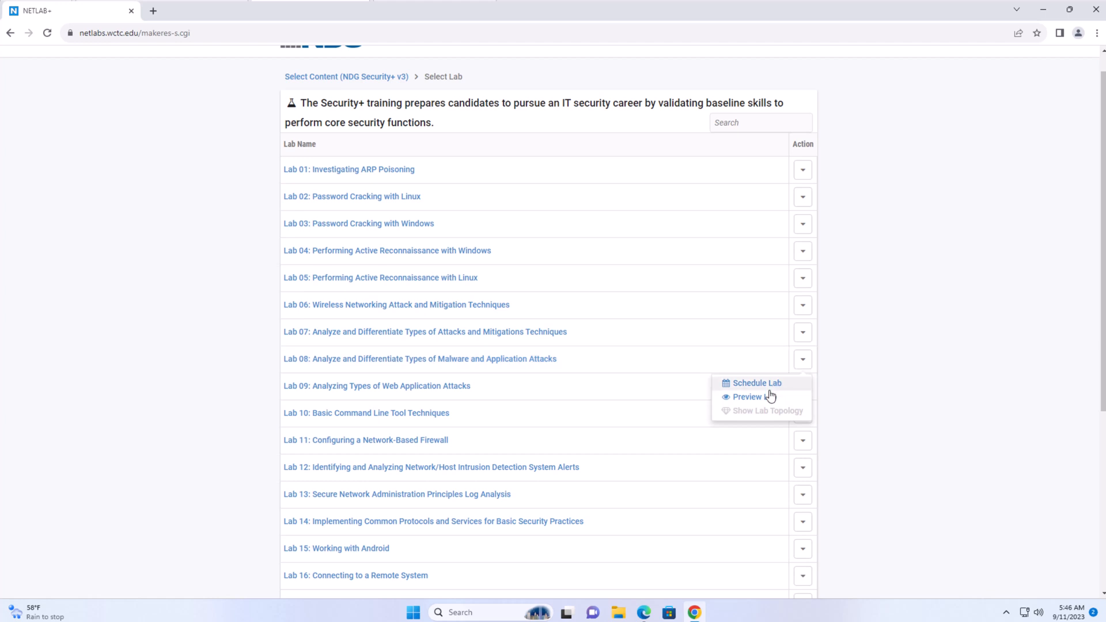
# - Preview the Lab 08 manual and page through its topology and credentials table to page 6
pyautogui.click(747, 397)
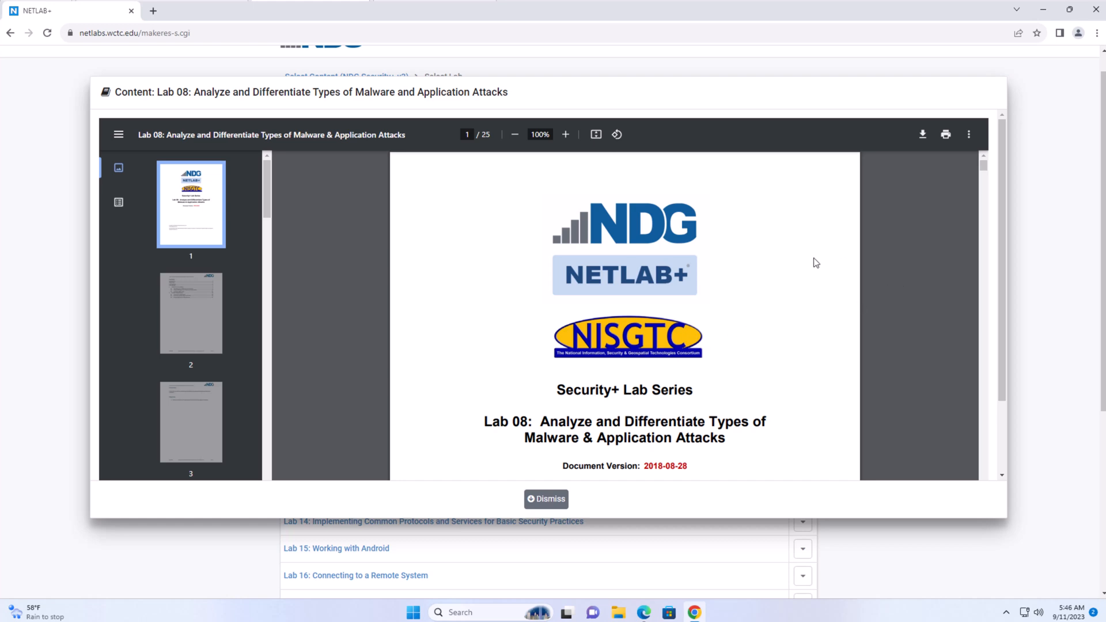
pyautogui.moveTo(649, 301)
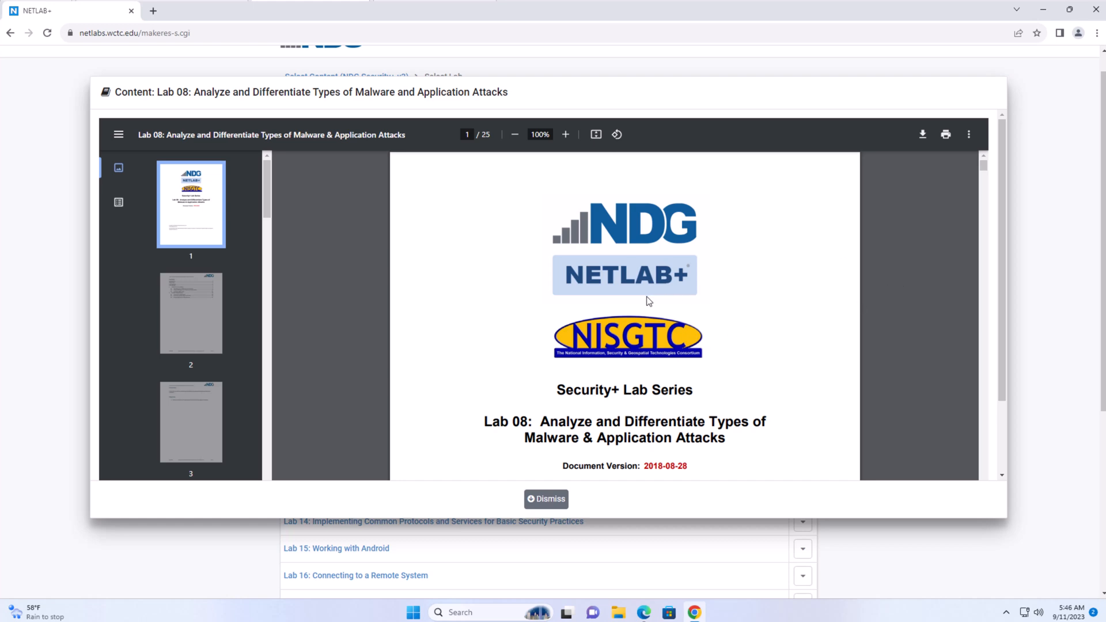
pyautogui.moveTo(622, 279)
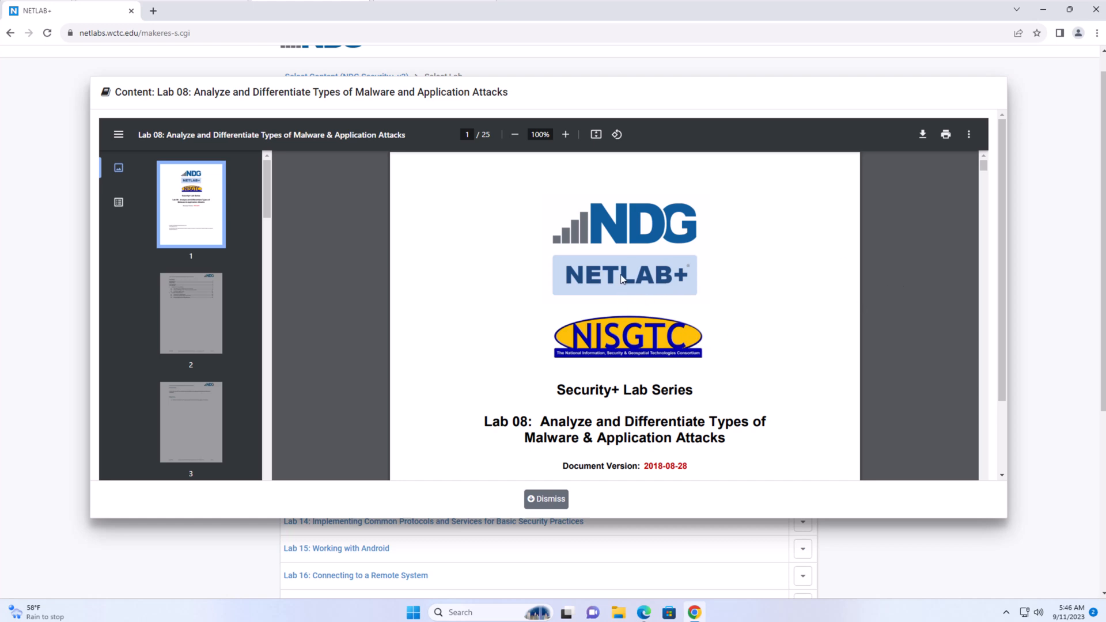
pyautogui.scroll(-3)
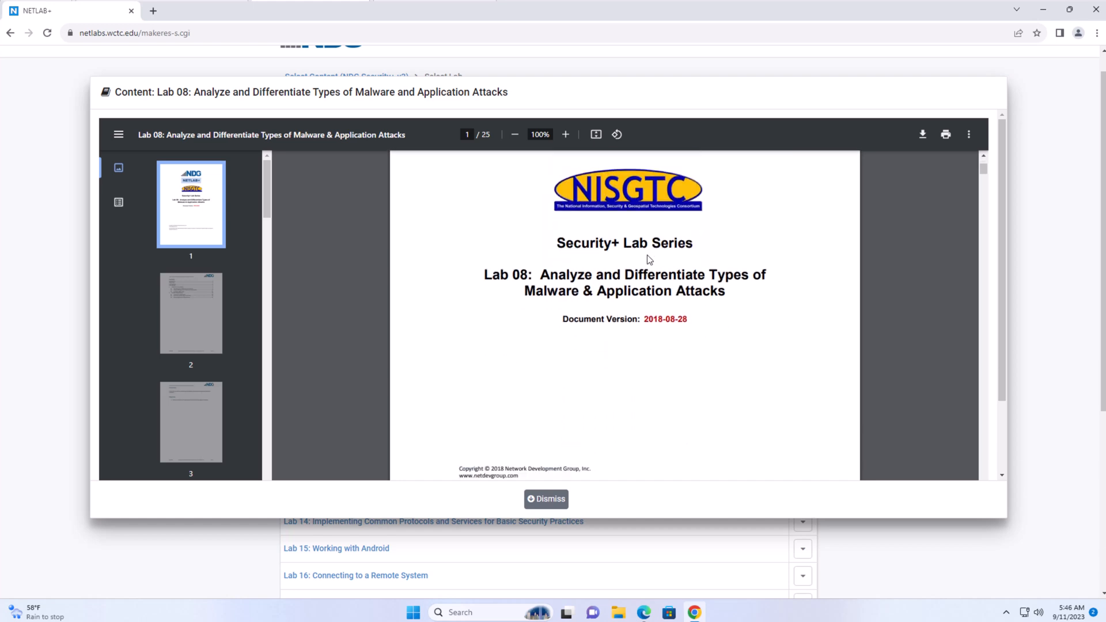
pyautogui.scroll(-3)
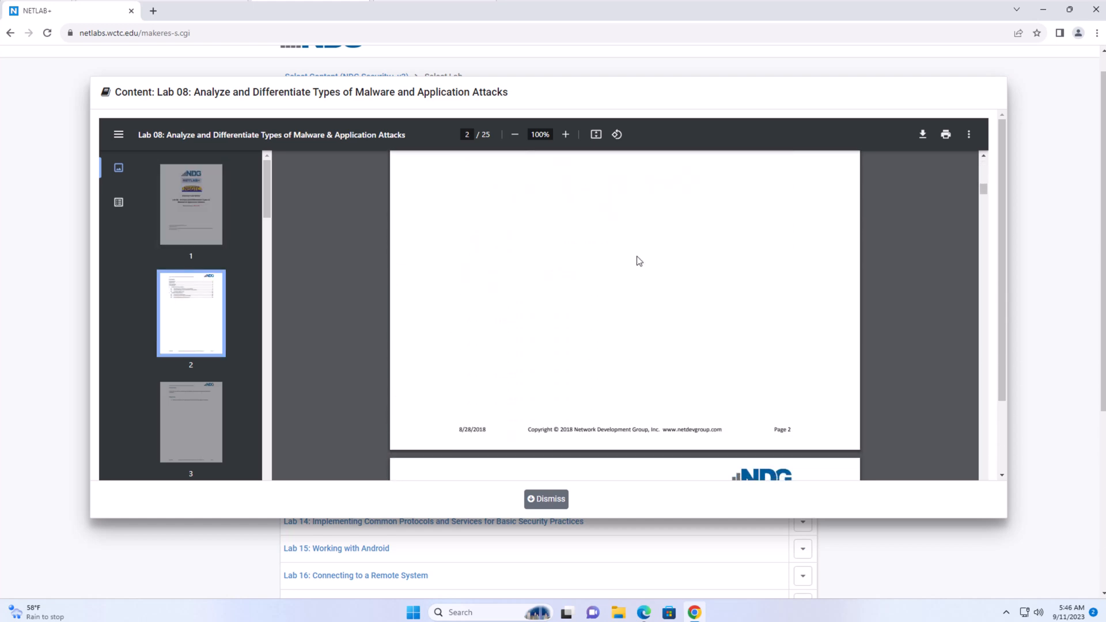
pyautogui.scroll(-3)
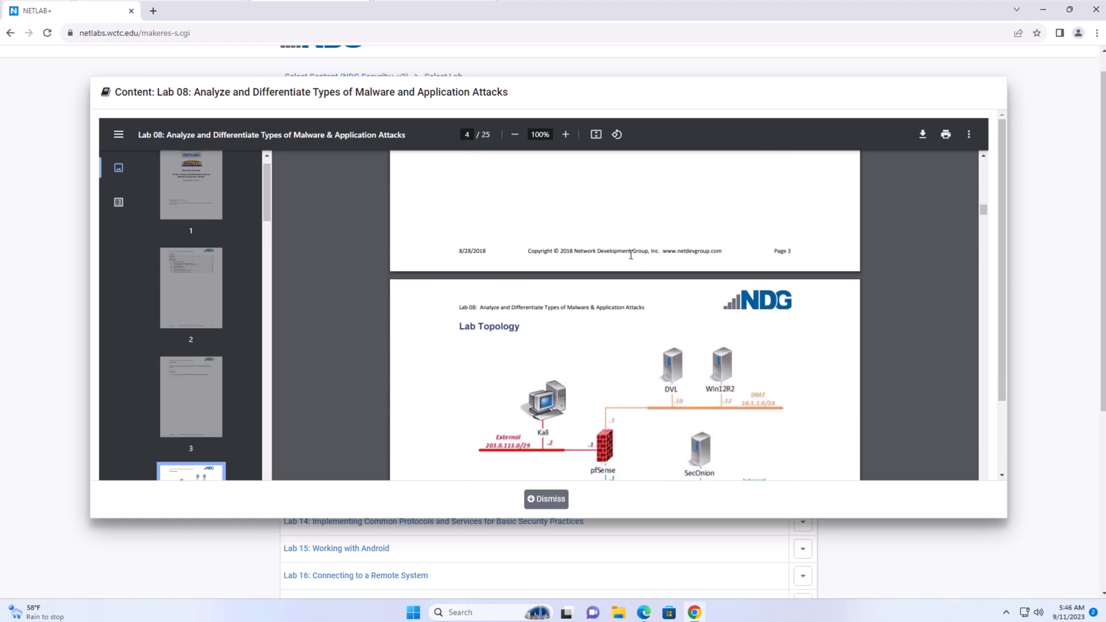
pyautogui.scroll(-3)
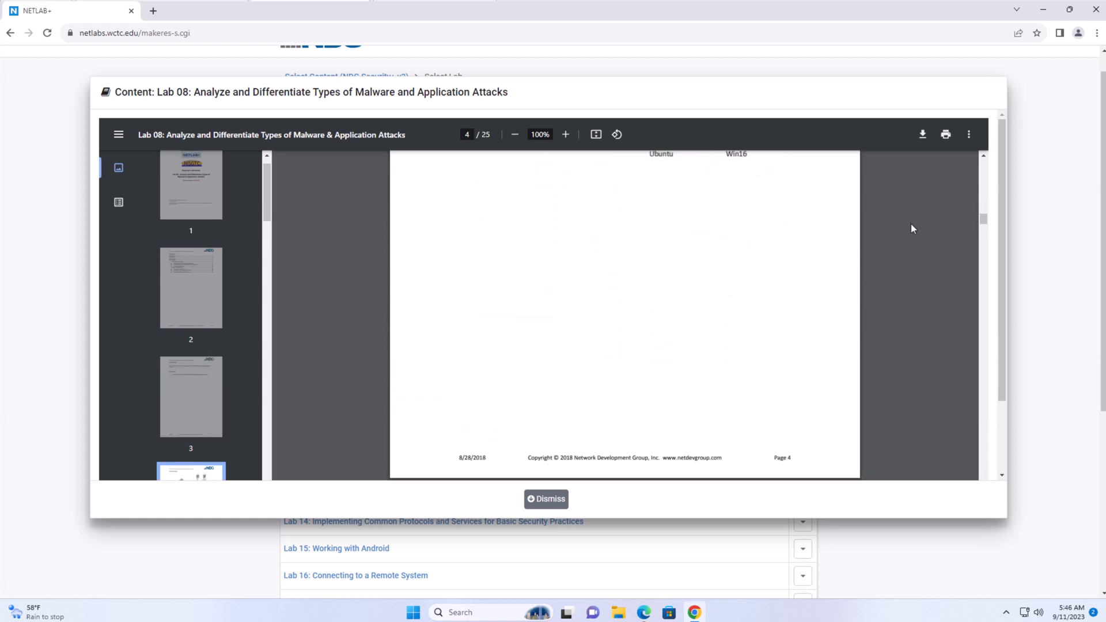
pyautogui.scroll(-3)
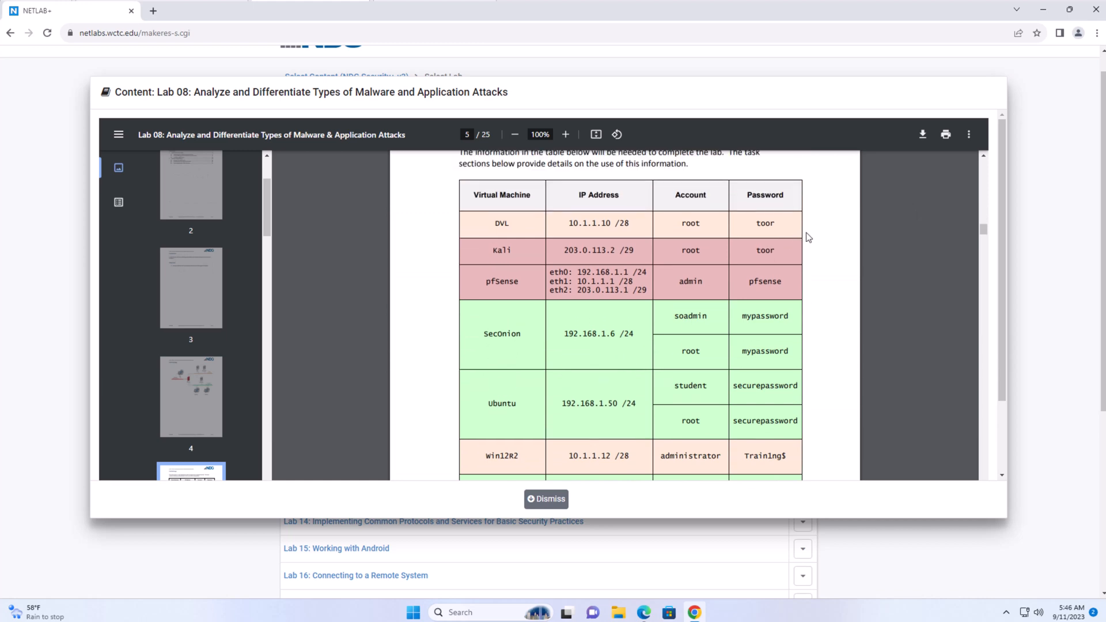
pyautogui.scroll(-3)
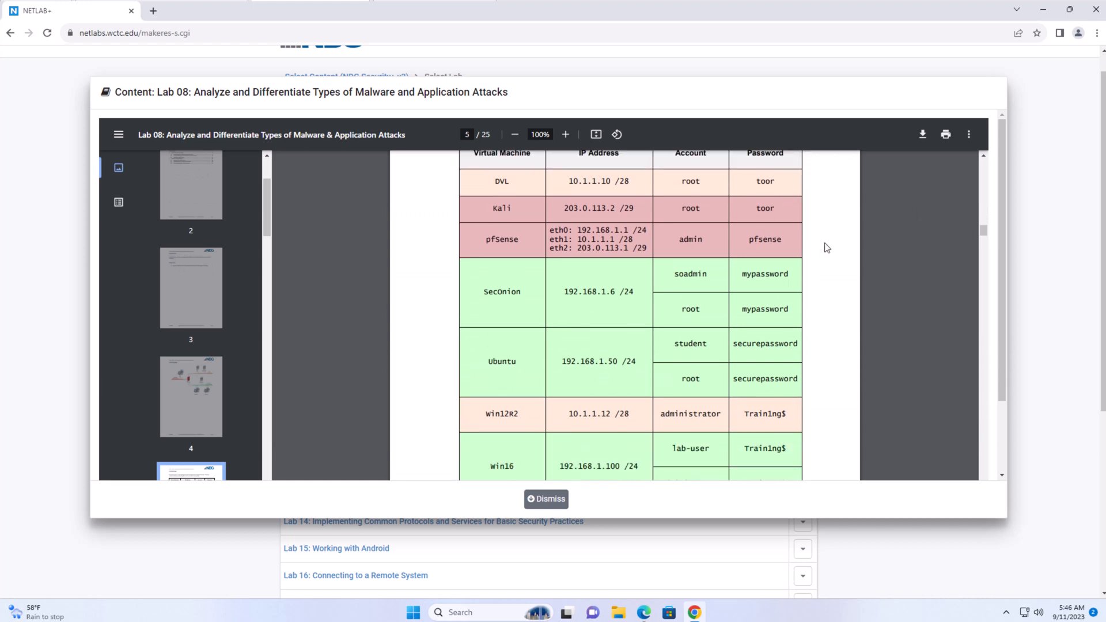
pyautogui.scroll(-3)
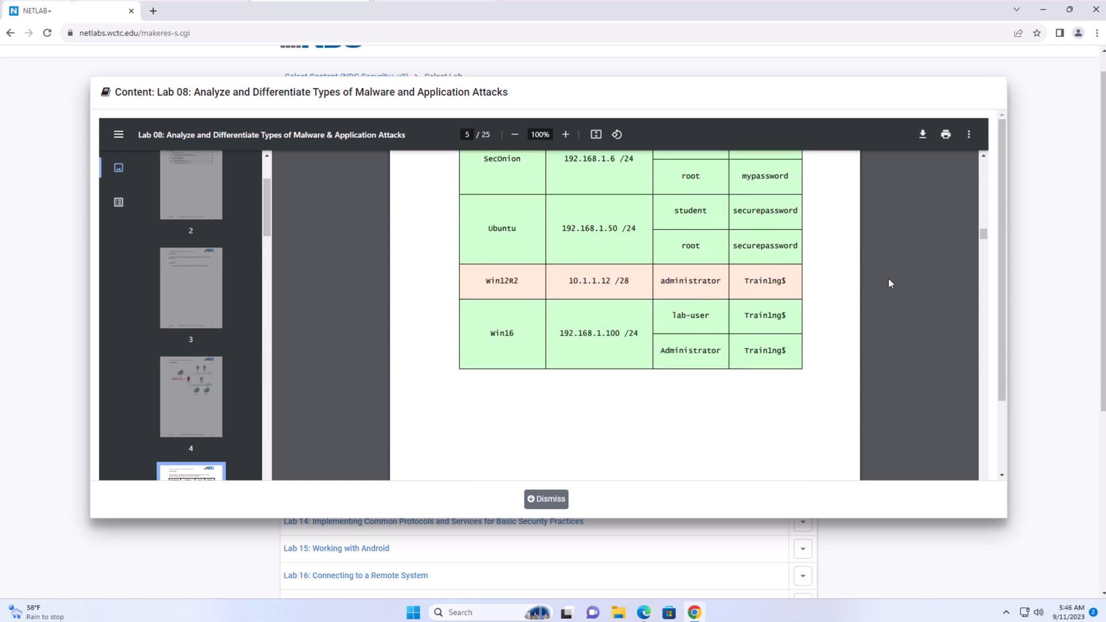
pyautogui.scroll(-3)
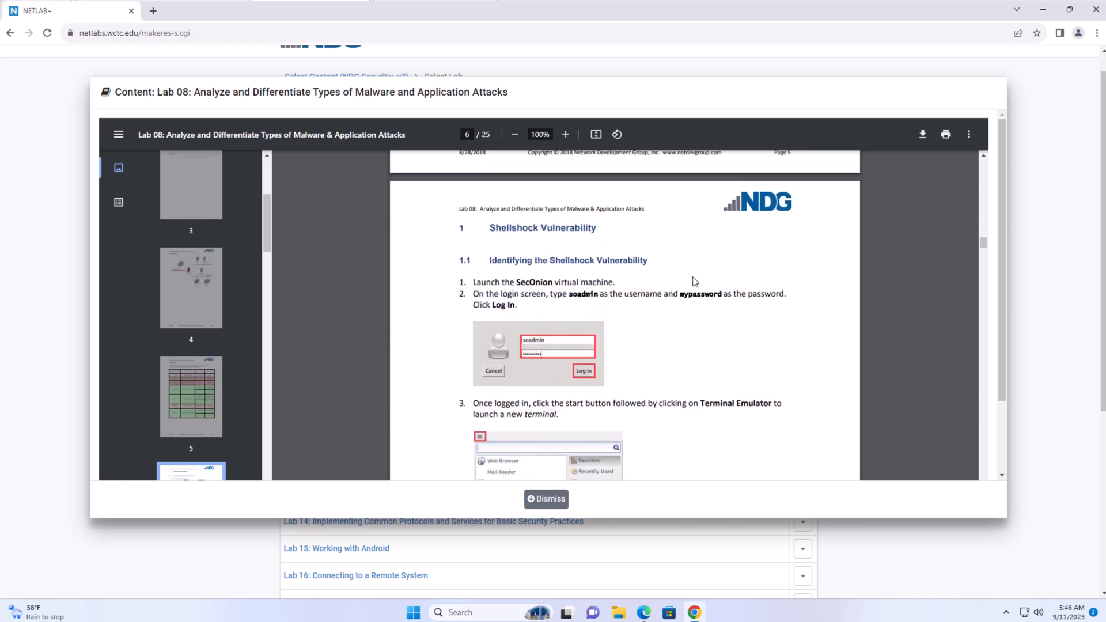
pyautogui.moveTo(887, 411)
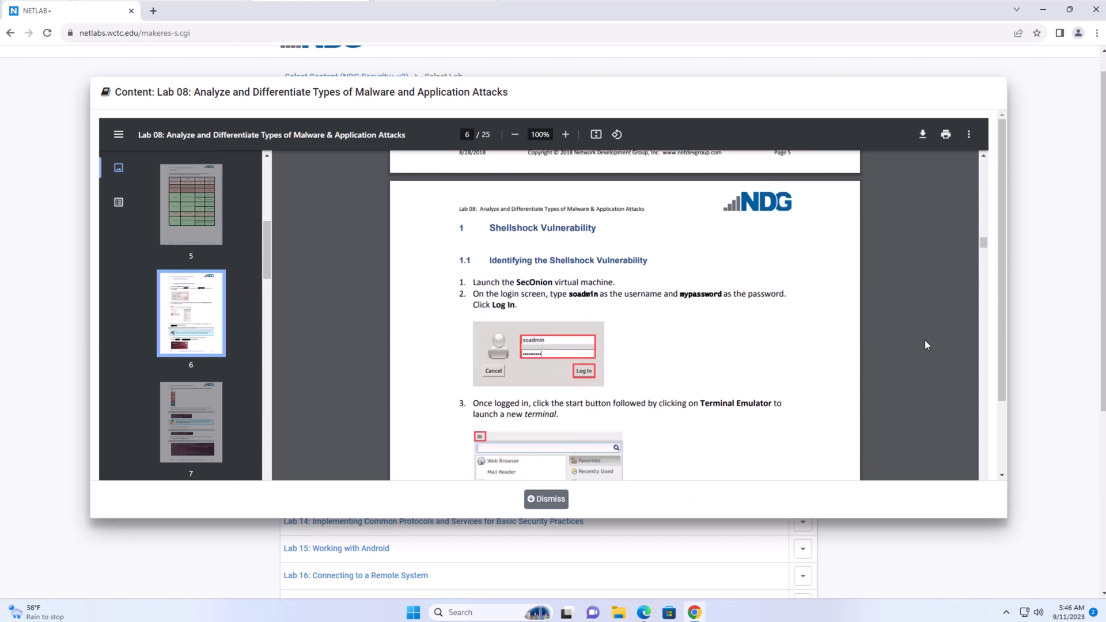
pyautogui.moveTo(854, 406)
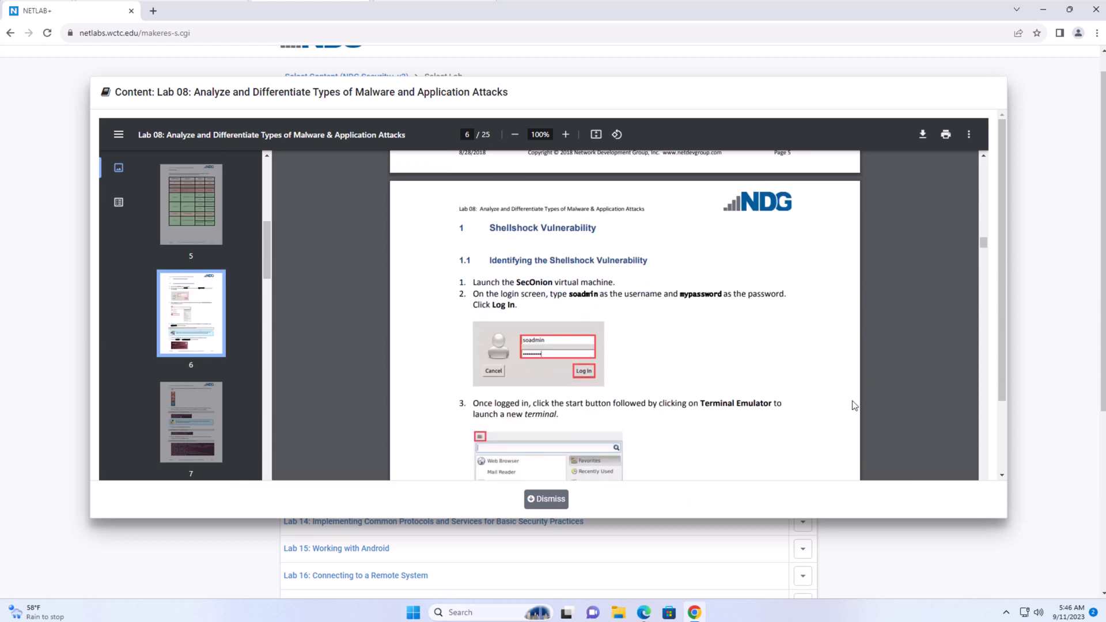
pyautogui.moveTo(878, 369)
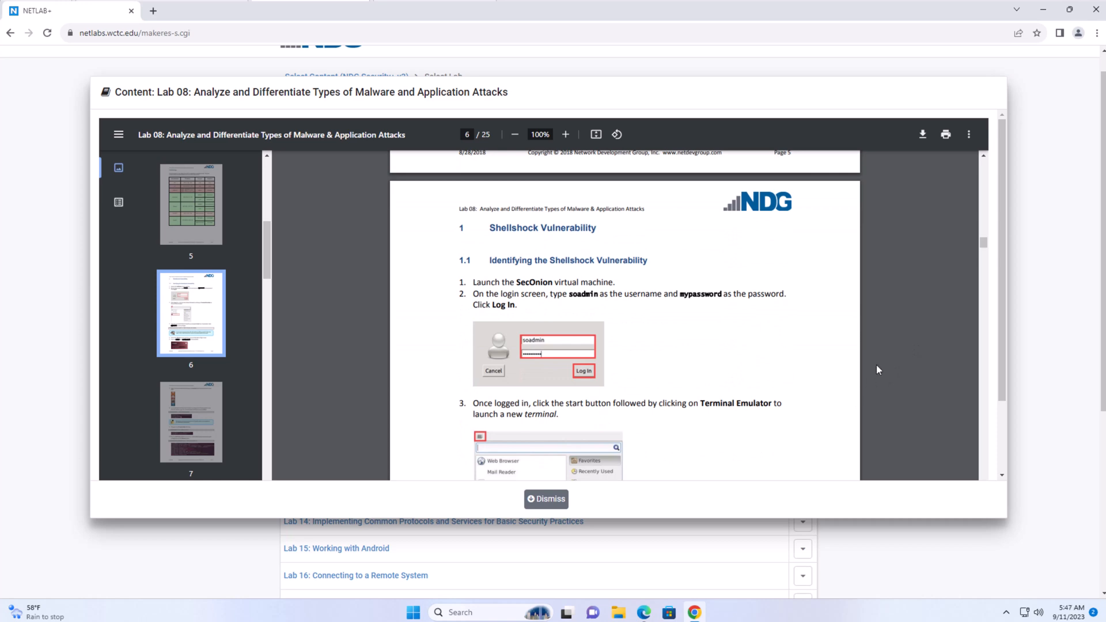
pyautogui.moveTo(904, 217)
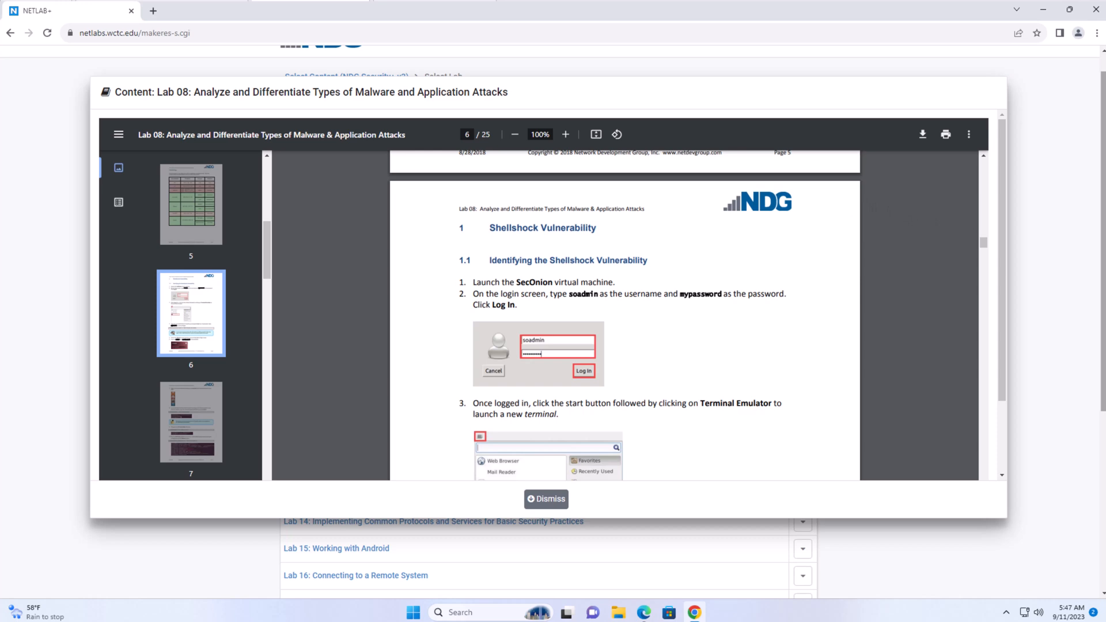
pyautogui.moveTo(587, 336)
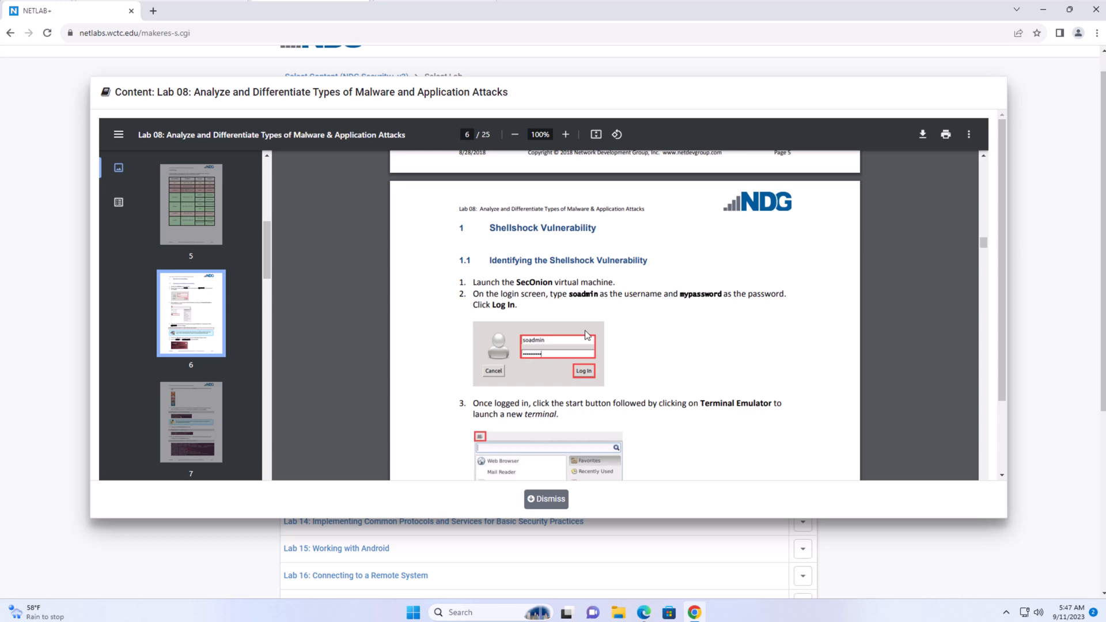
pyautogui.moveTo(591, 333)
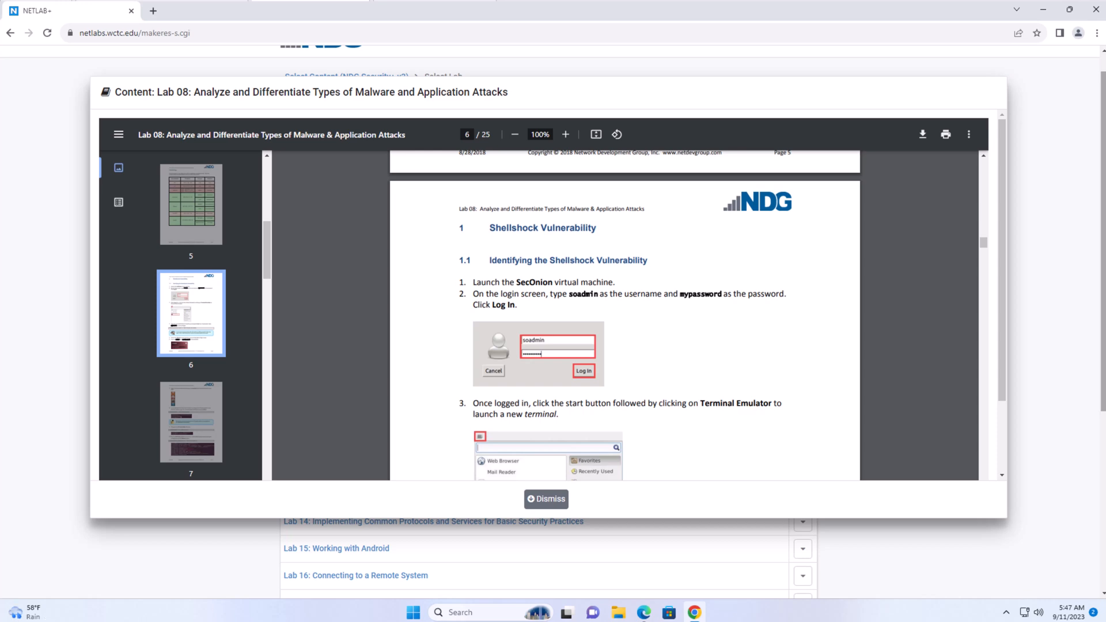
pyautogui.moveTo(837, 196)
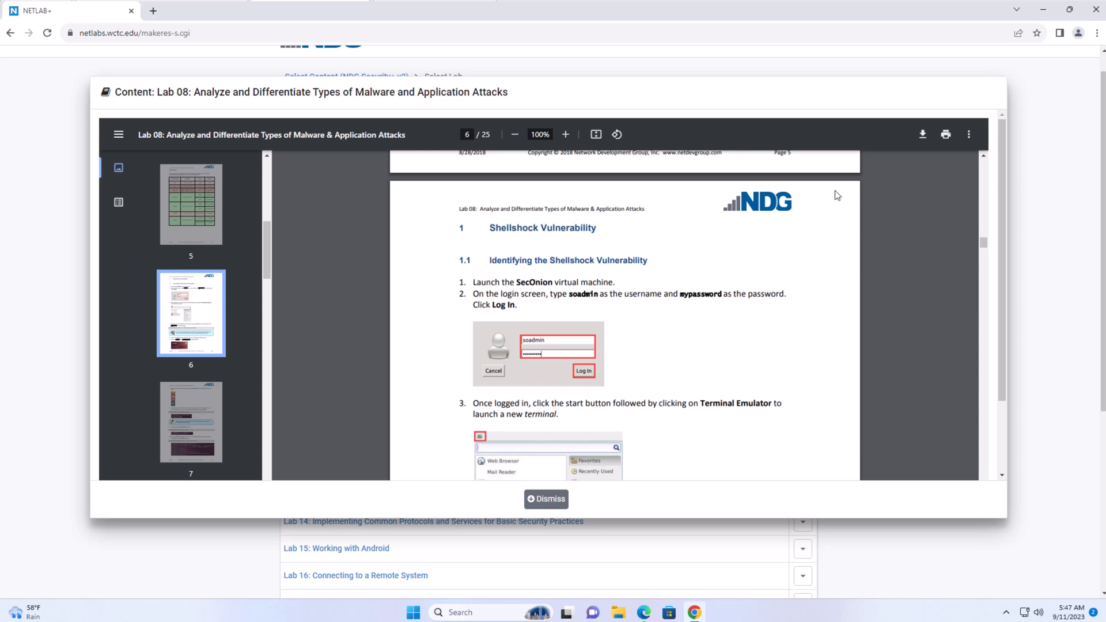
pyautogui.moveTo(592, 294)
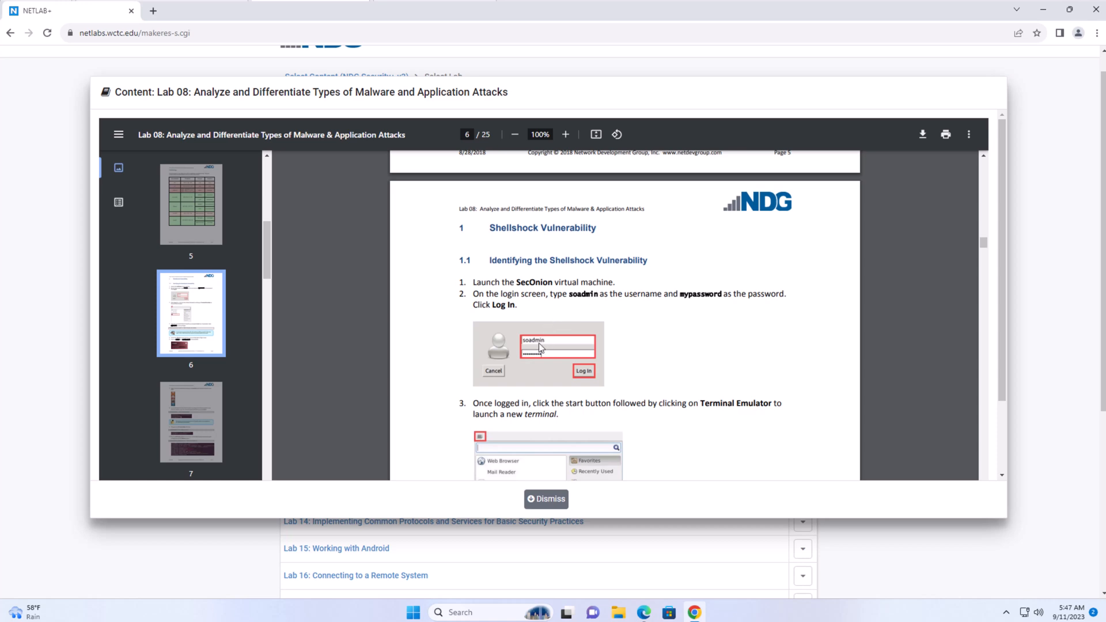
pyautogui.moveTo(590, 312)
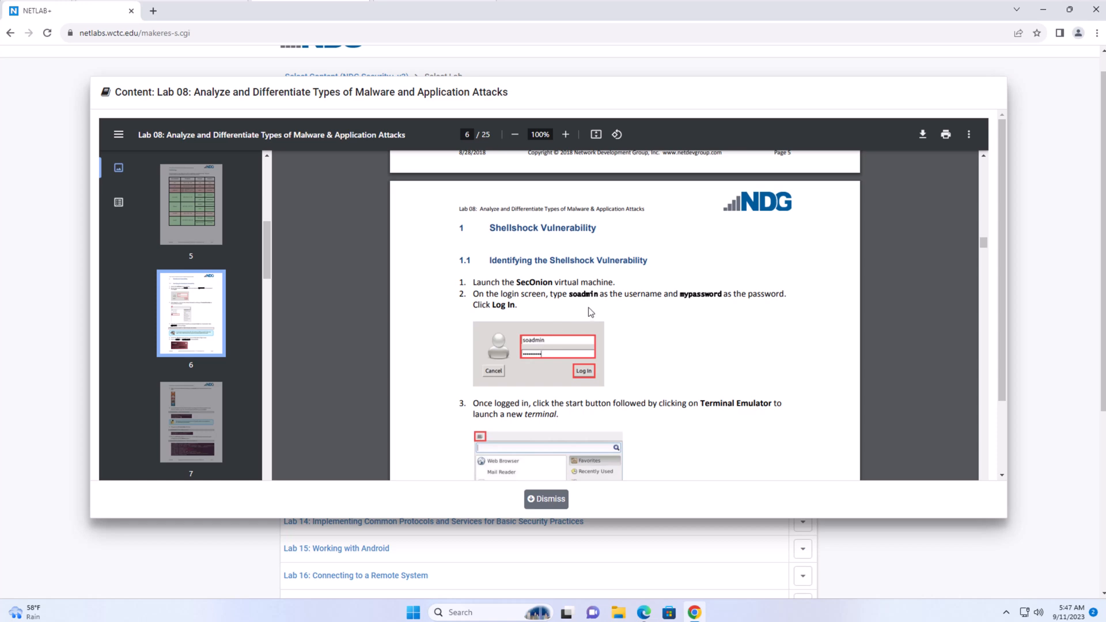
pyautogui.moveTo(553, 343)
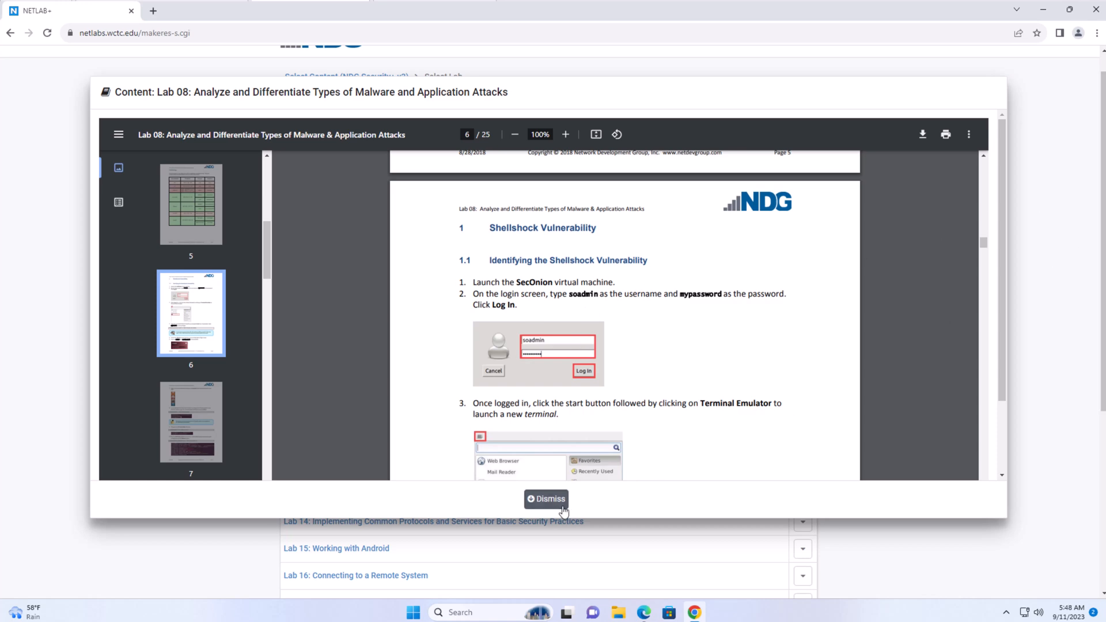
# - Dismiss the manual preview and choose Schedule Lab for Lab 08
pyautogui.click(547, 499)
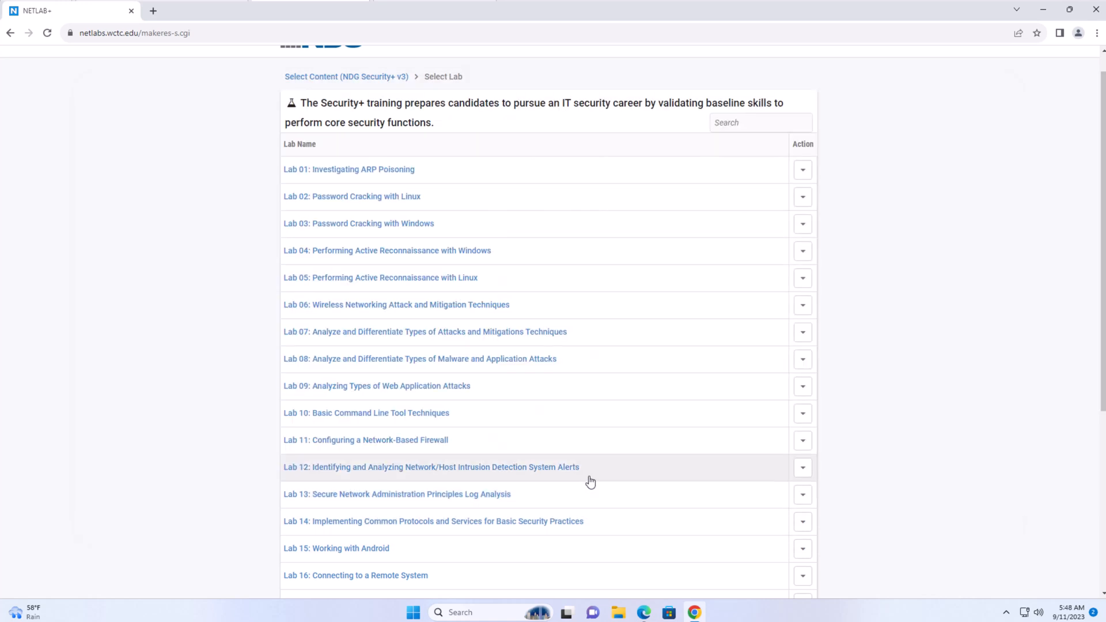
pyautogui.moveTo(804, 361)
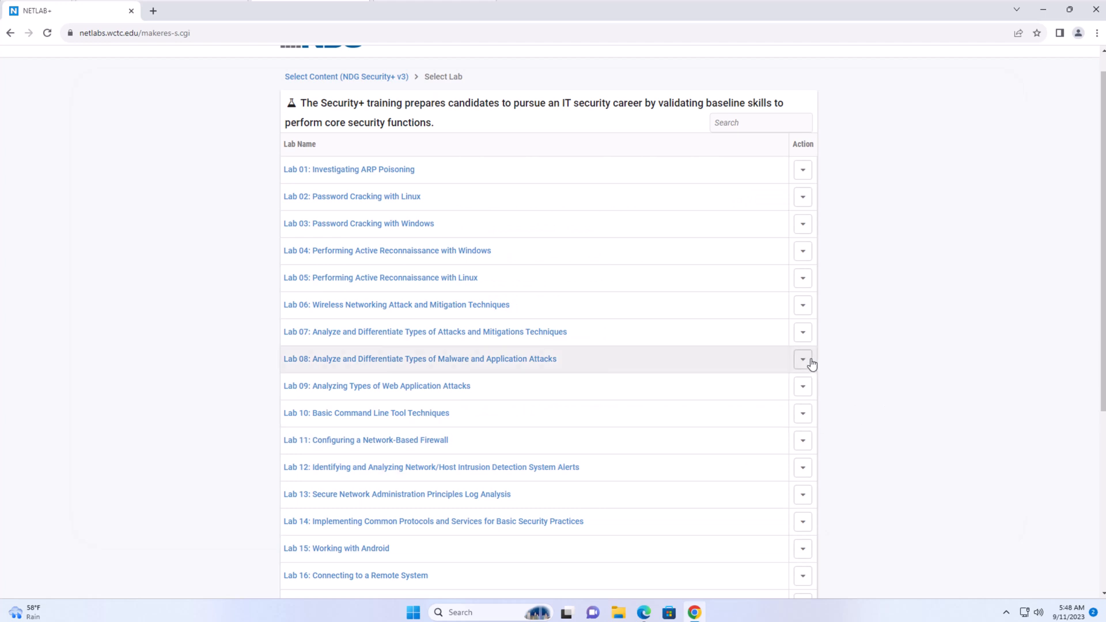
pyautogui.click(803, 360)
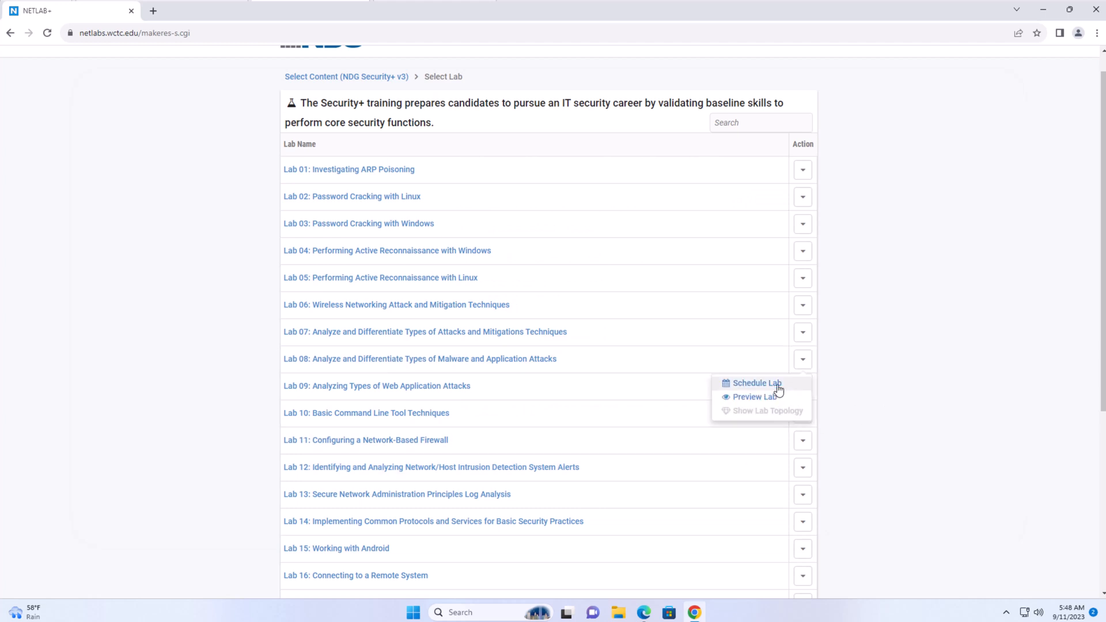
pyautogui.click(756, 382)
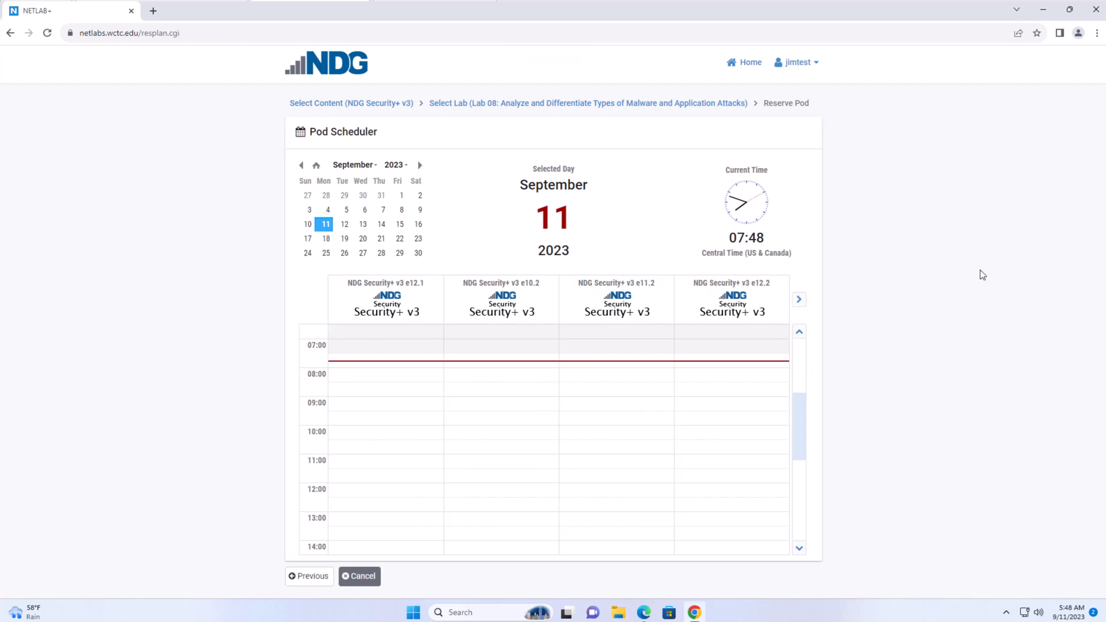
pyautogui.moveTo(1069, 193)
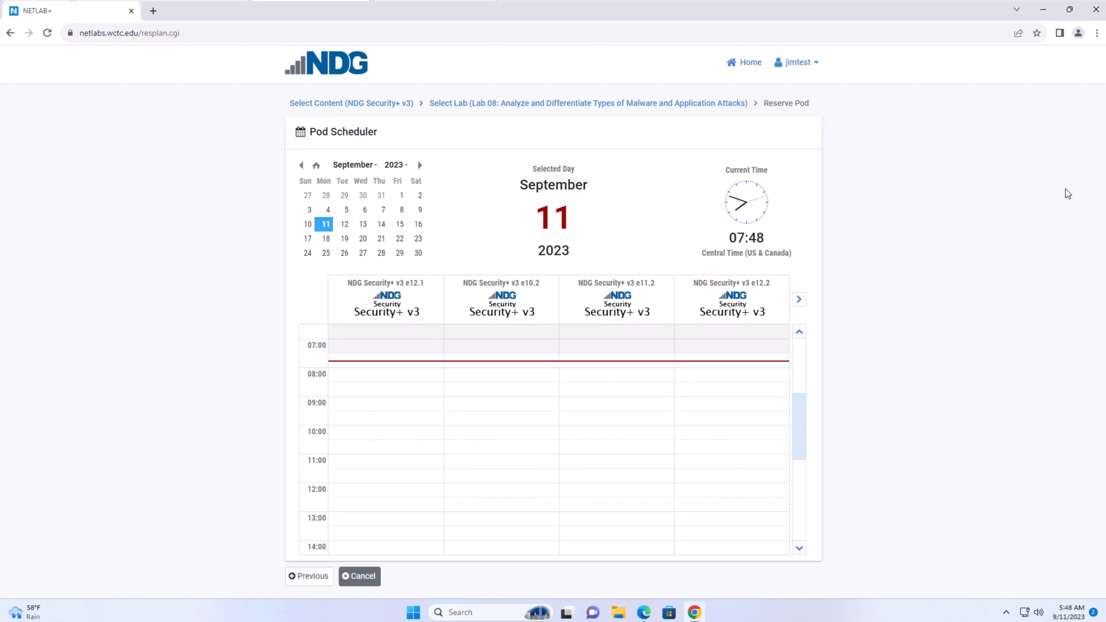
pyautogui.moveTo(932, 240)
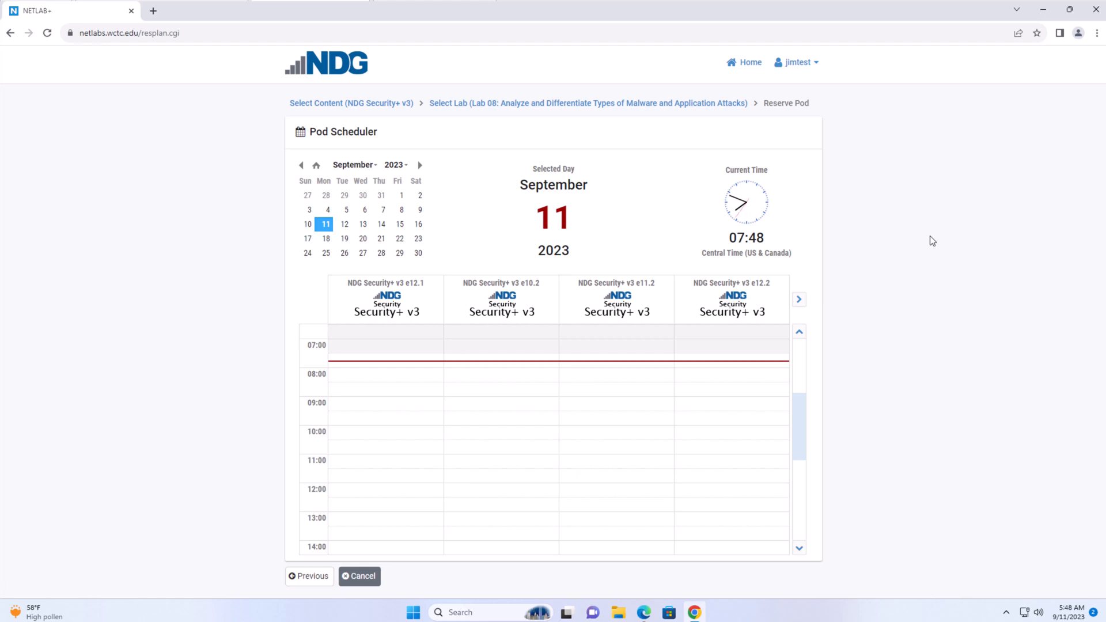
pyautogui.moveTo(853, 177)
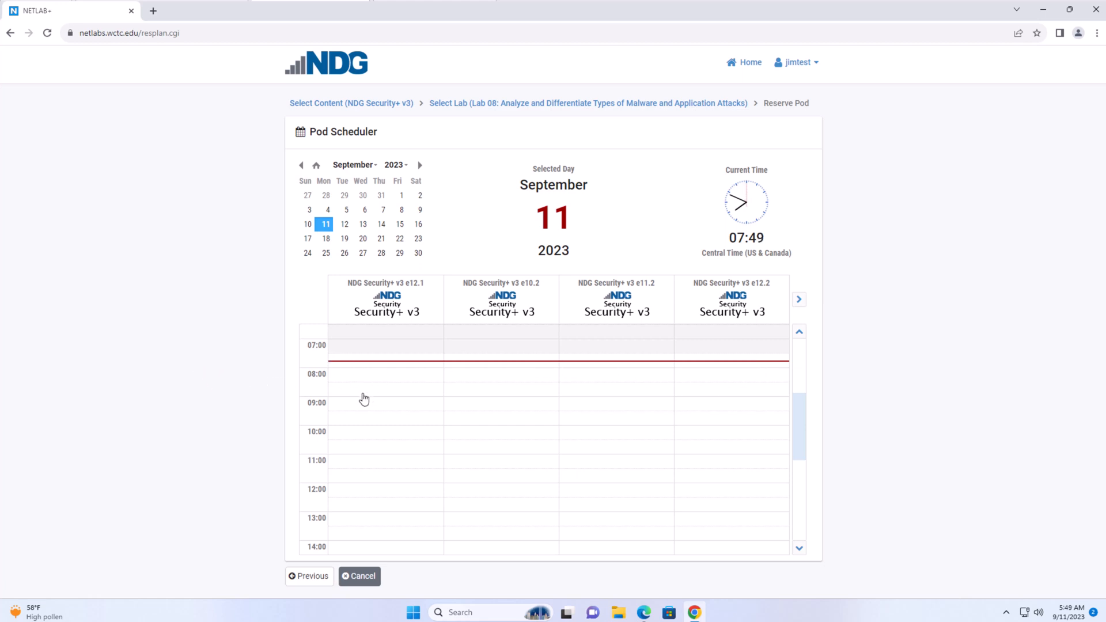
pyautogui.moveTo(350, 422)
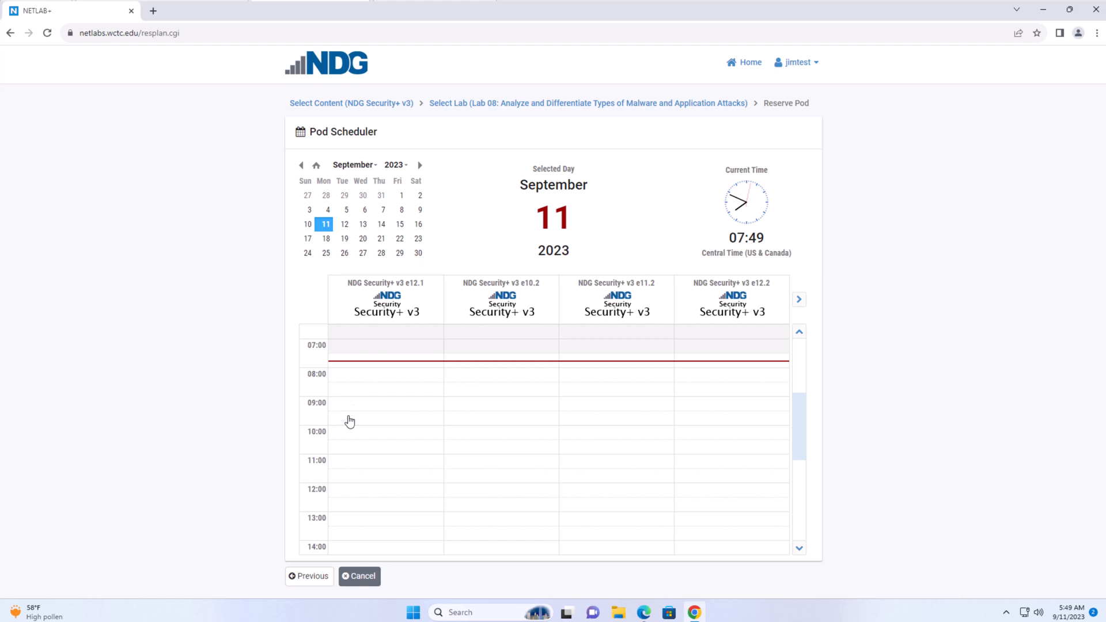
pyautogui.moveTo(343, 420)
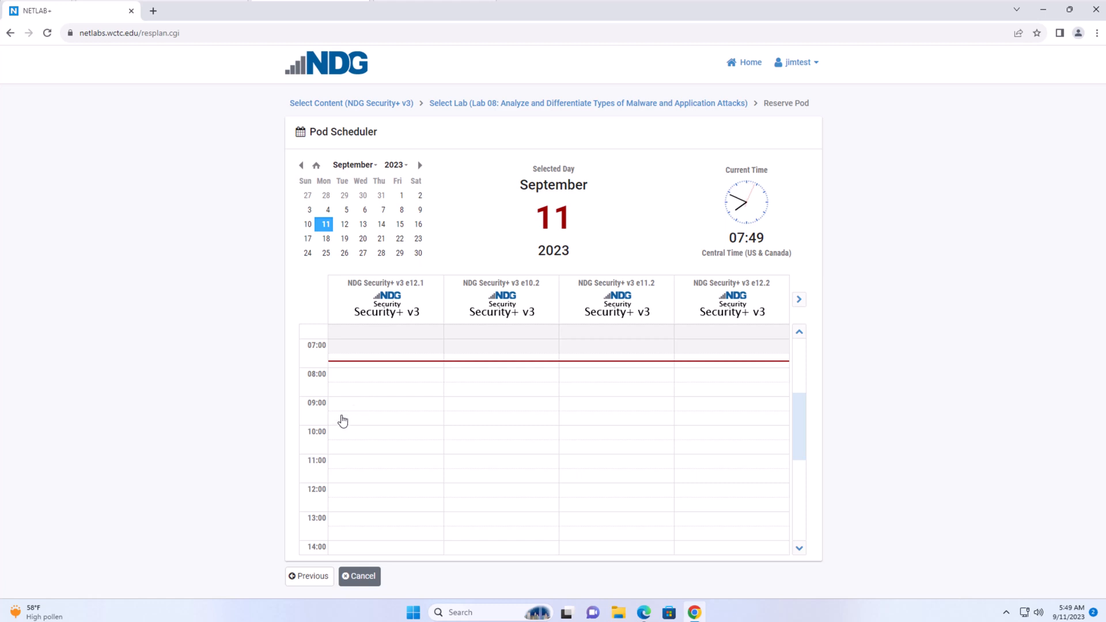
pyautogui.moveTo(350, 387)
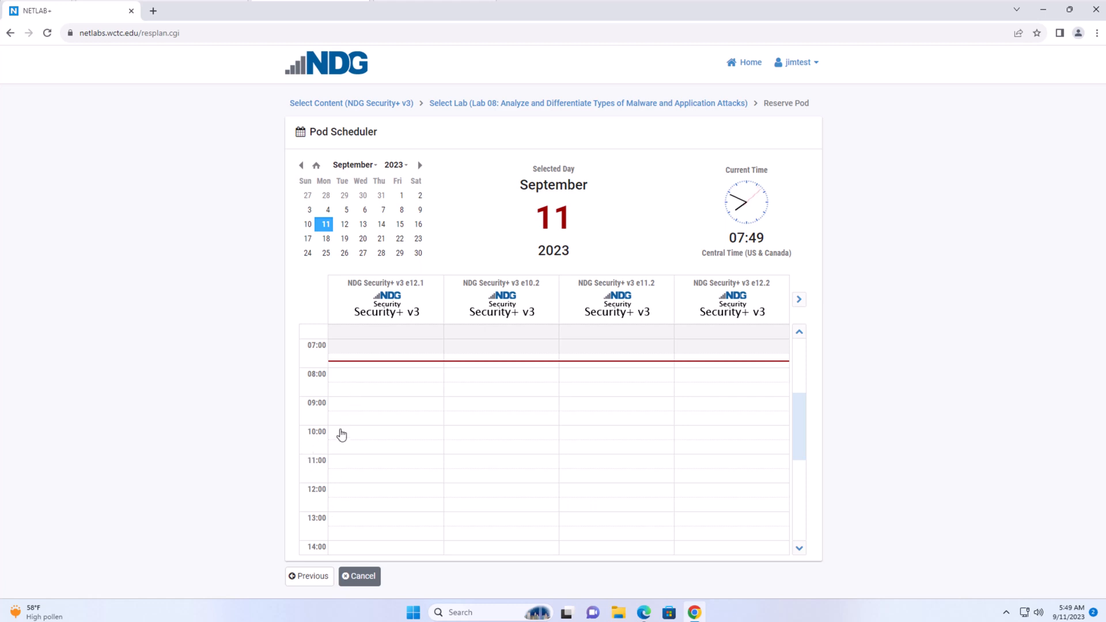
pyautogui.moveTo(357, 413)
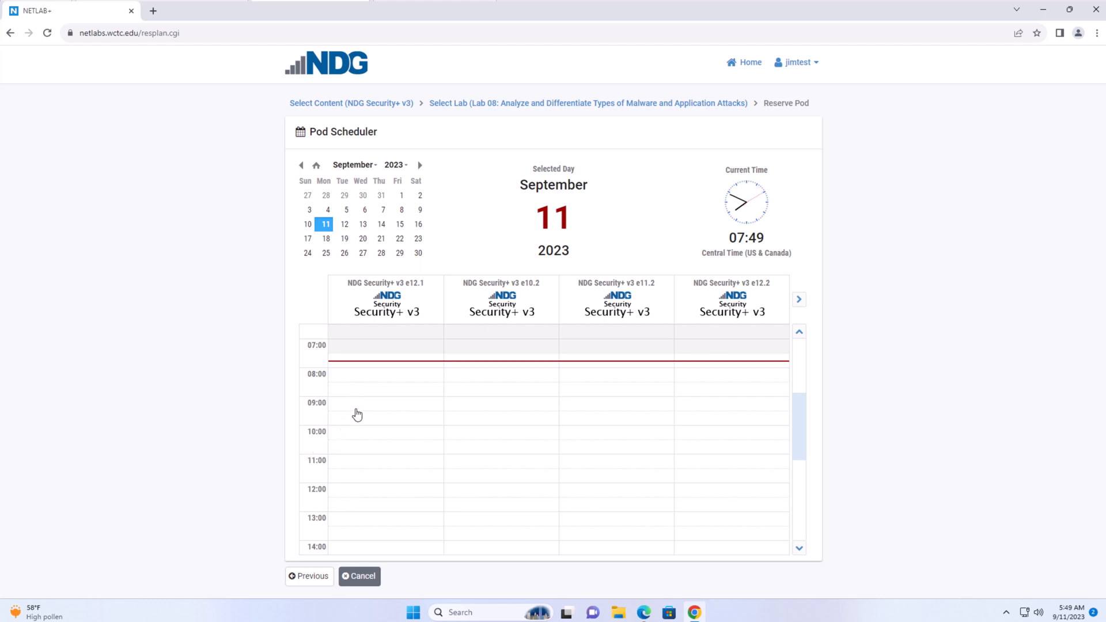
pyautogui.moveTo(344, 423)
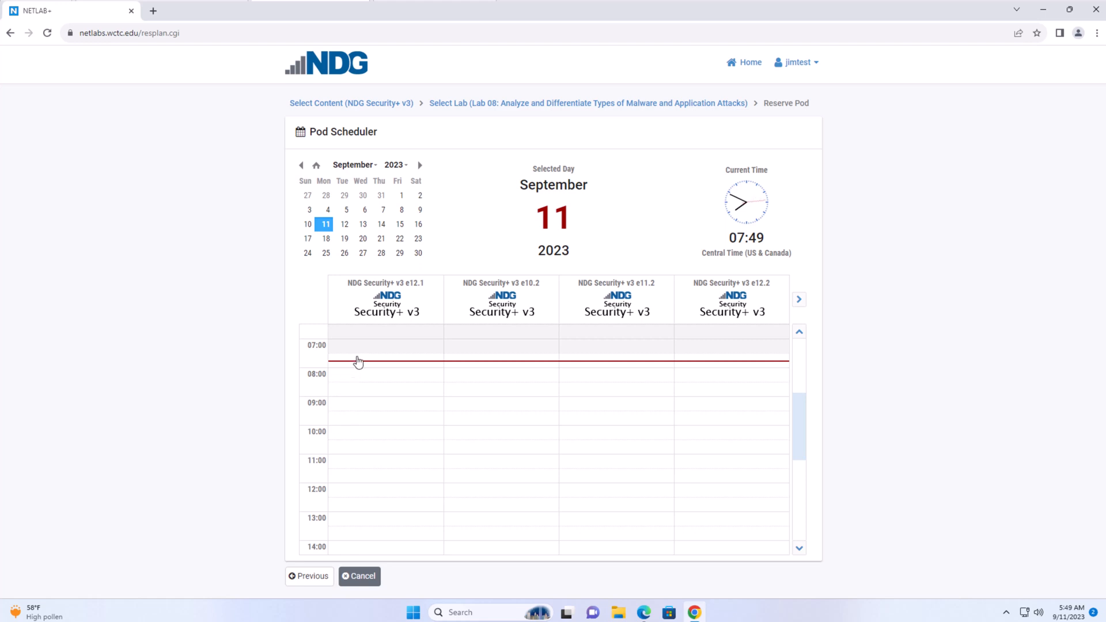
# - Book pod e12.1 for Lab 08 starting now with the end time extended to 10:00
pyautogui.click(385, 361)
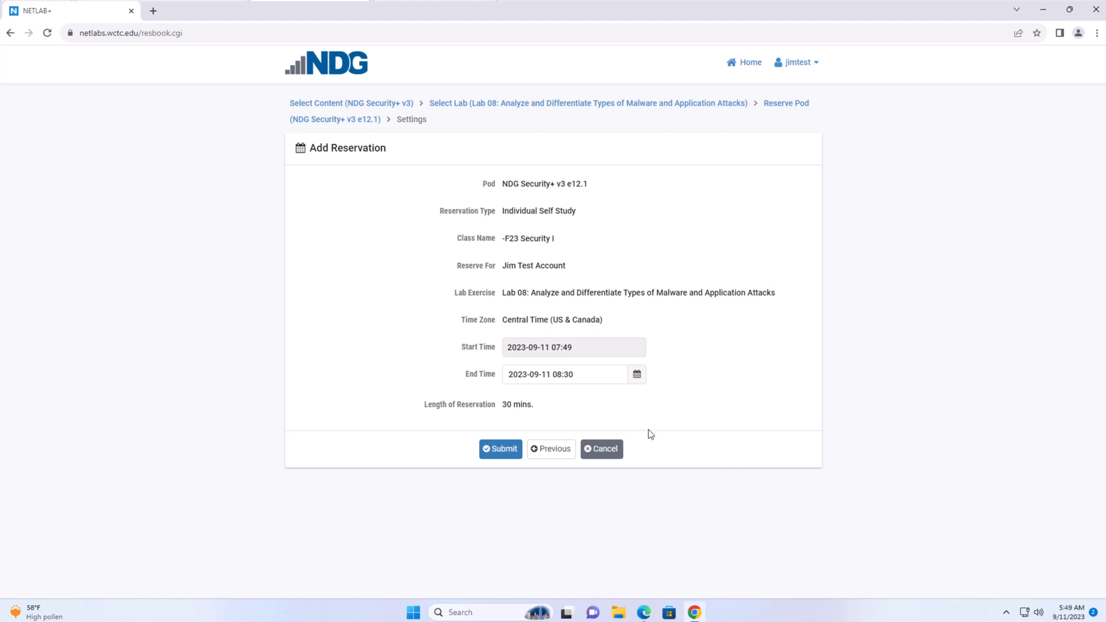
pyautogui.click(565, 347)
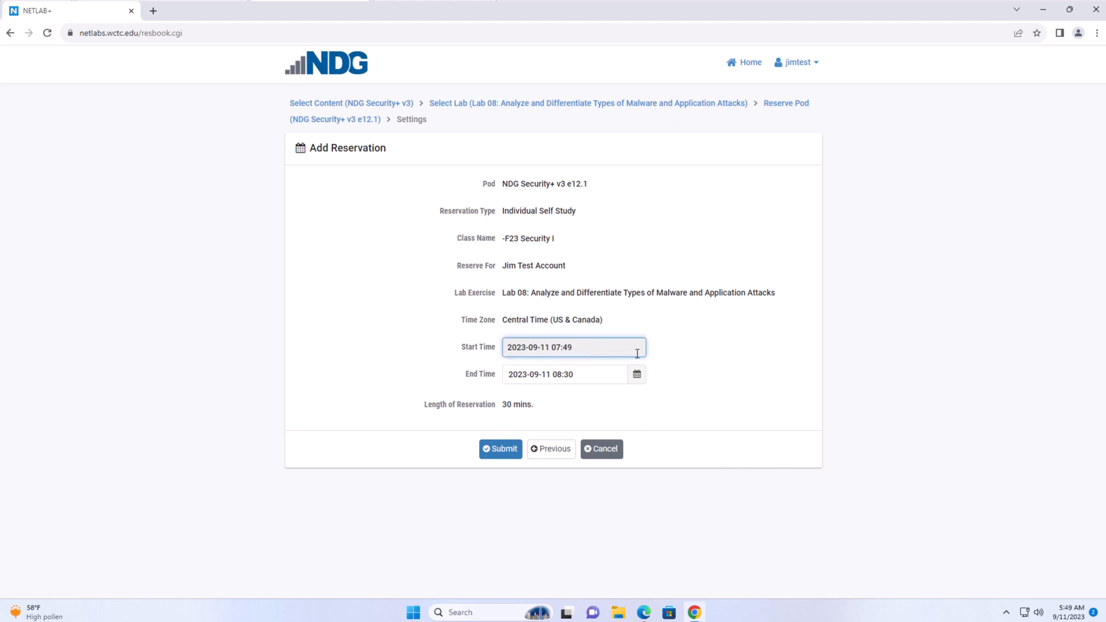
pyautogui.moveTo(913, 489)
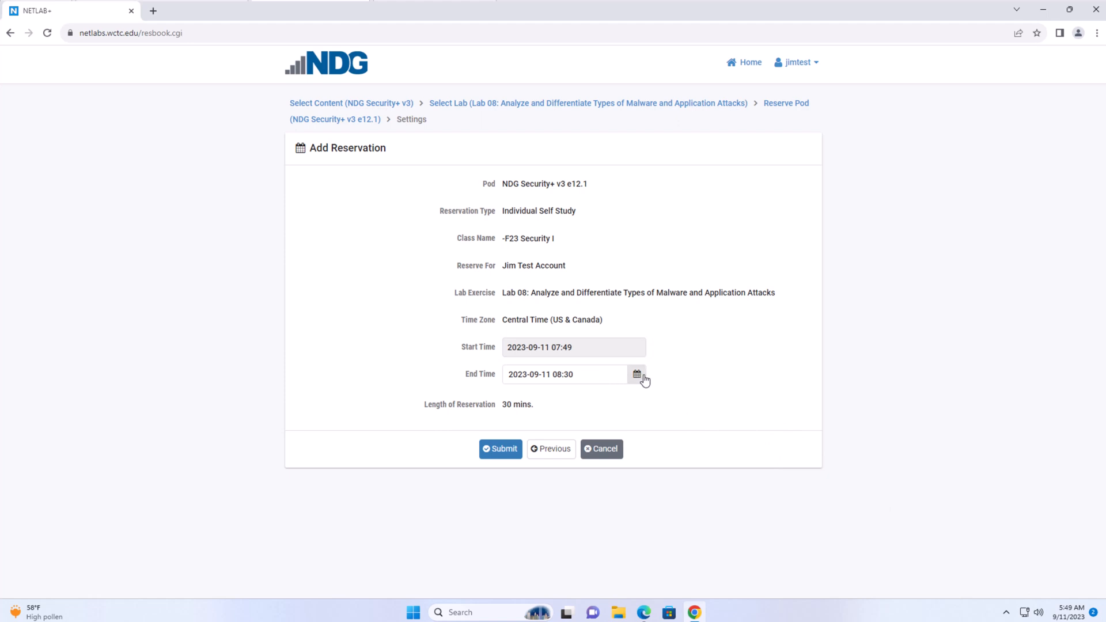
pyautogui.click(636, 373)
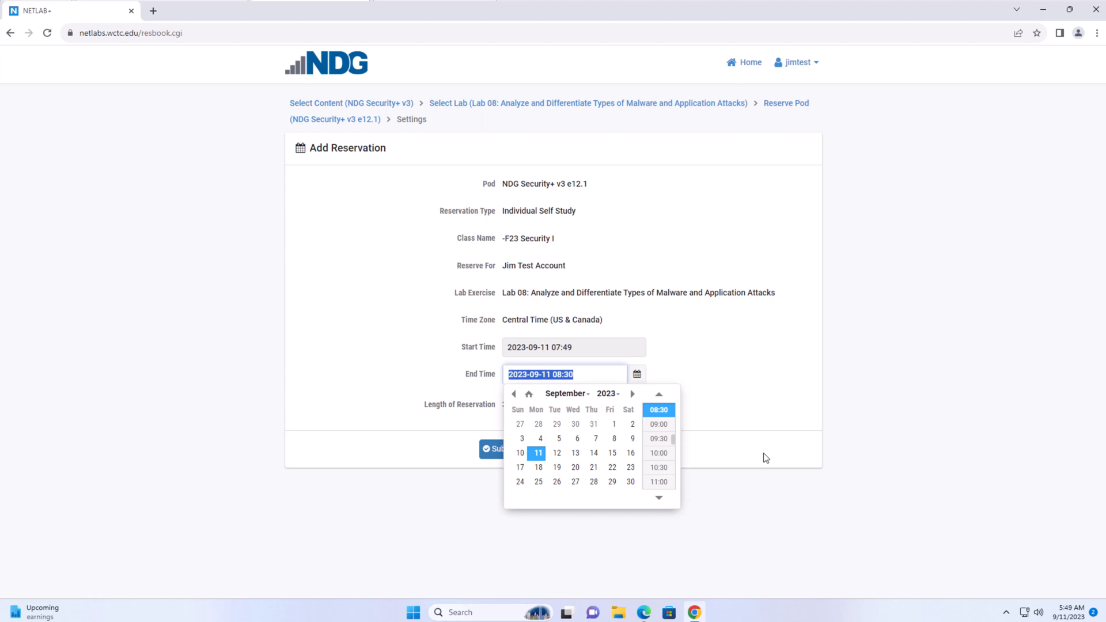
pyautogui.moveTo(766, 464)
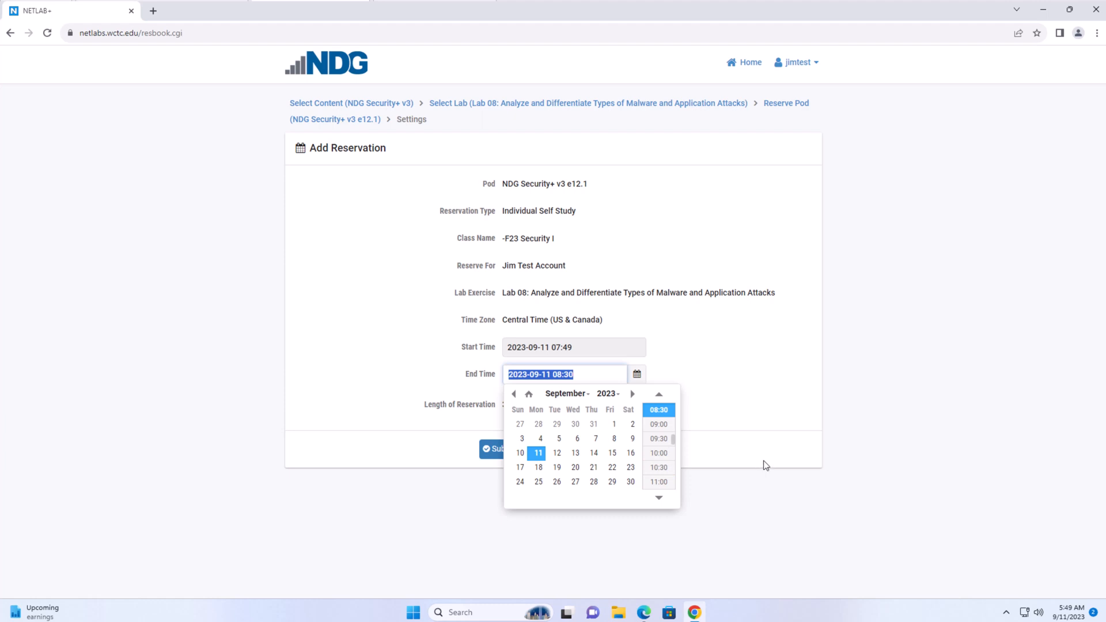
pyautogui.moveTo(721, 461)
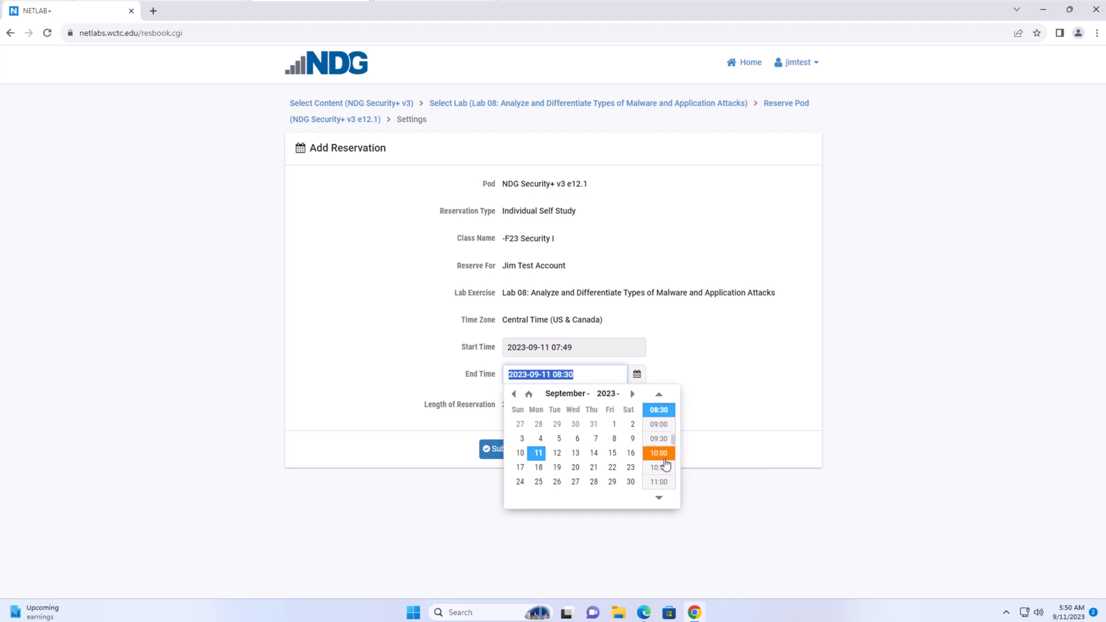
pyautogui.click(658, 453)
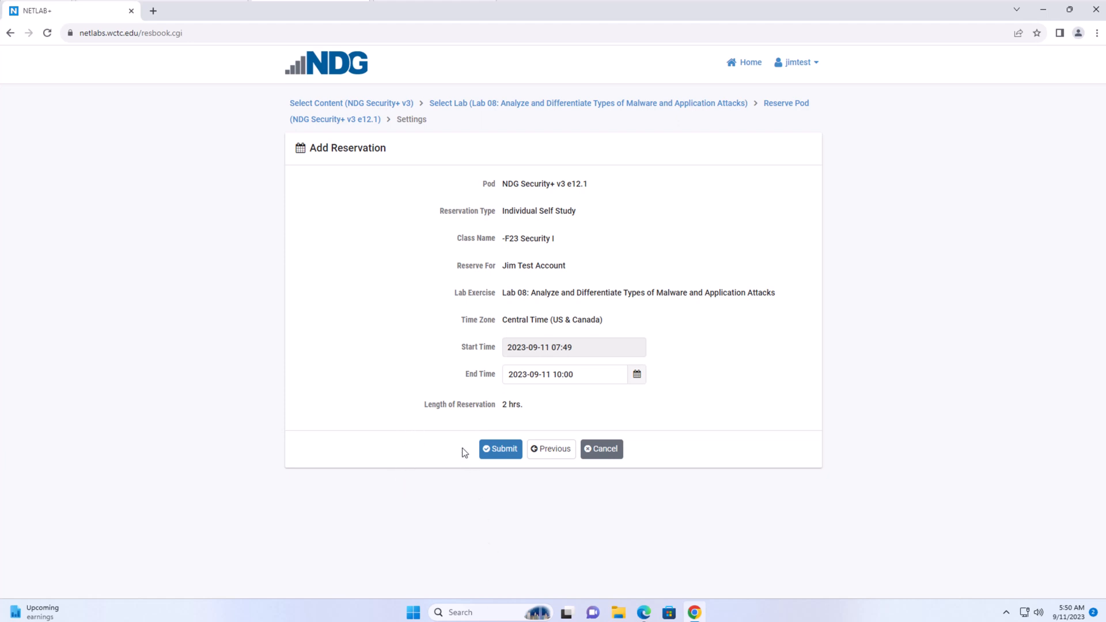
pyautogui.click(500, 449)
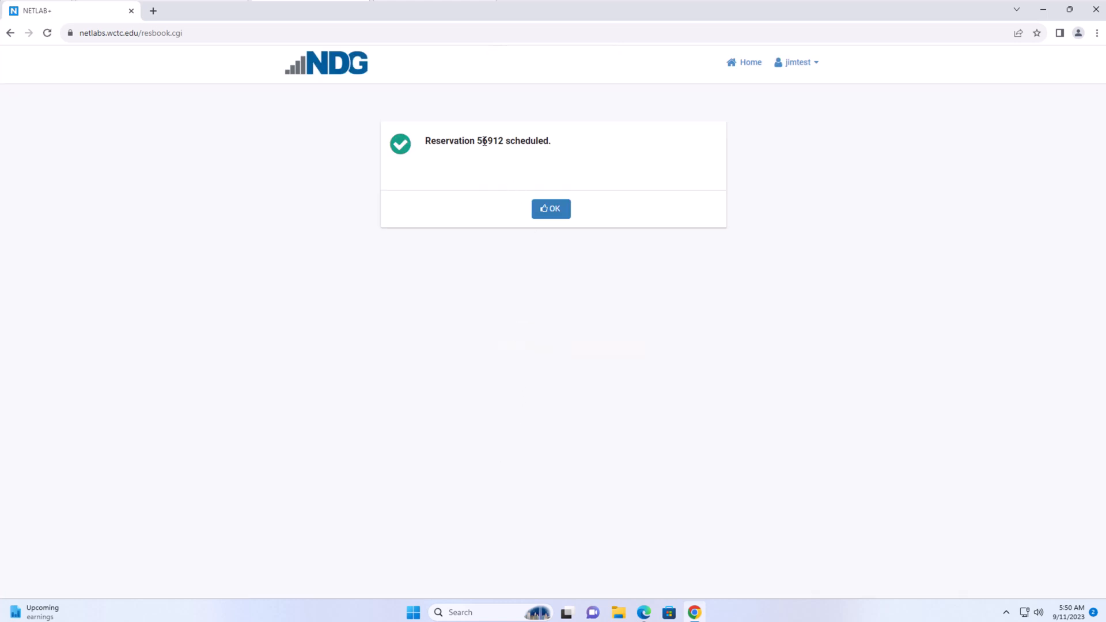
# - Acknowledge the confirmation and enter the lab for reservation 56912
pyautogui.click(551, 208)
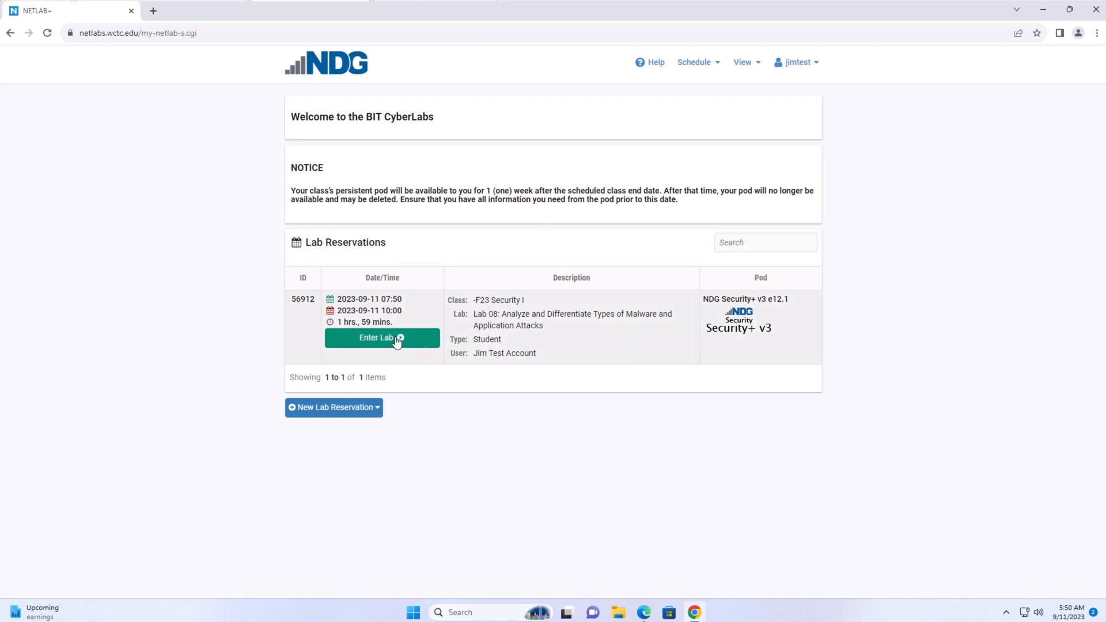
pyautogui.click(382, 337)
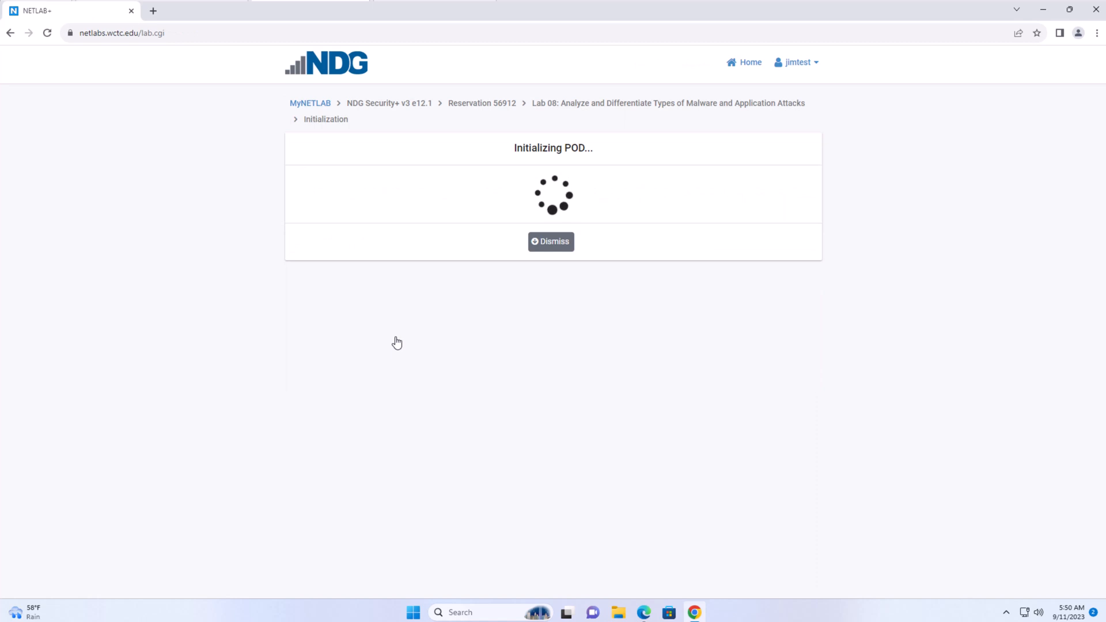
pyautogui.moveTo(405, 338)
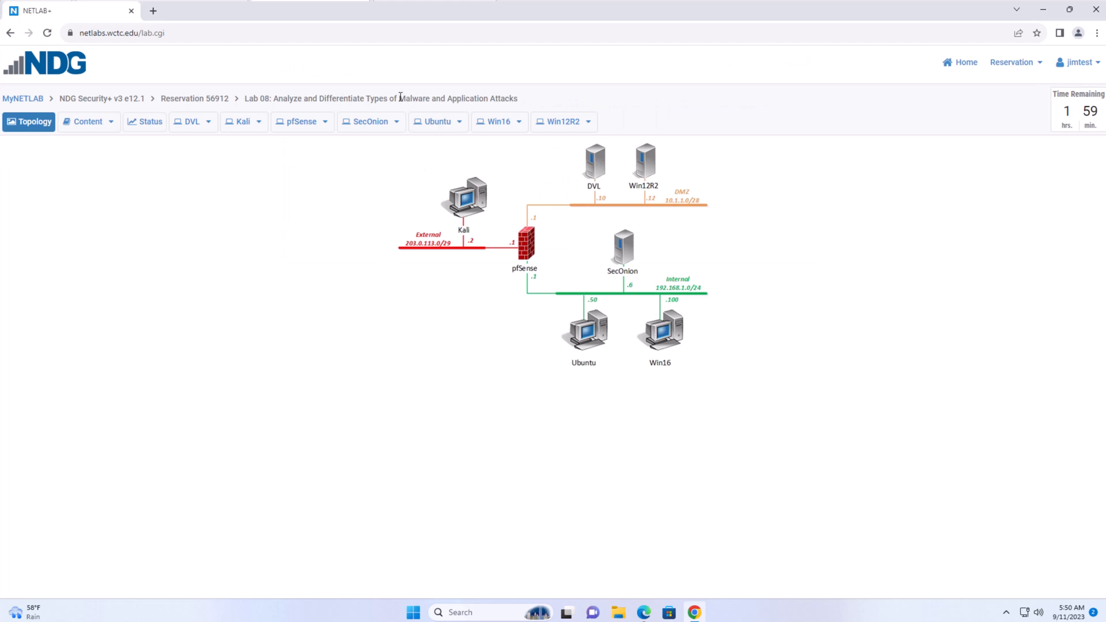
pyautogui.moveTo(248, 158)
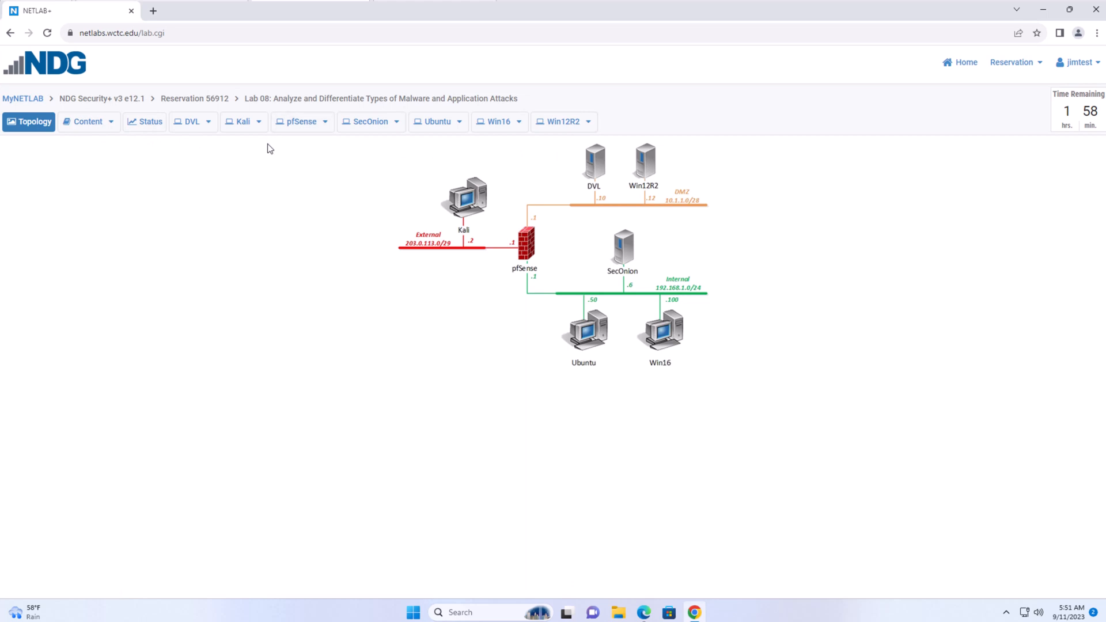
pyautogui.moveTo(50, 207)
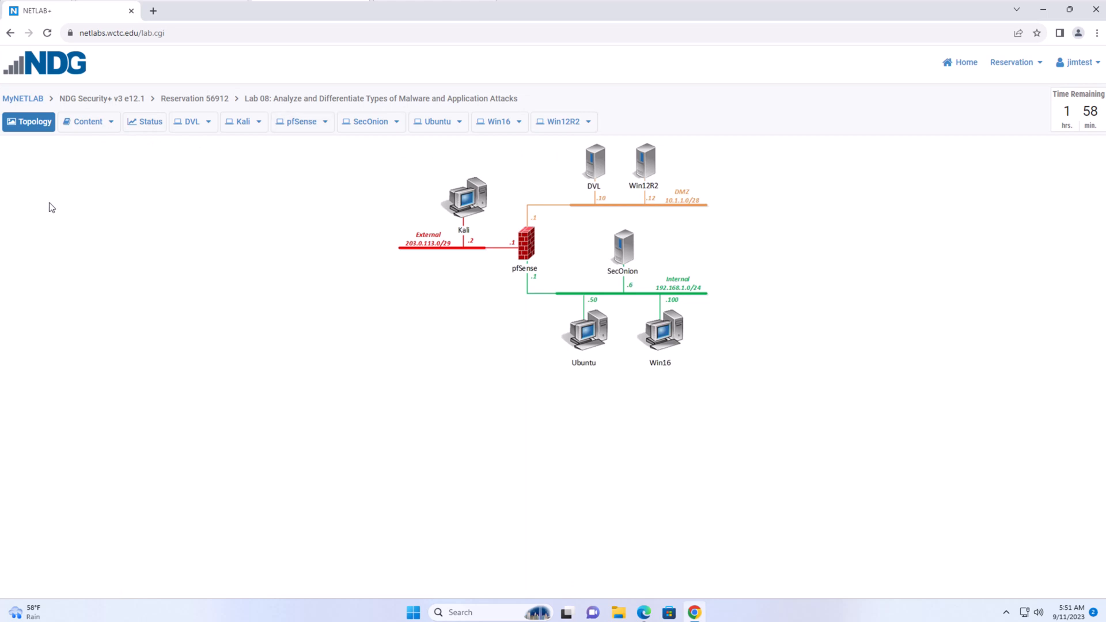
pyautogui.moveTo(414, 422)
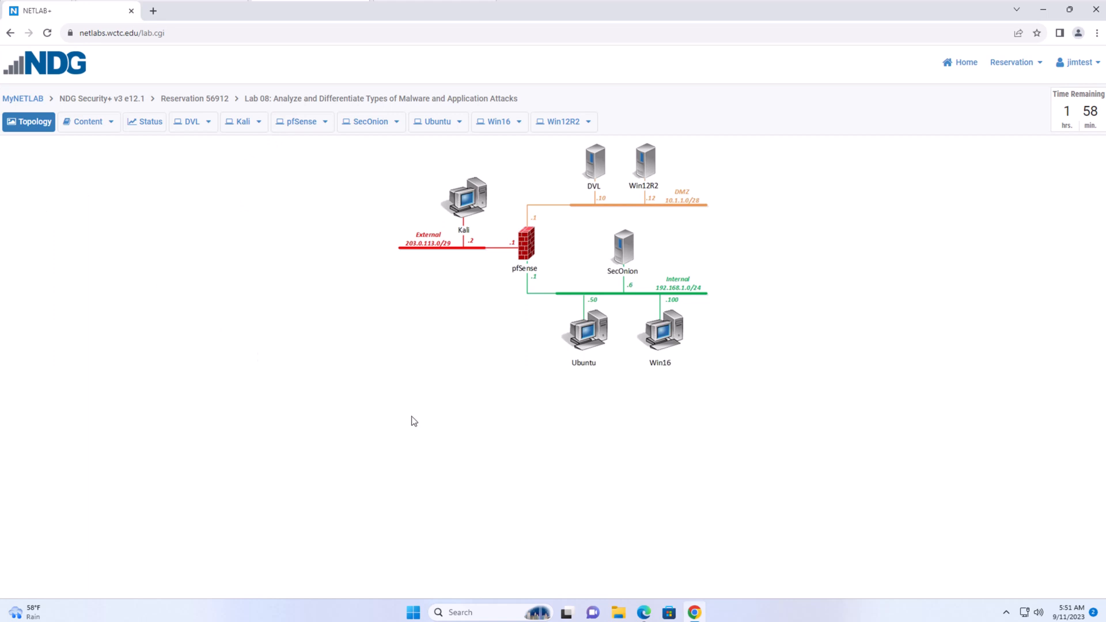
pyautogui.moveTo(674, 226)
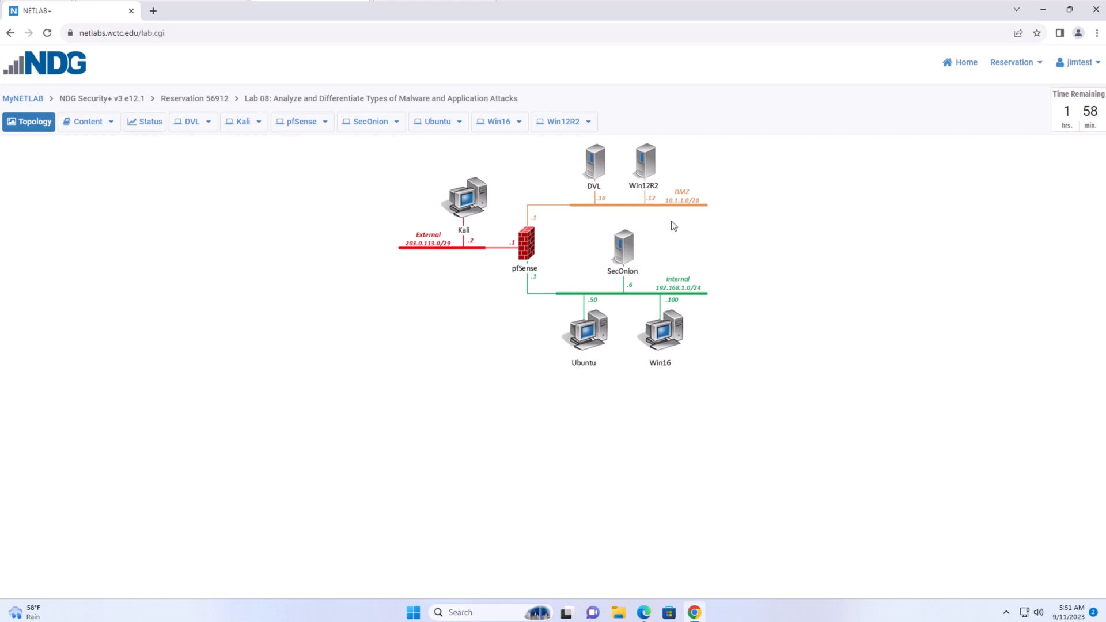
pyautogui.moveTo(432, 205)
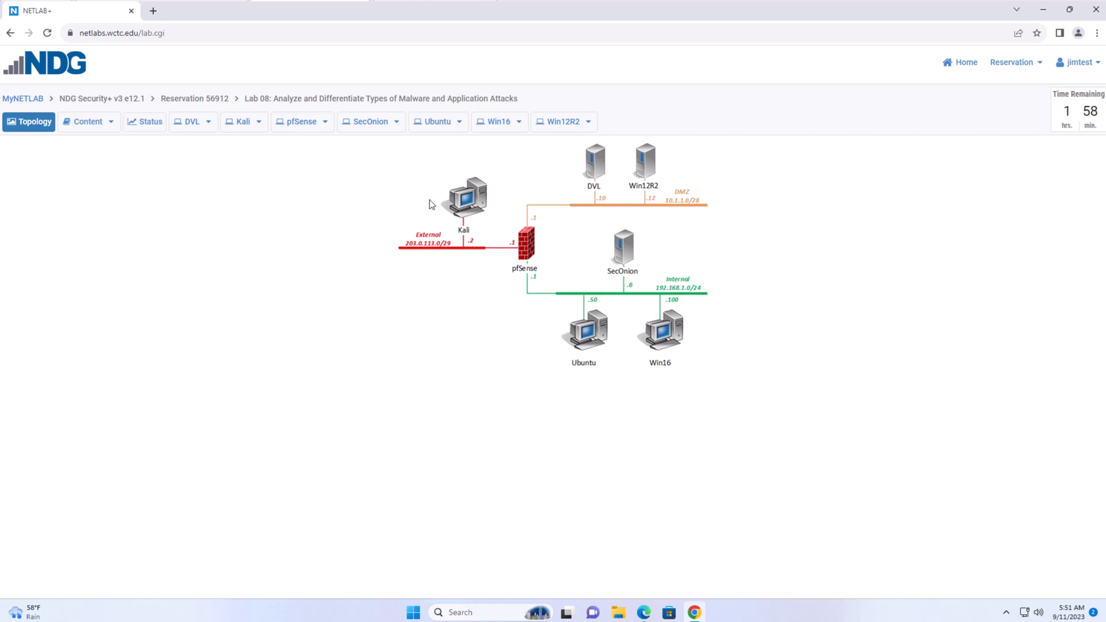
pyautogui.moveTo(668, 221)
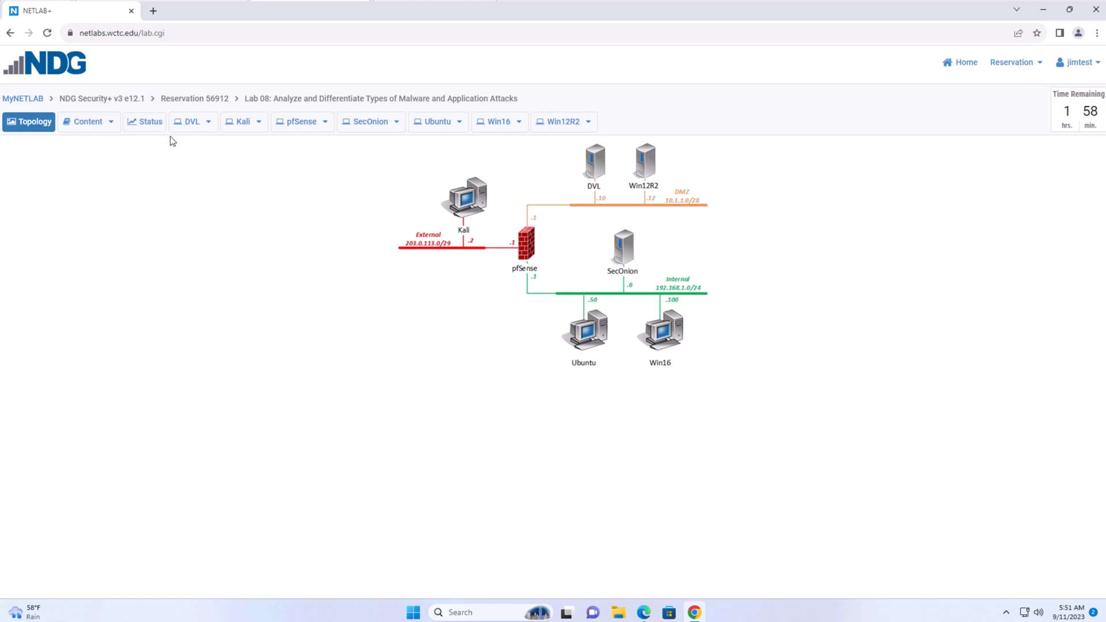
# - Check the Status tab's device power states, then return to the Lab 08 manual in Content
pyautogui.click(88, 121)
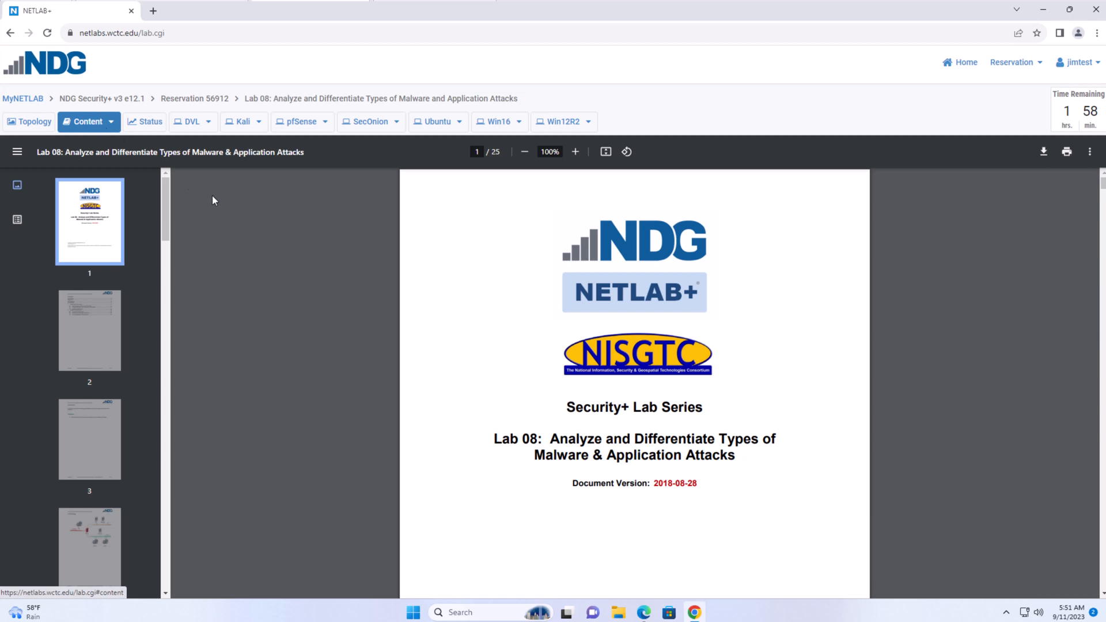
pyautogui.moveTo(448, 260)
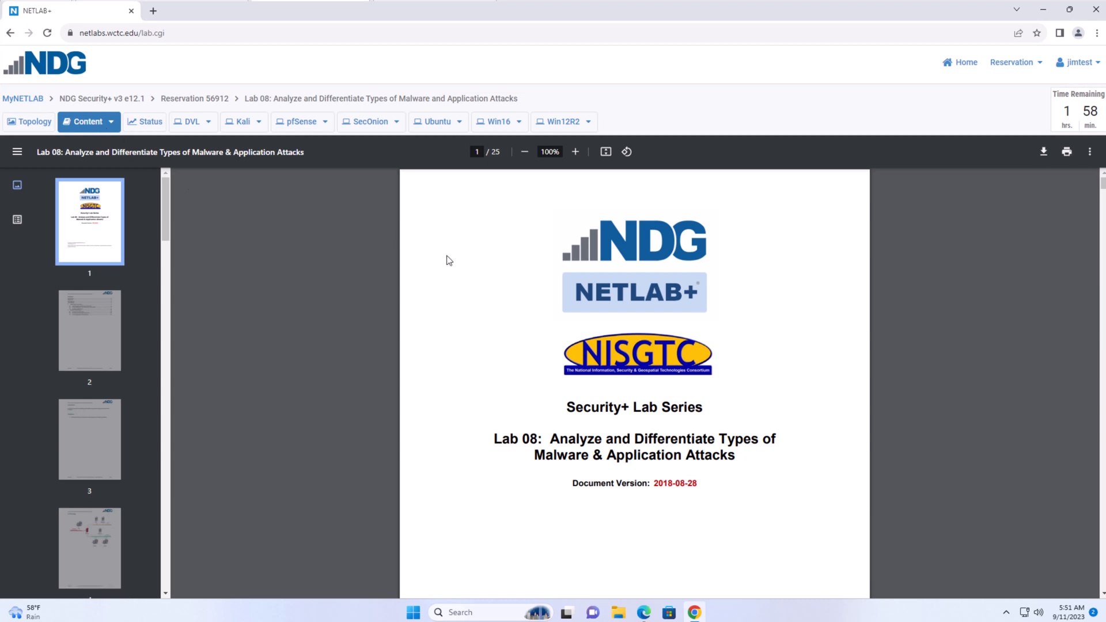
pyautogui.moveTo(130, 118)
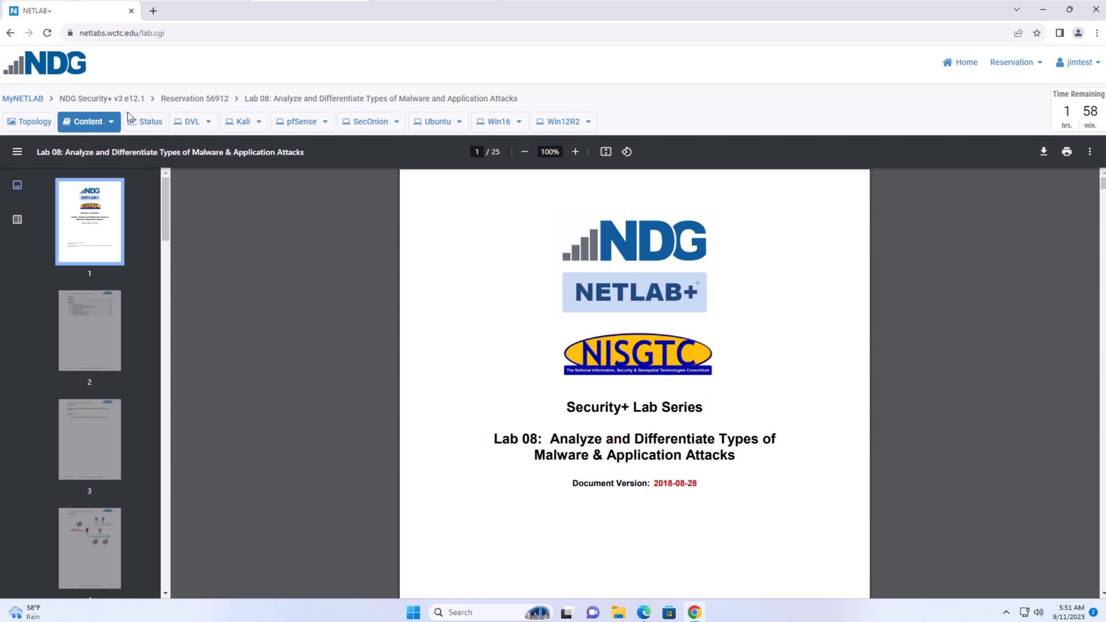
pyautogui.click(149, 121)
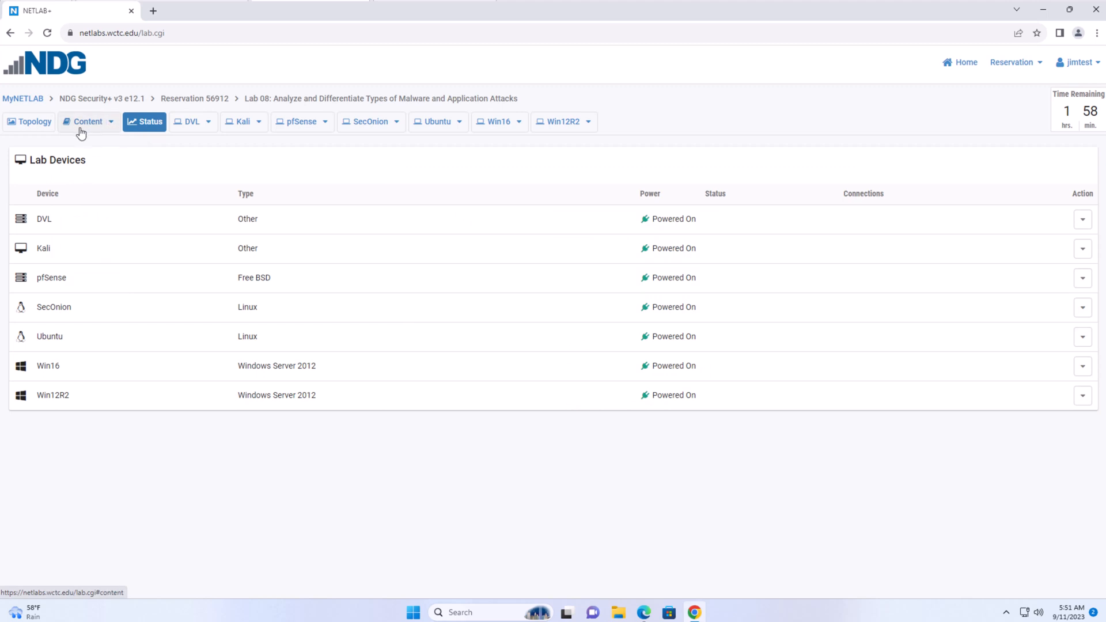
pyautogui.click(89, 121)
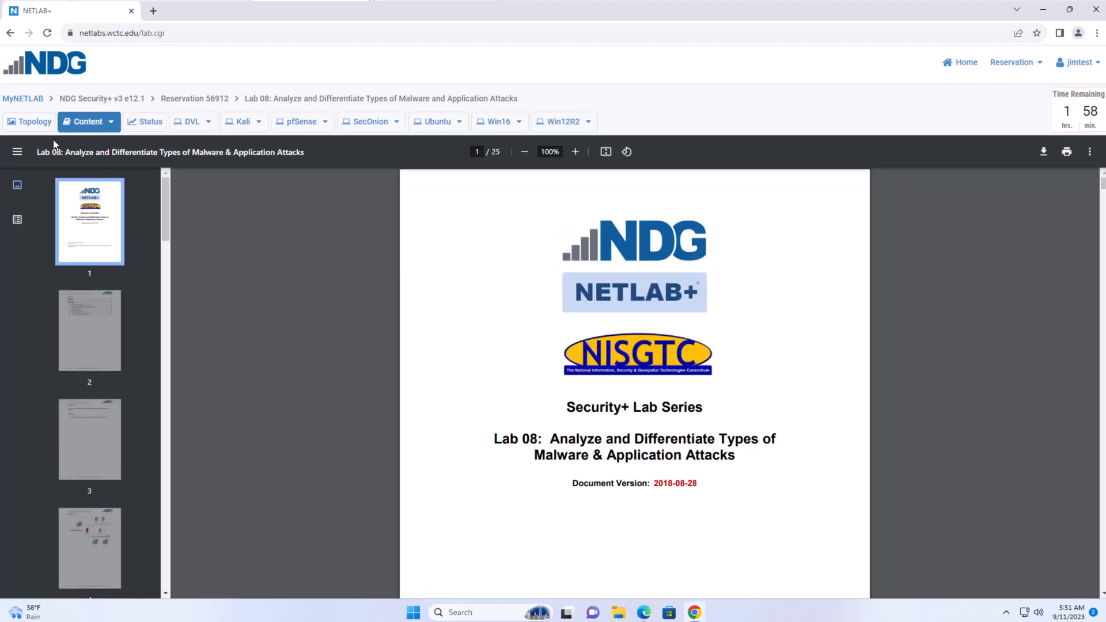
pyautogui.moveTo(72, 141)
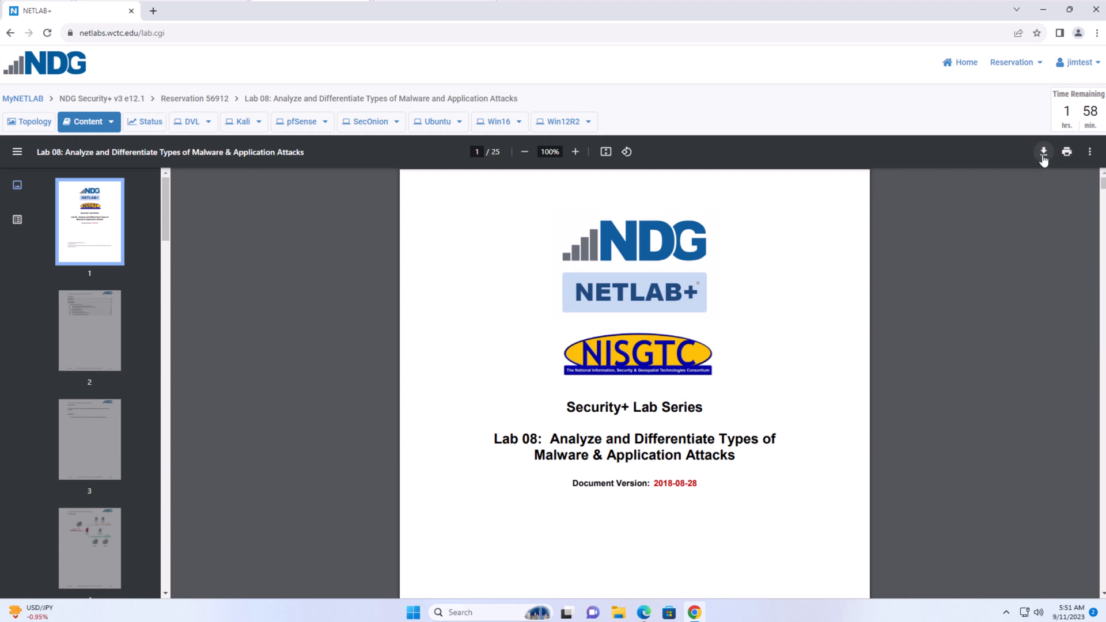
pyautogui.click(1045, 151)
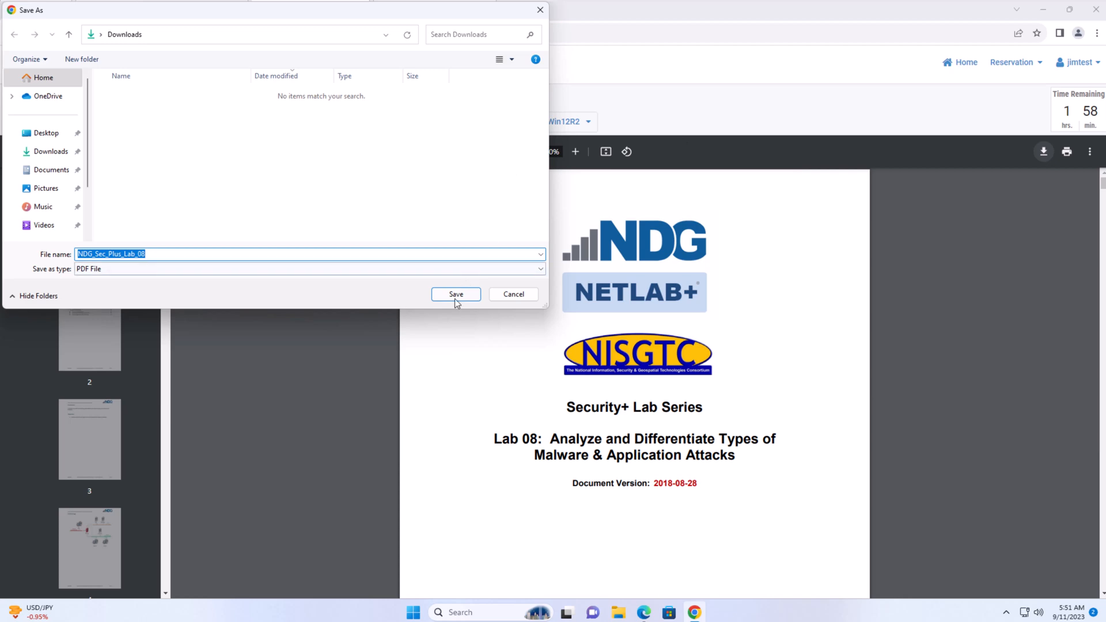
pyautogui.click(457, 294)
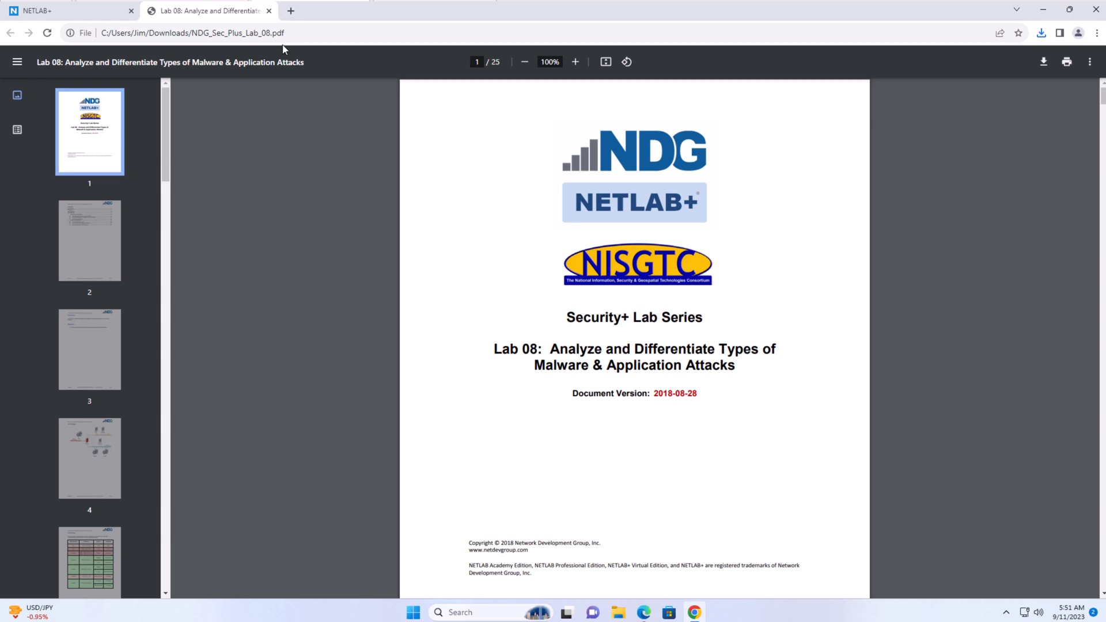
pyautogui.click(63, 11)
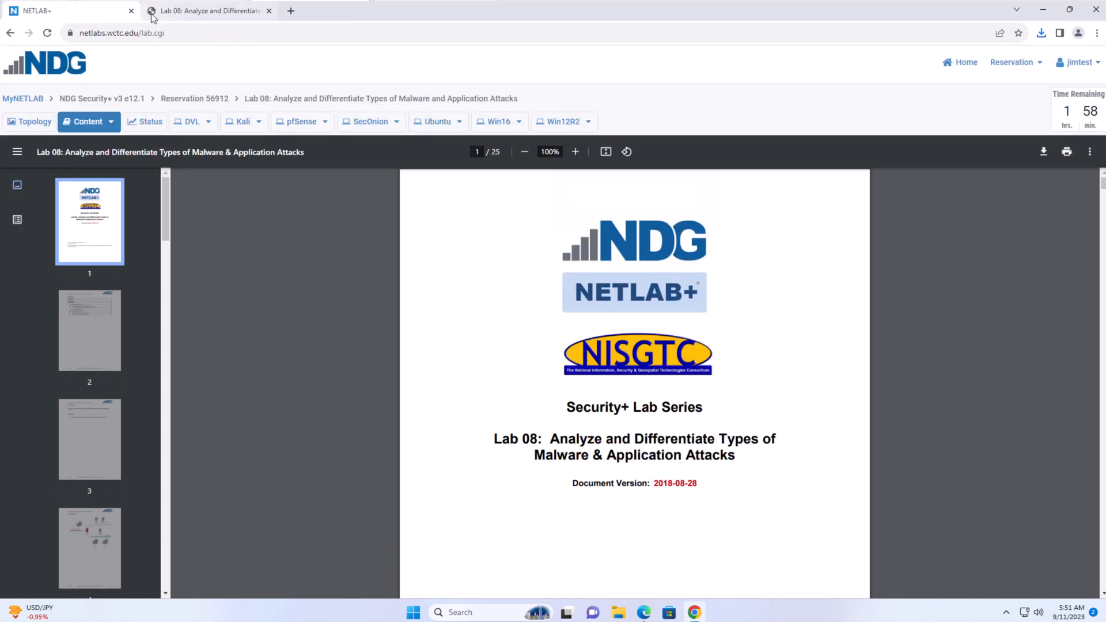
pyautogui.moveTo(140, 169)
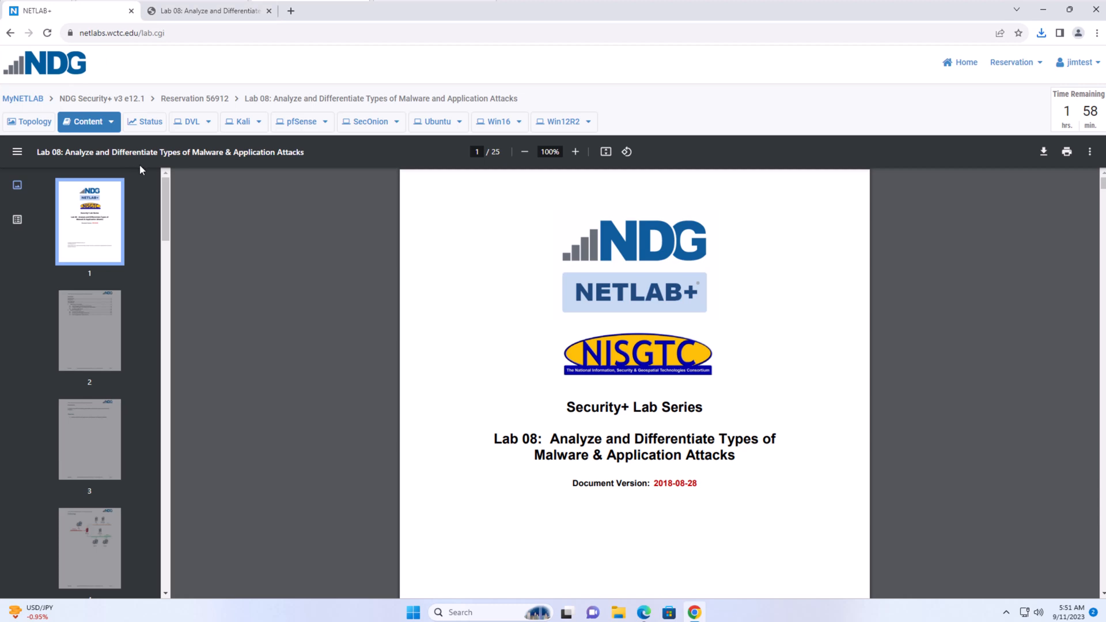
pyautogui.click(205, 10)
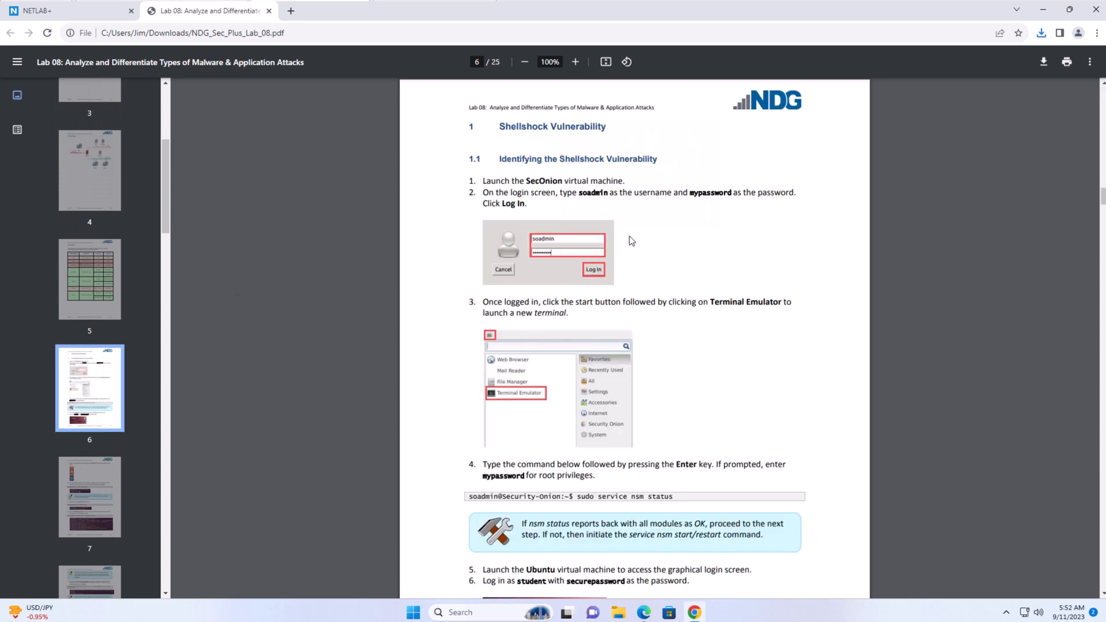
pyautogui.moveTo(139, 19)
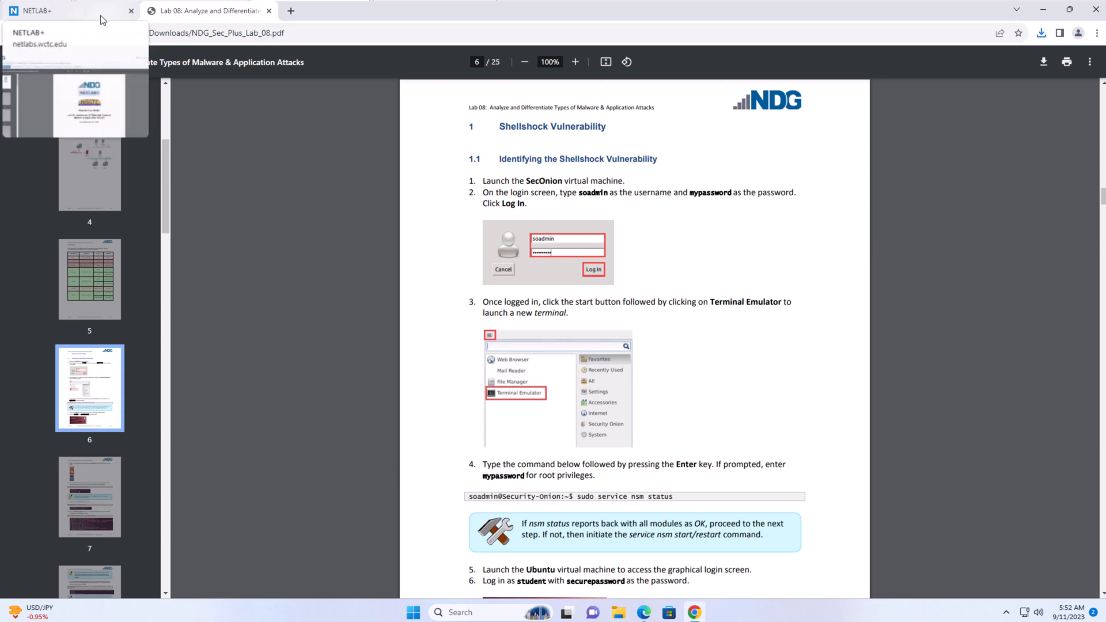
pyautogui.click(67, 10)
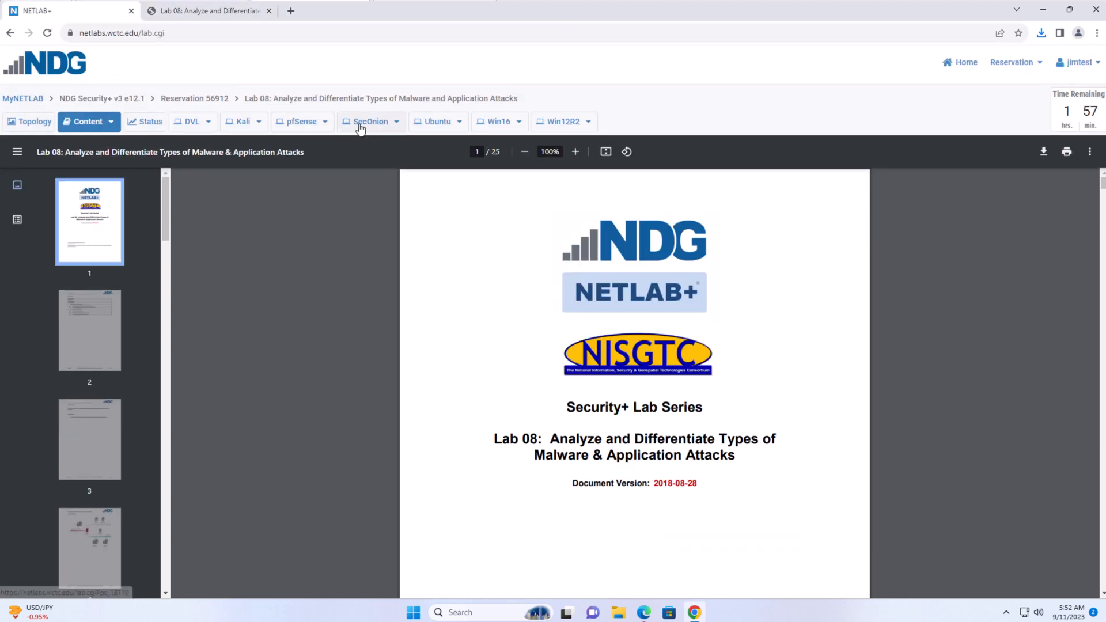
# - Attempt a SecOnion login that is rejected with an incorrect-password message
pyautogui.click(370, 121)
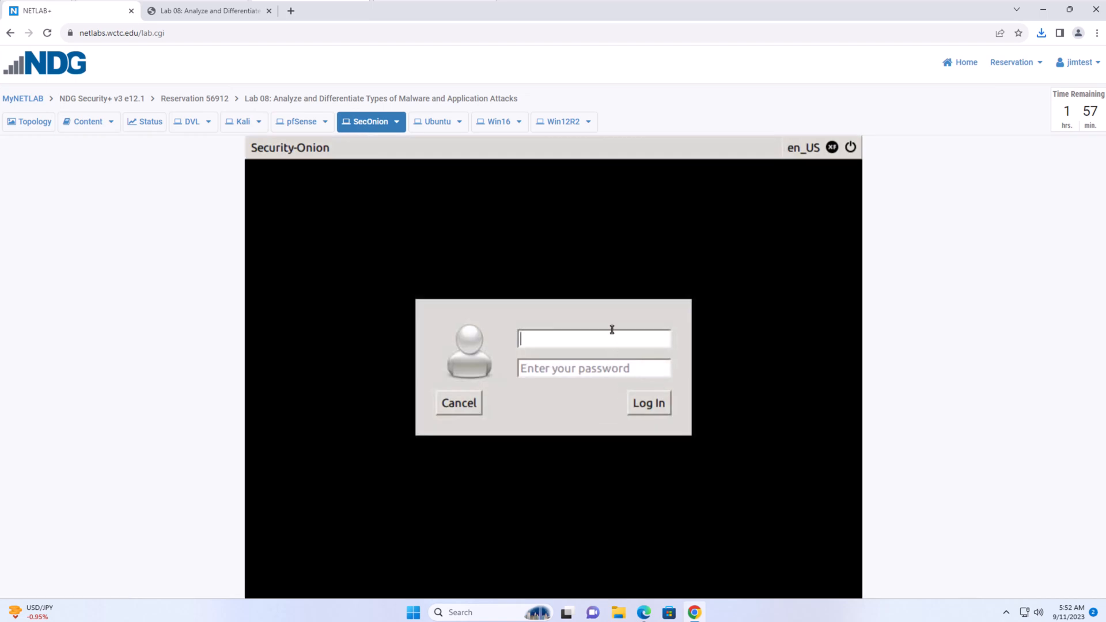
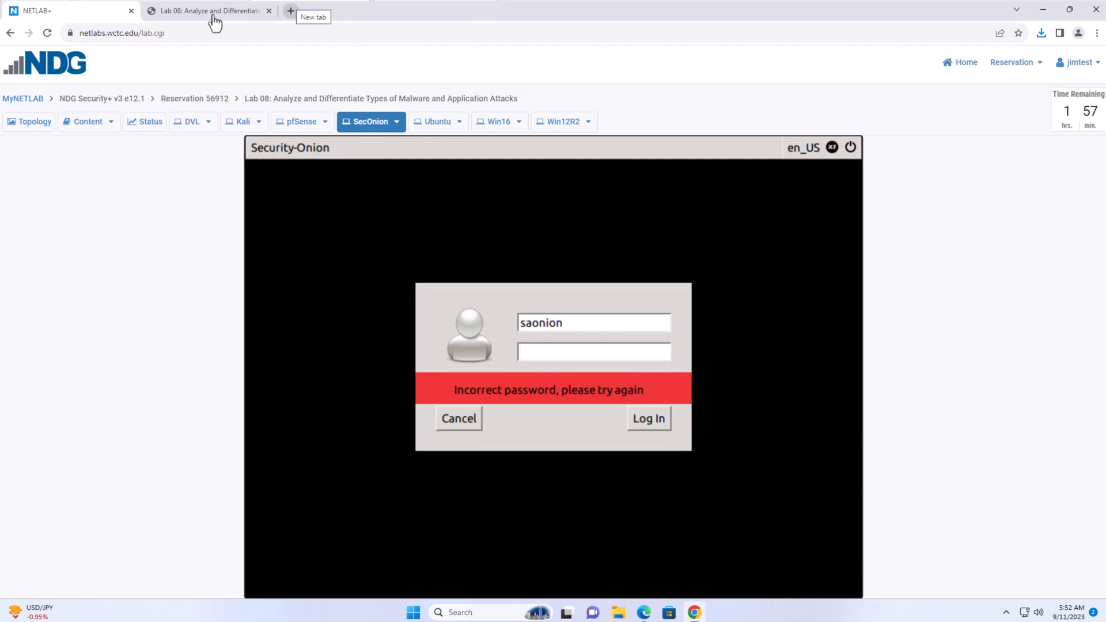
pyautogui.click(209, 11)
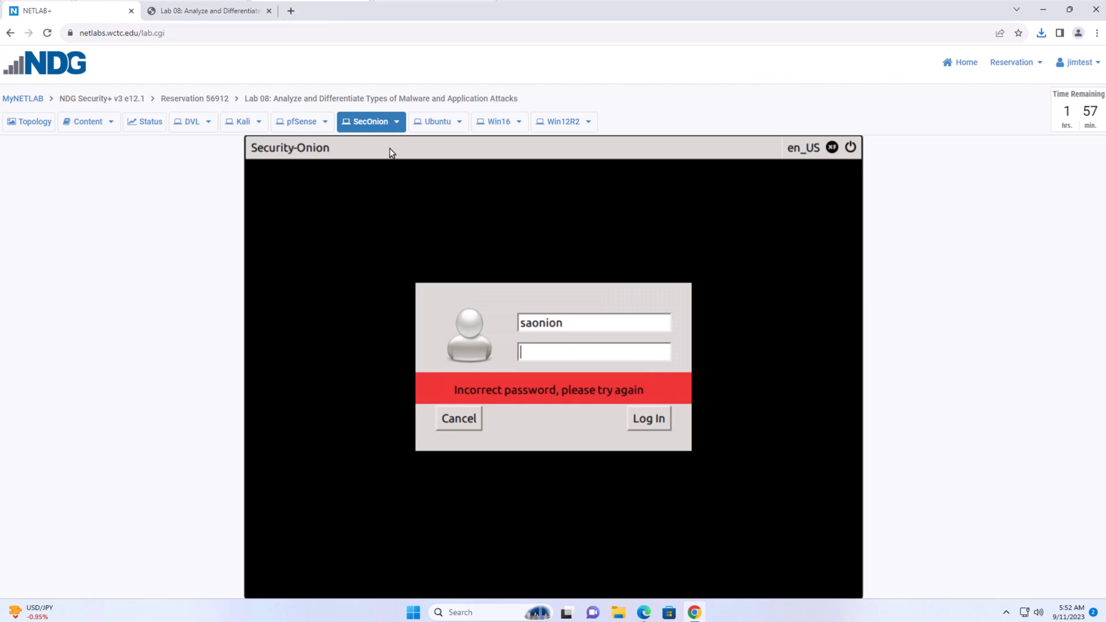
# - Log in to the Kali console as root and reach its desktop
pyautogui.click(243, 121)
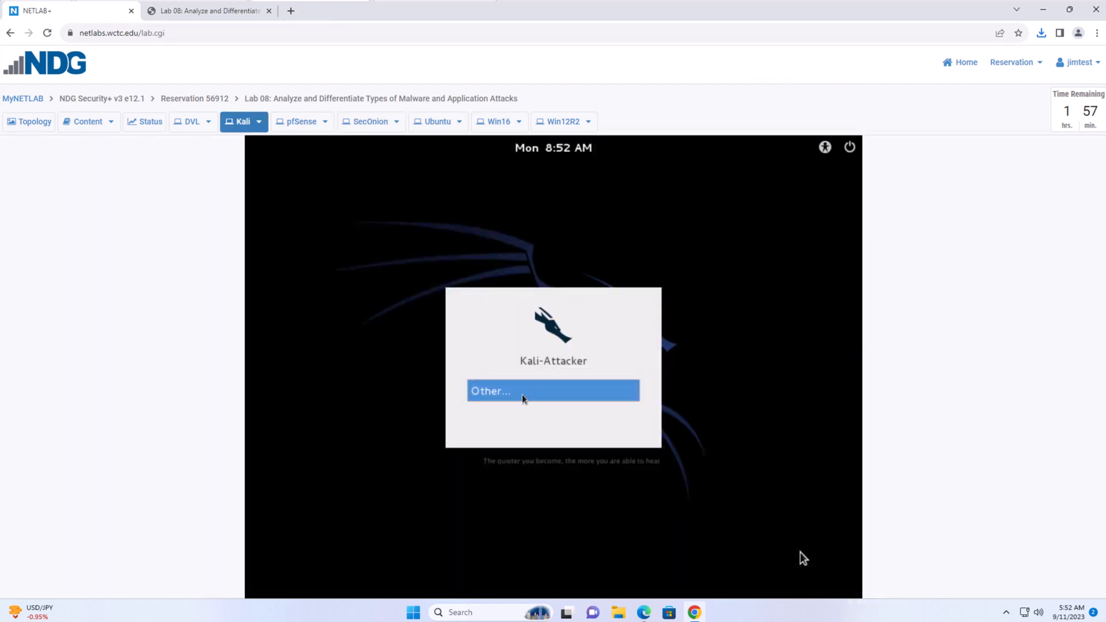
pyautogui.write('root')
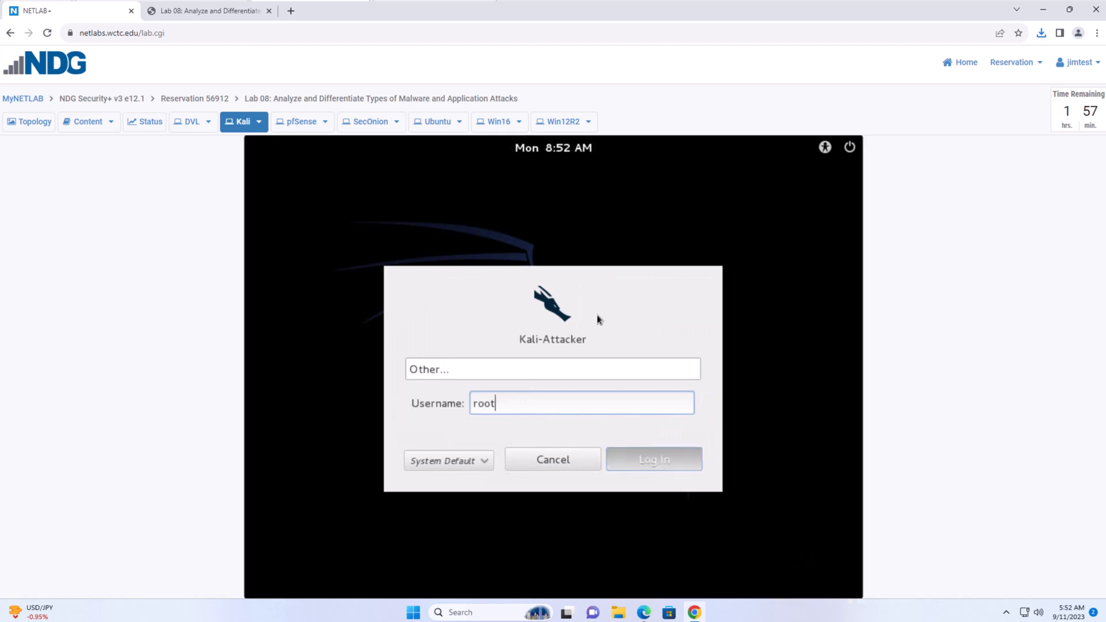
pyautogui.click(652, 460)
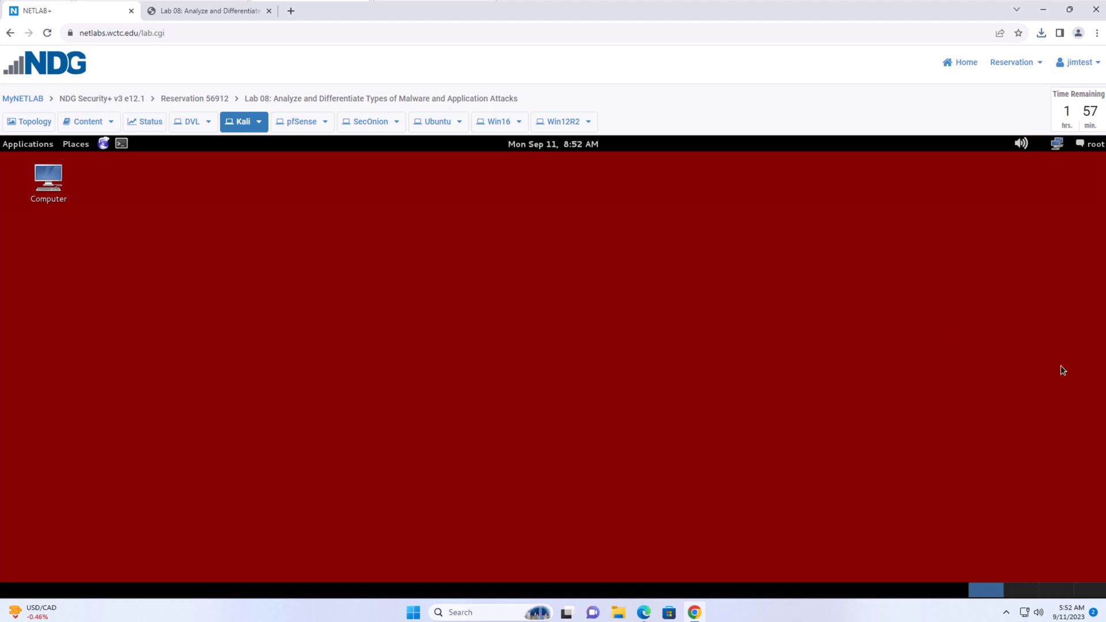
pyautogui.moveTo(290, 134)
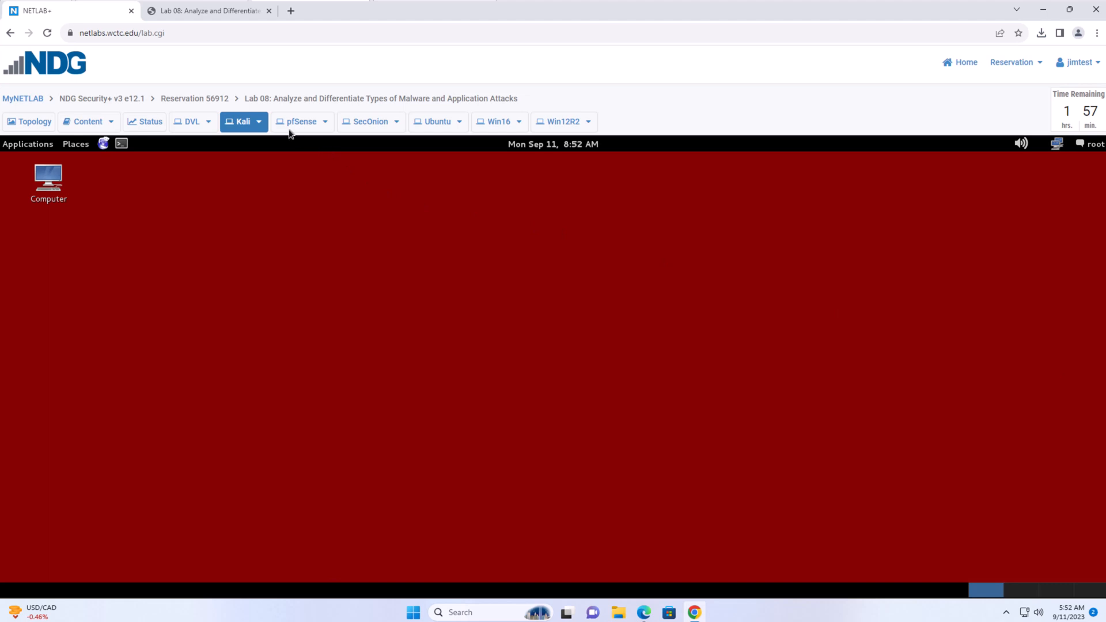
pyautogui.moveTo(96, 71)
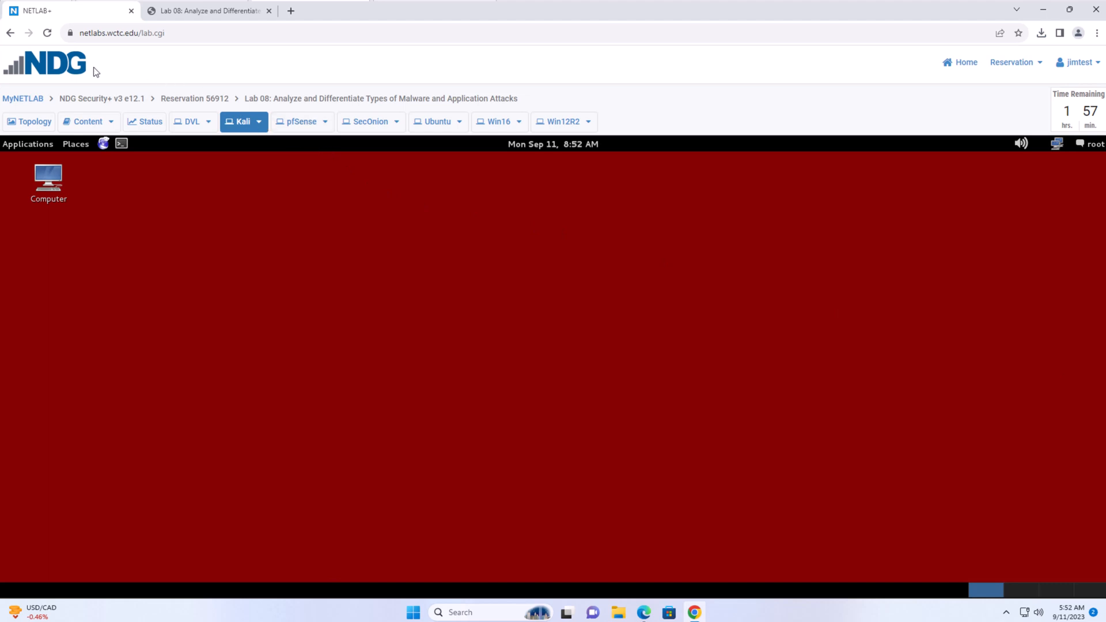
pyautogui.moveTo(356, 54)
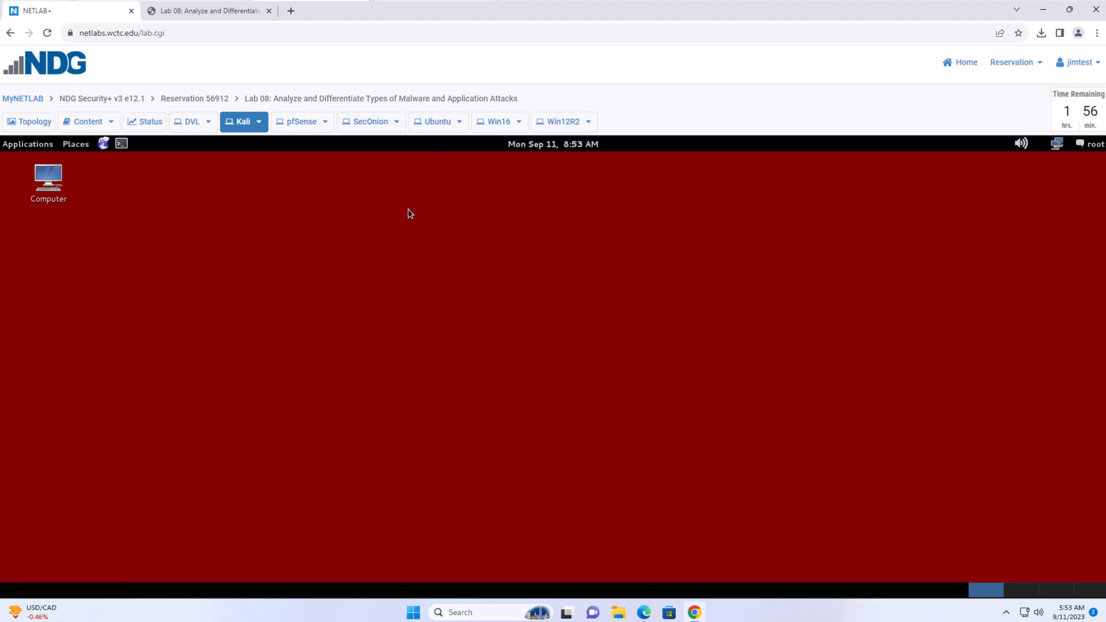
pyautogui.moveTo(381, 157)
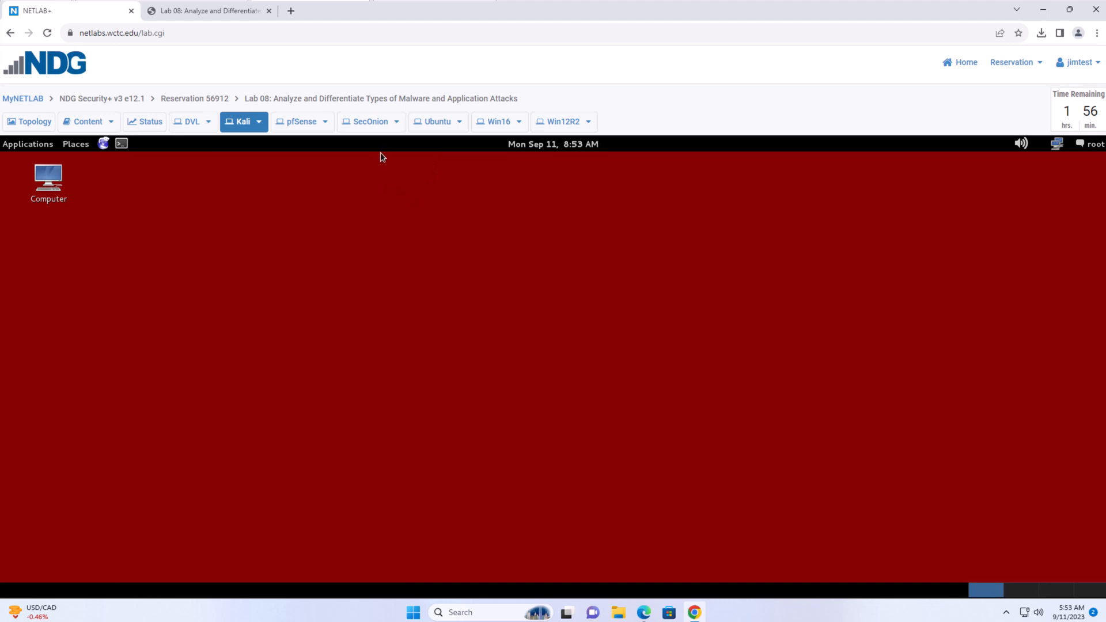
pyautogui.moveTo(445, 379)
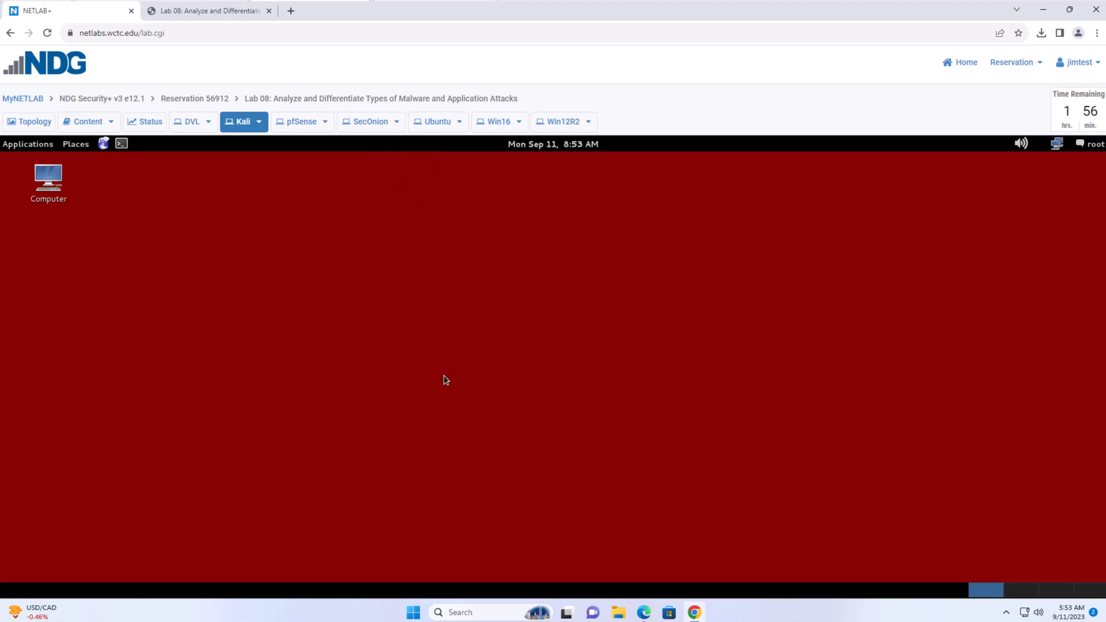
pyautogui.moveTo(263, 159)
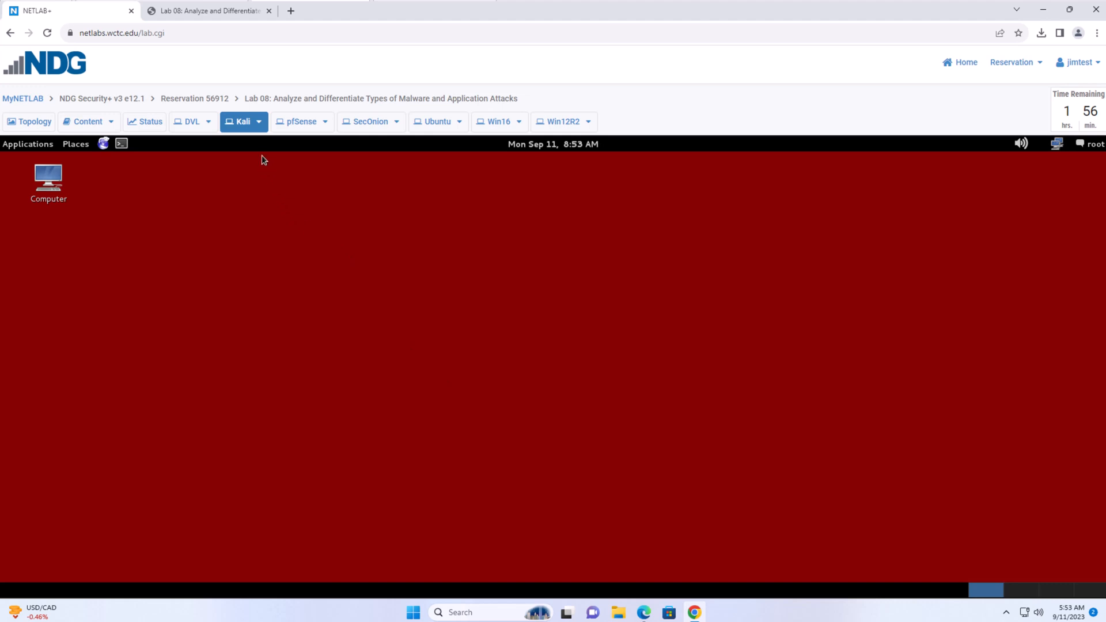
# - Undock the Kali console into its own window and maximize it
pyautogui.click(258, 121)
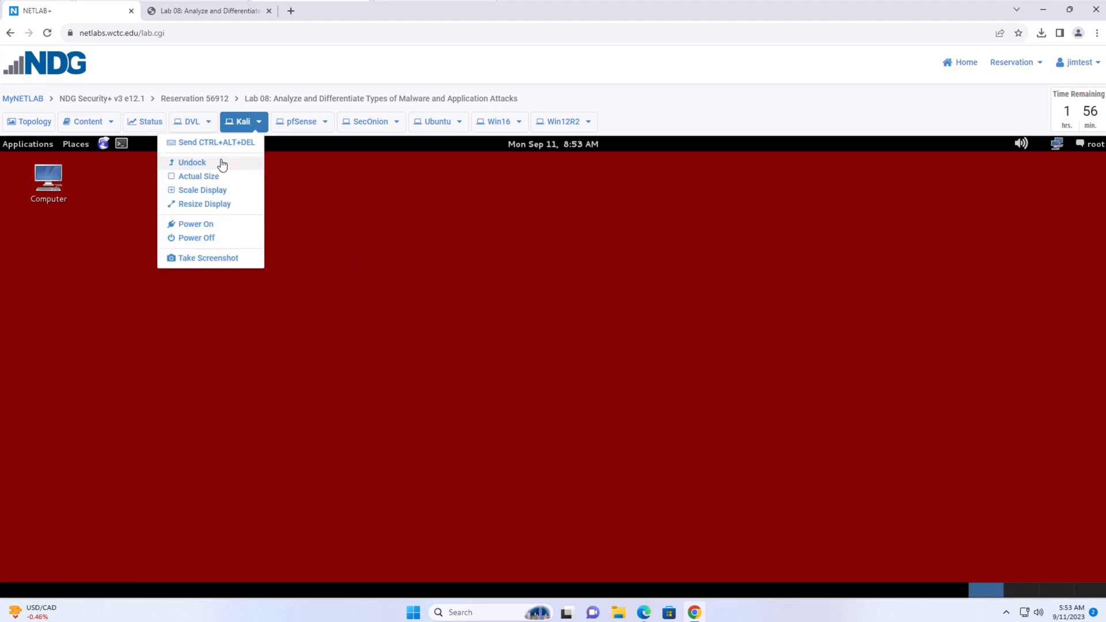
pyautogui.click(193, 162)
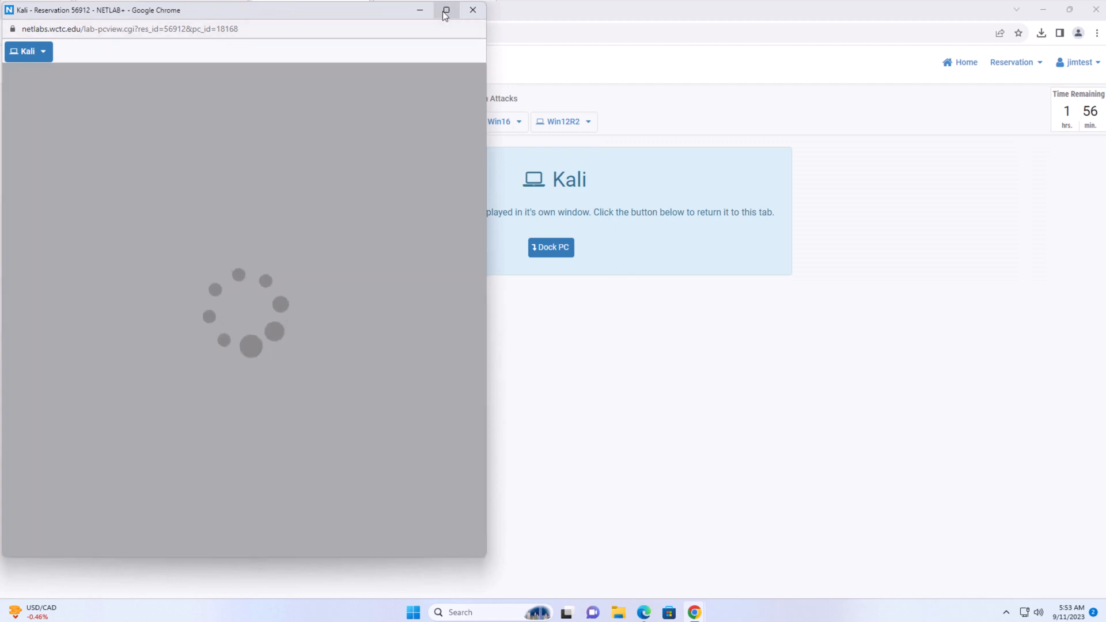
pyautogui.click(444, 10)
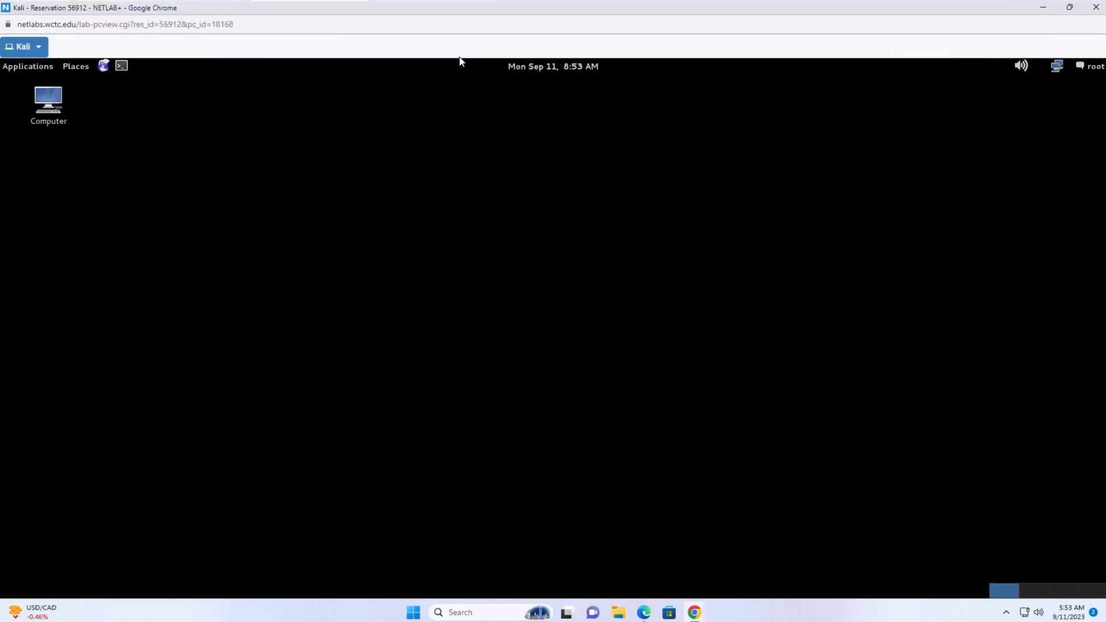
pyautogui.moveTo(258, 461)
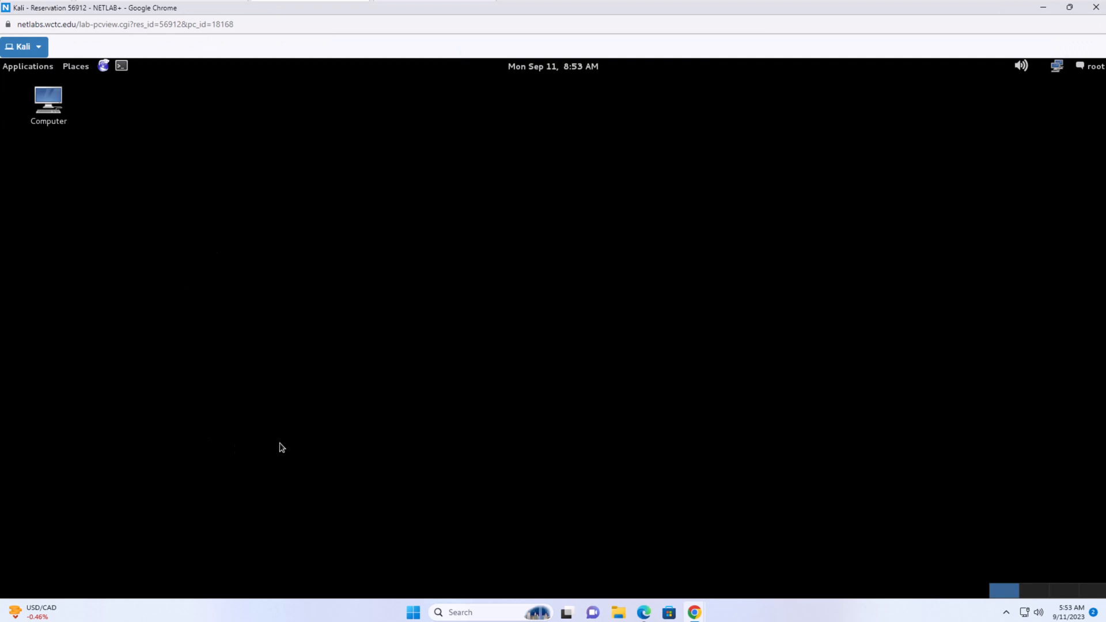
pyautogui.moveTo(281, 358)
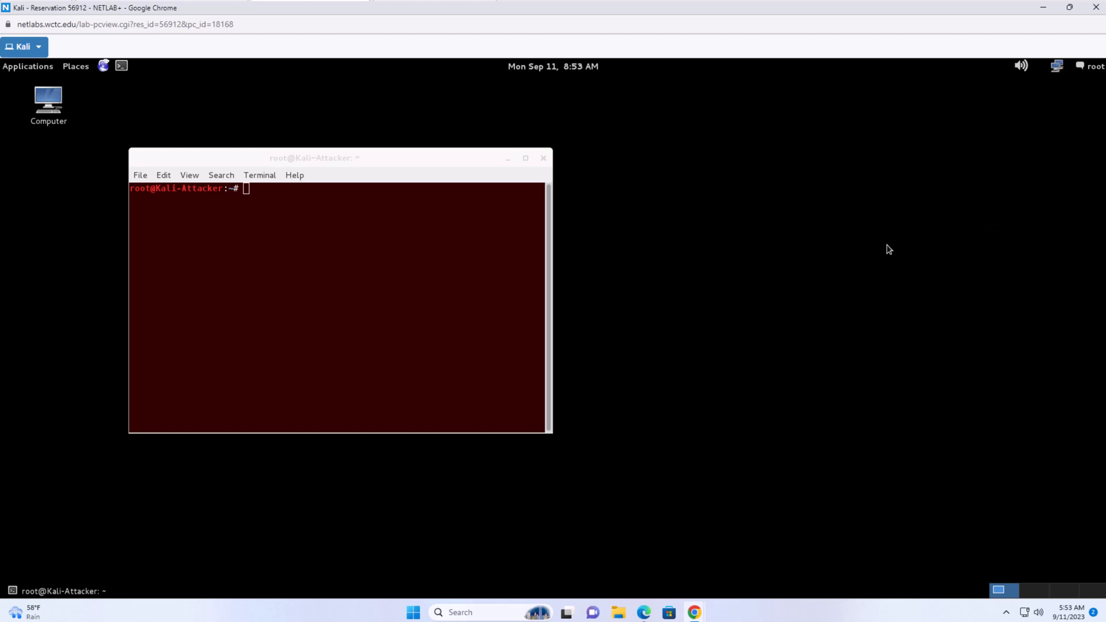
pyautogui.moveTo(849, 253)
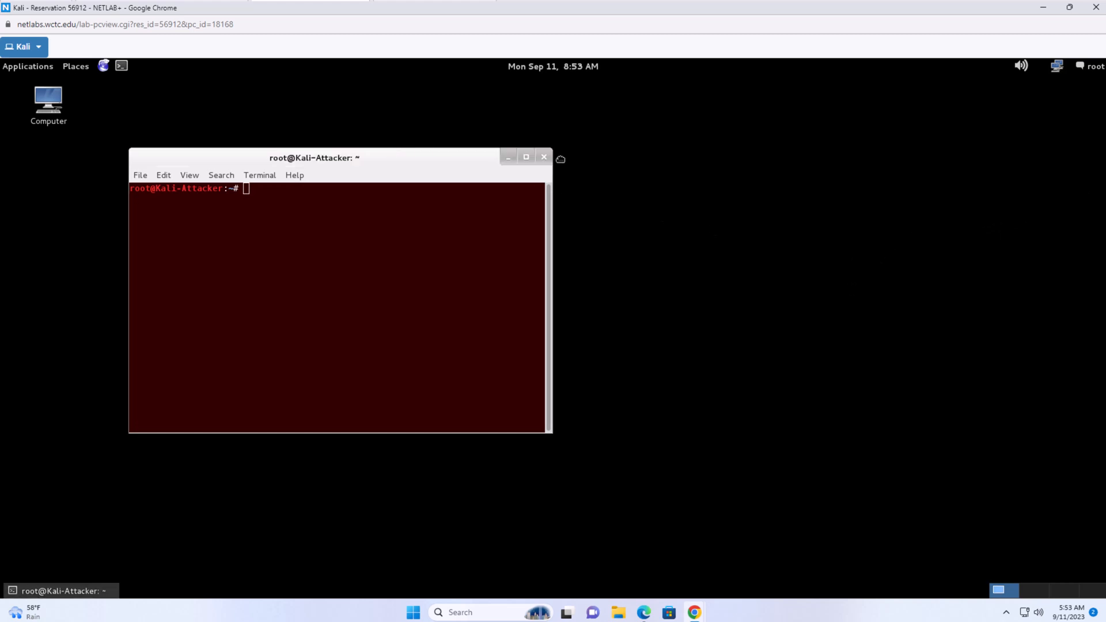
# - Centre the Kali terminal, run ls to list root's home (Desktop), and select ./shellshock_test.sh in the manual
pyautogui.moveTo(314, 157); pyautogui.dragTo(569, 165)
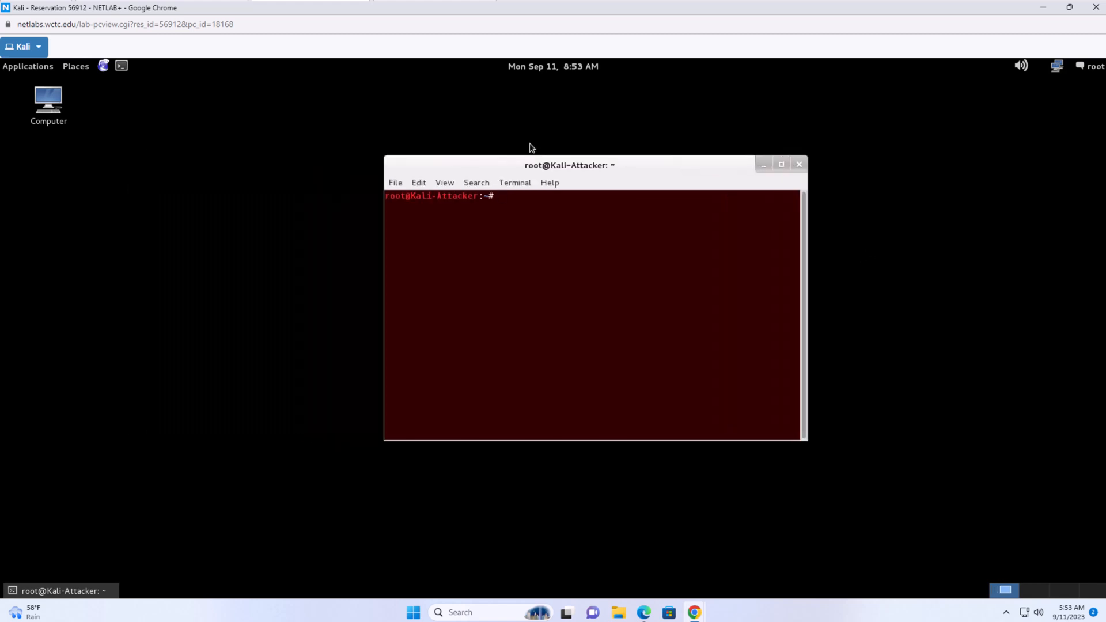
pyautogui.write('ls')
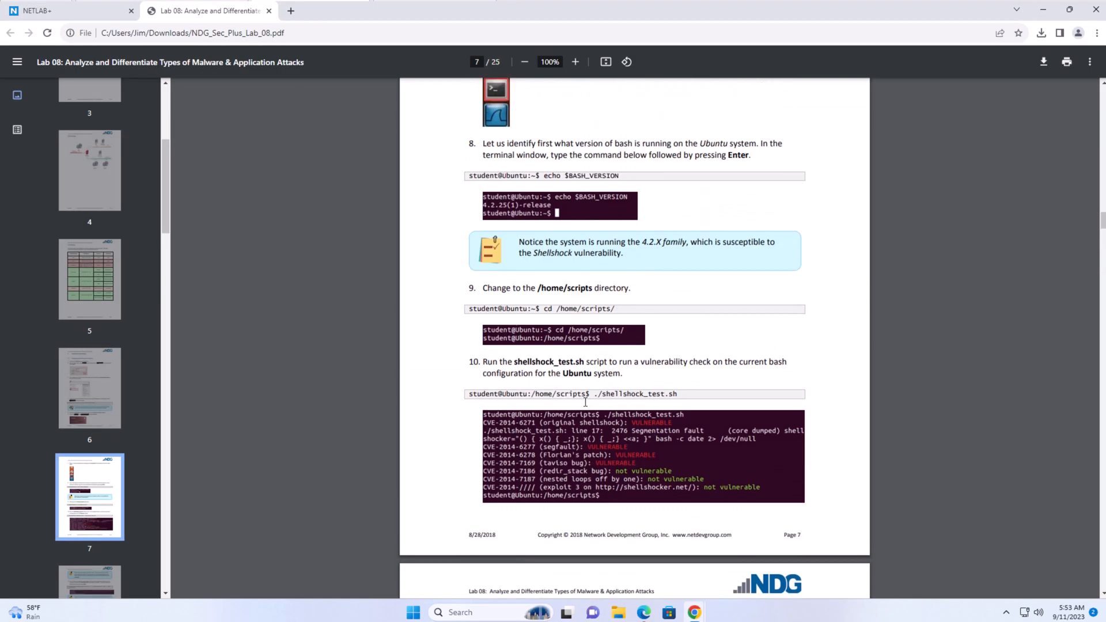
pyautogui.doubleClick(635, 394)
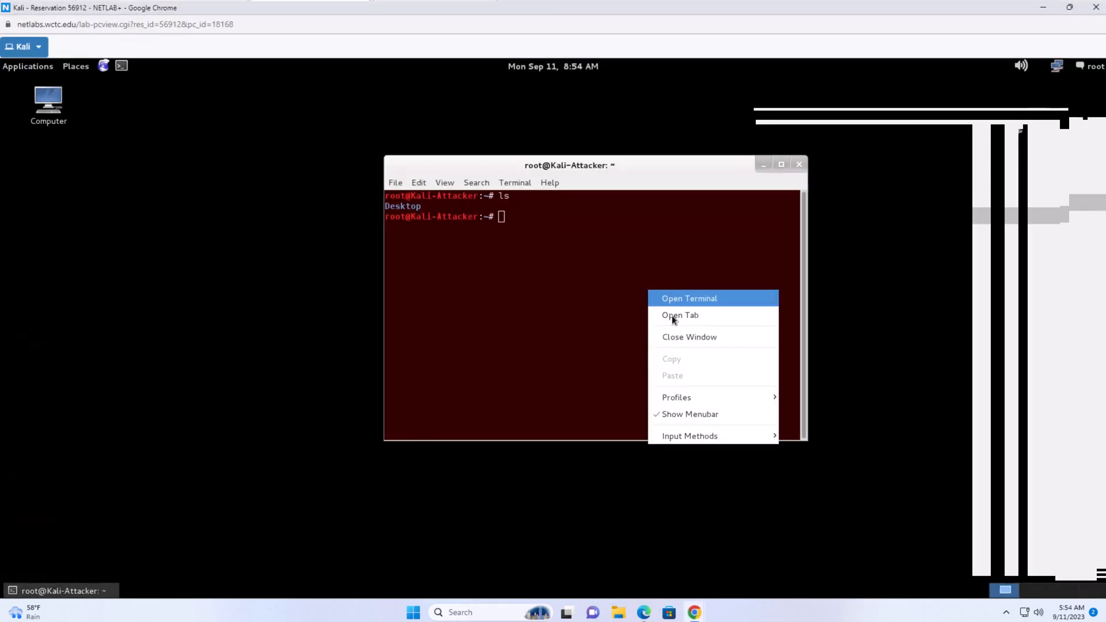
pyautogui.moveTo(728, 379)
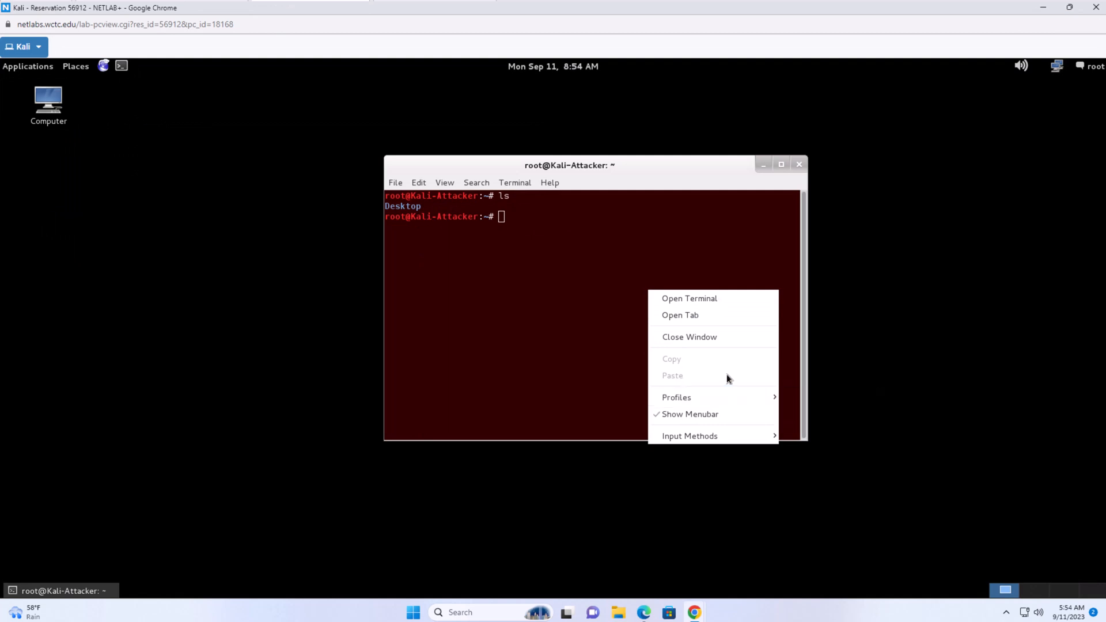
pyautogui.moveTo(885, 275)
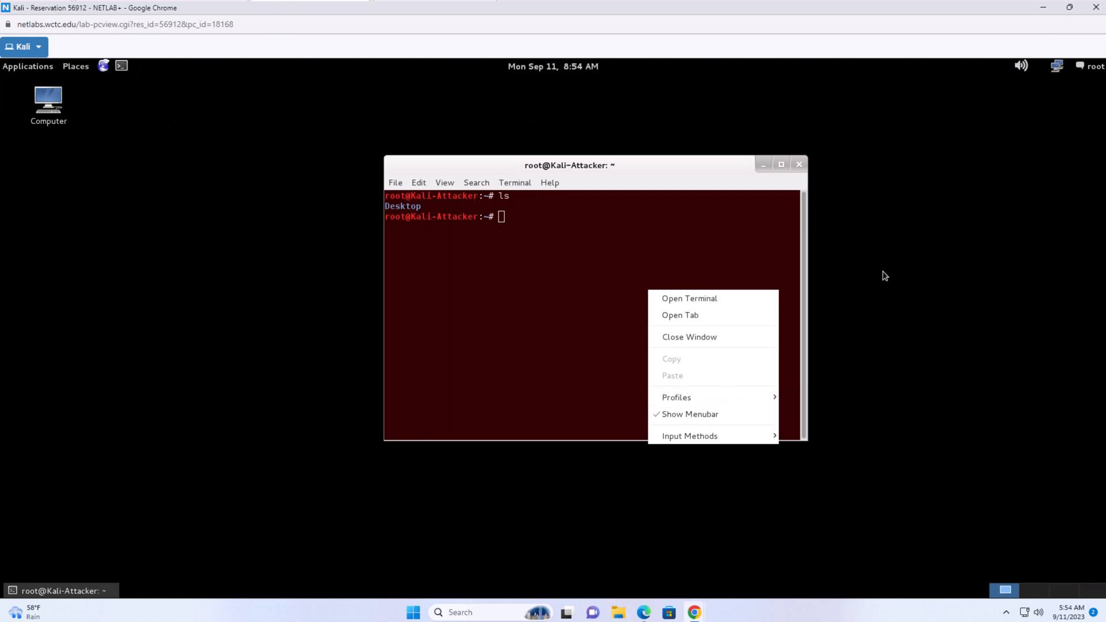
# - Dismiss the terminal's context menu and enter stray text 'k' and 'asdf'
pyautogui.click(881, 269)
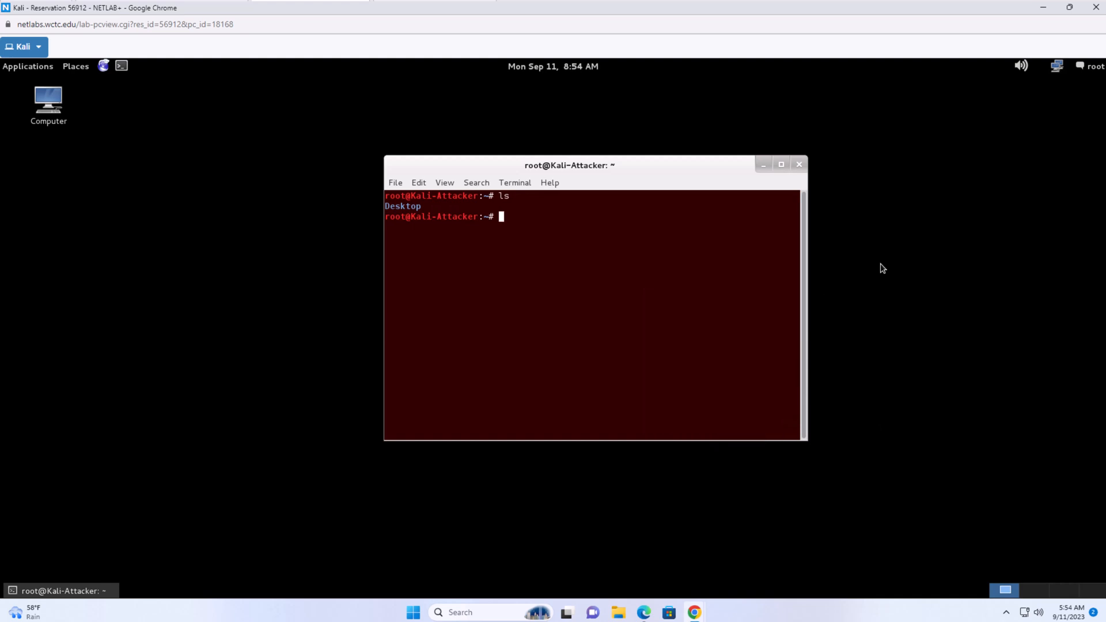
pyautogui.write('k')
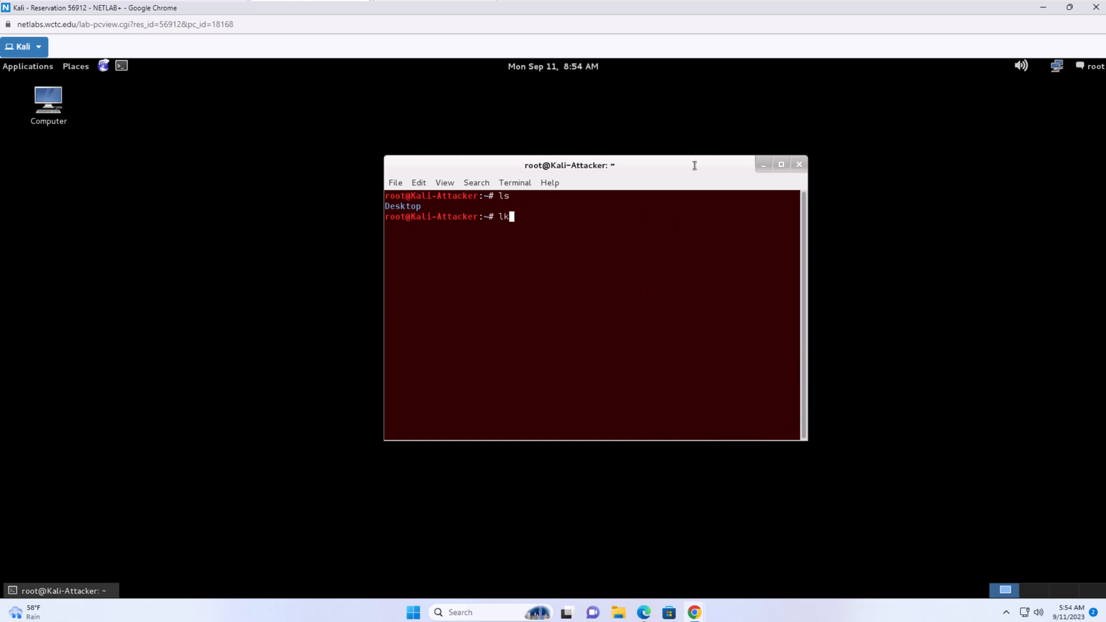
pyautogui.write('asdf')
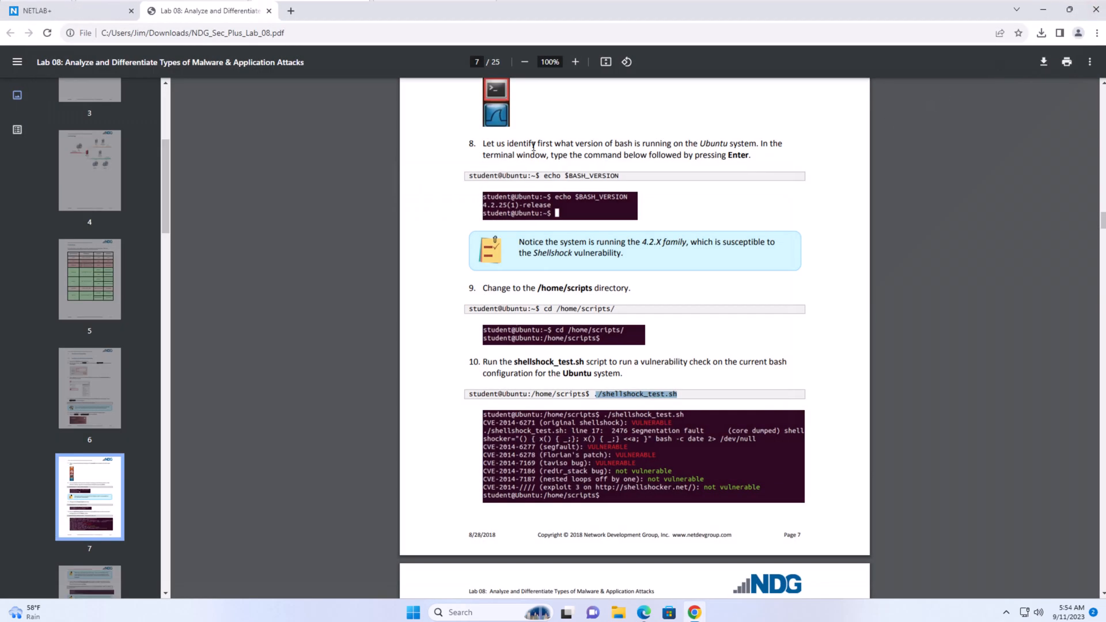
pyautogui.click(67, 10)
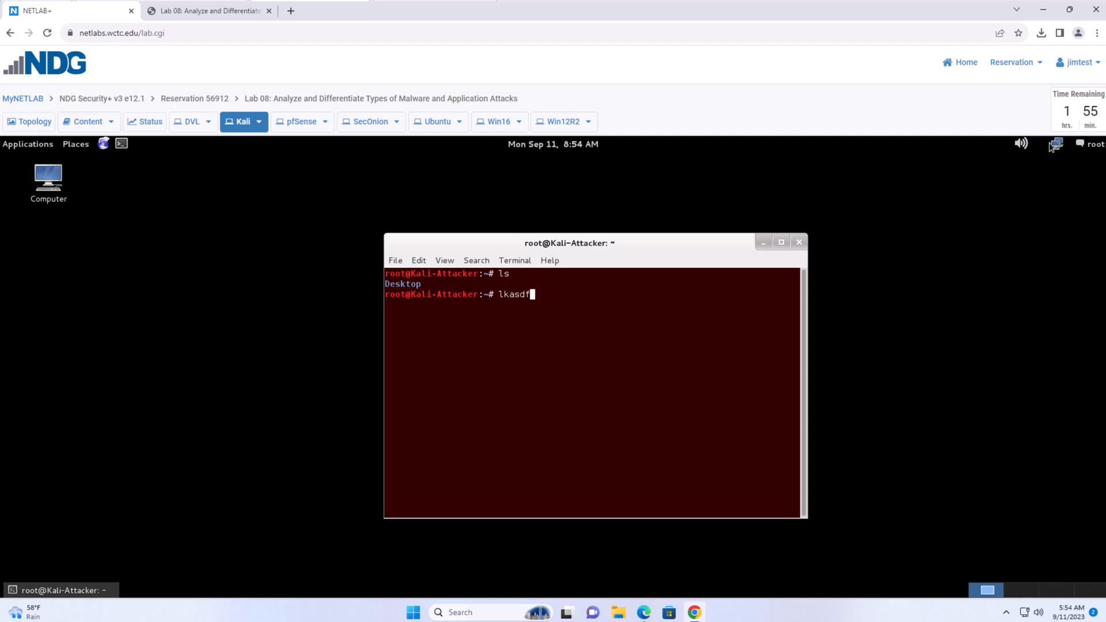
pyautogui.moveTo(1058, 145)
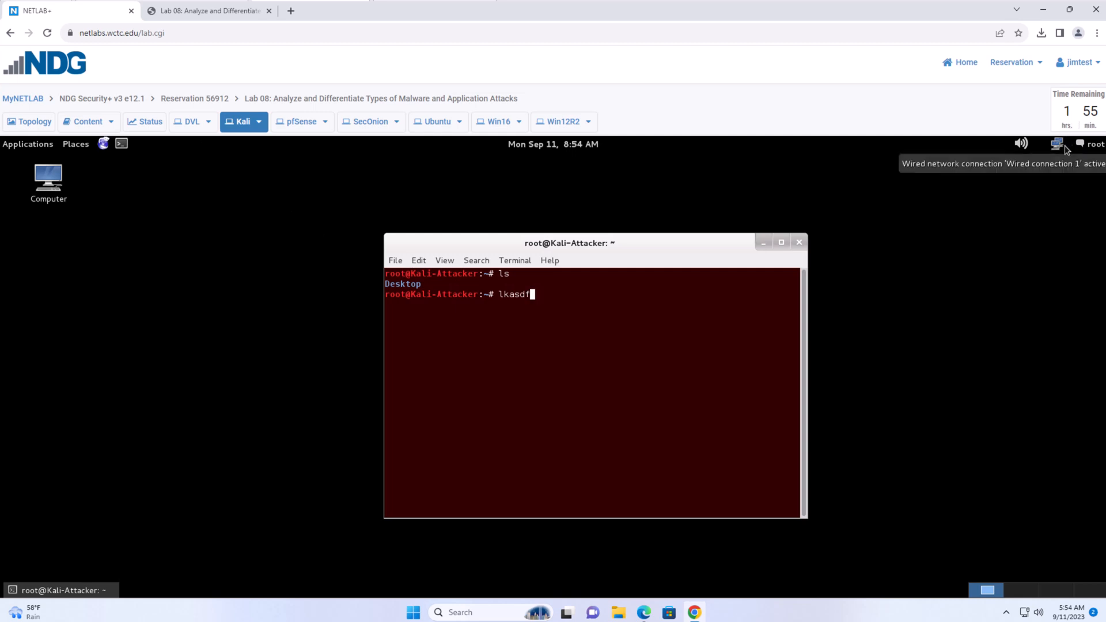
pyautogui.moveTo(1066, 155)
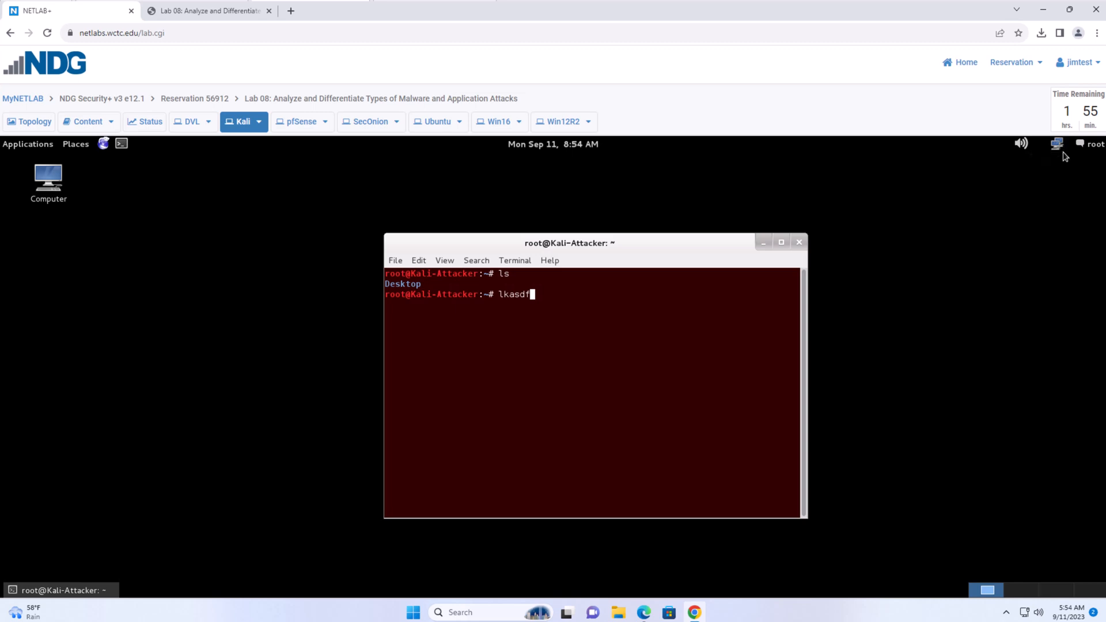
pyautogui.moveTo(943, 246)
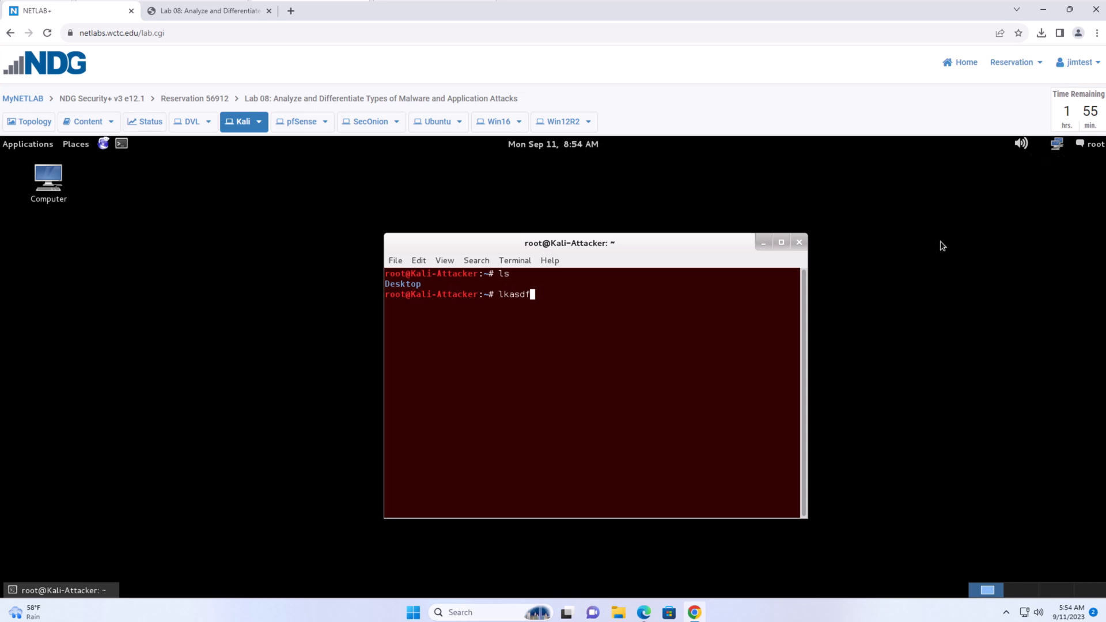
pyautogui.moveTo(935, 262)
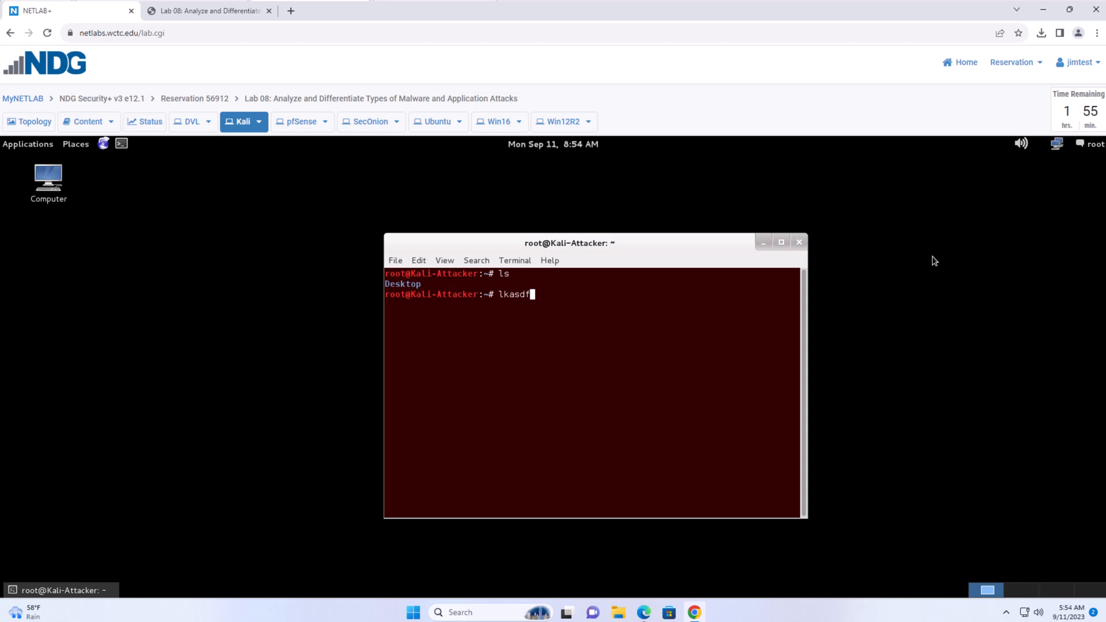
pyautogui.click(1014, 62)
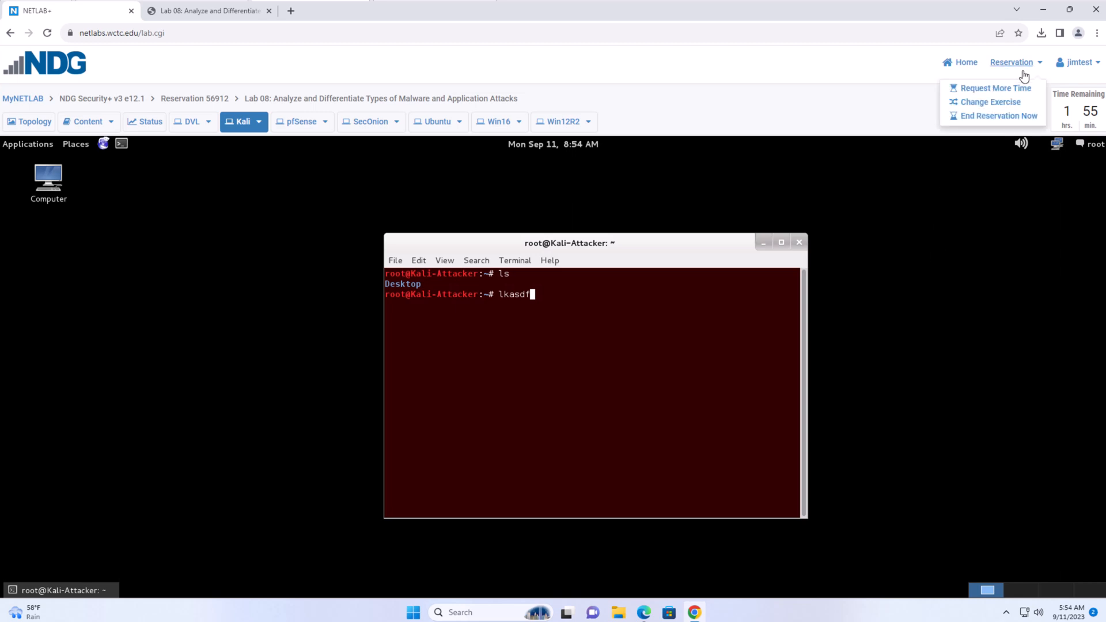
pyautogui.moveTo(997, 115)
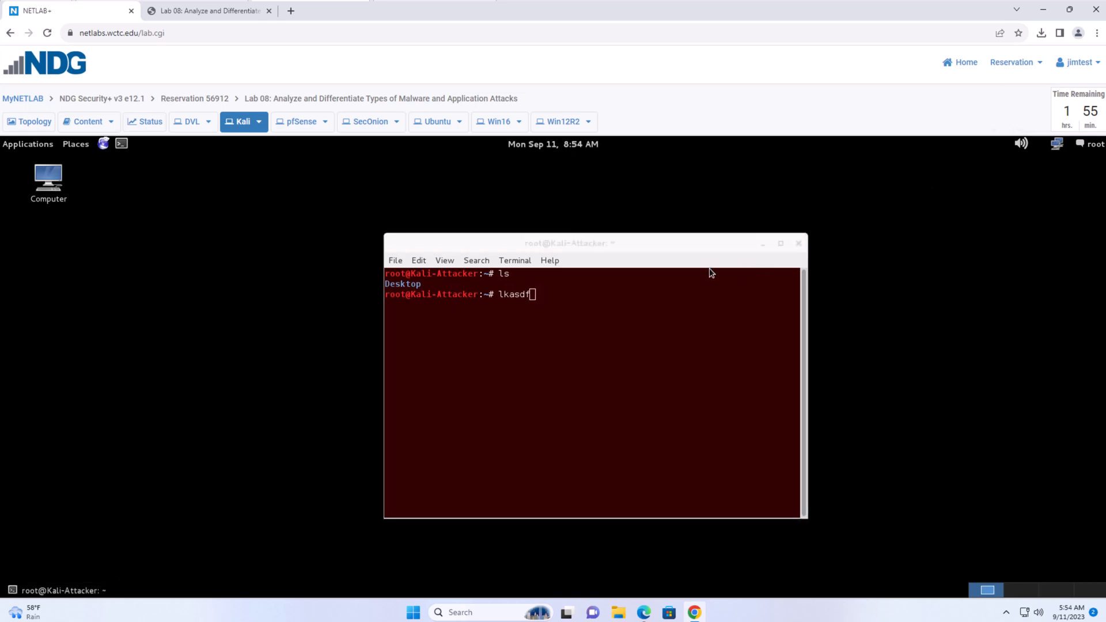
pyautogui.moveTo(714, 270)
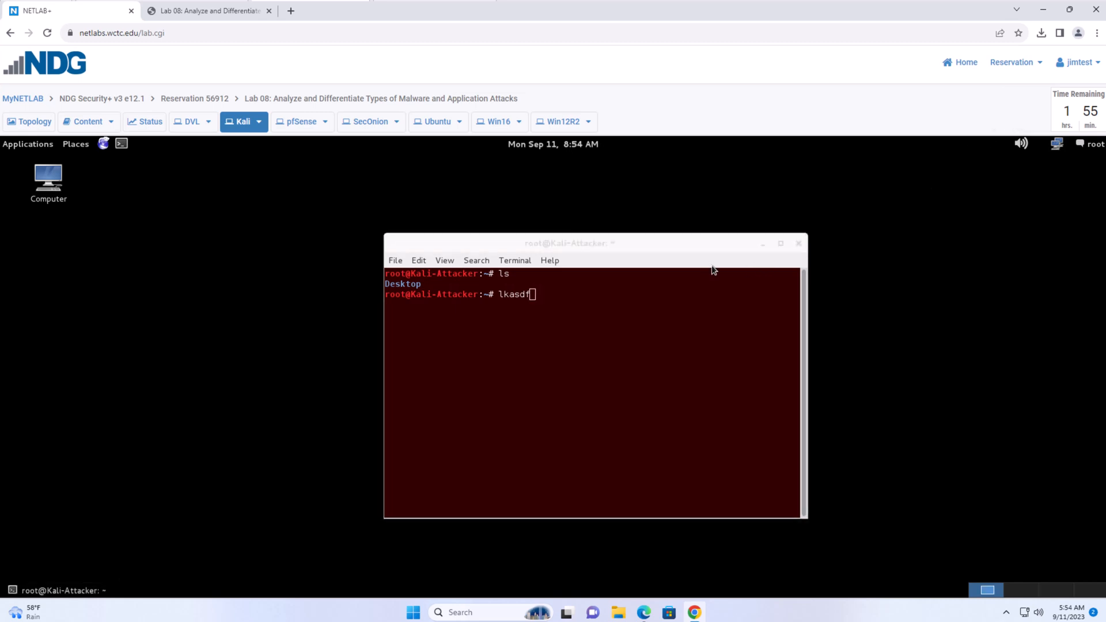
pyautogui.moveTo(710, 265)
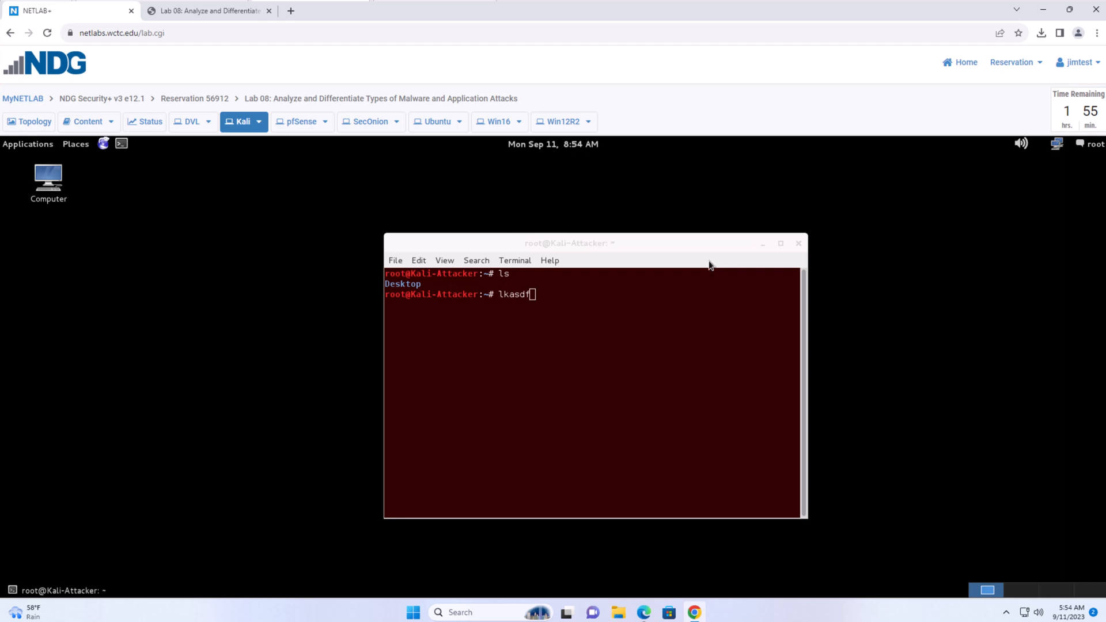
pyautogui.moveTo(736, 206)
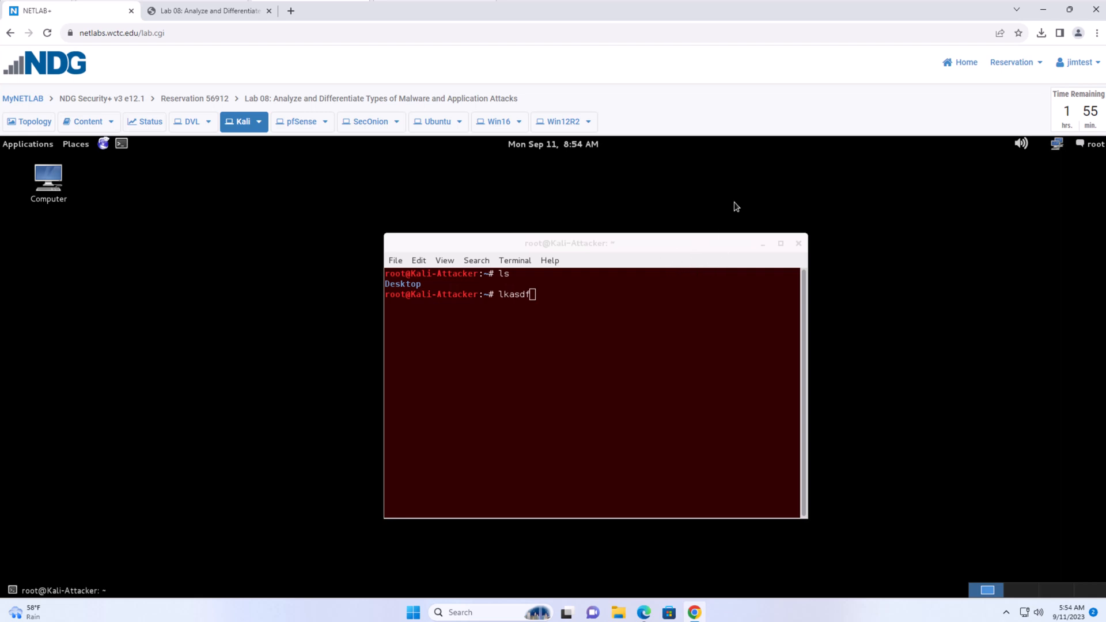
pyautogui.moveTo(779, 190)
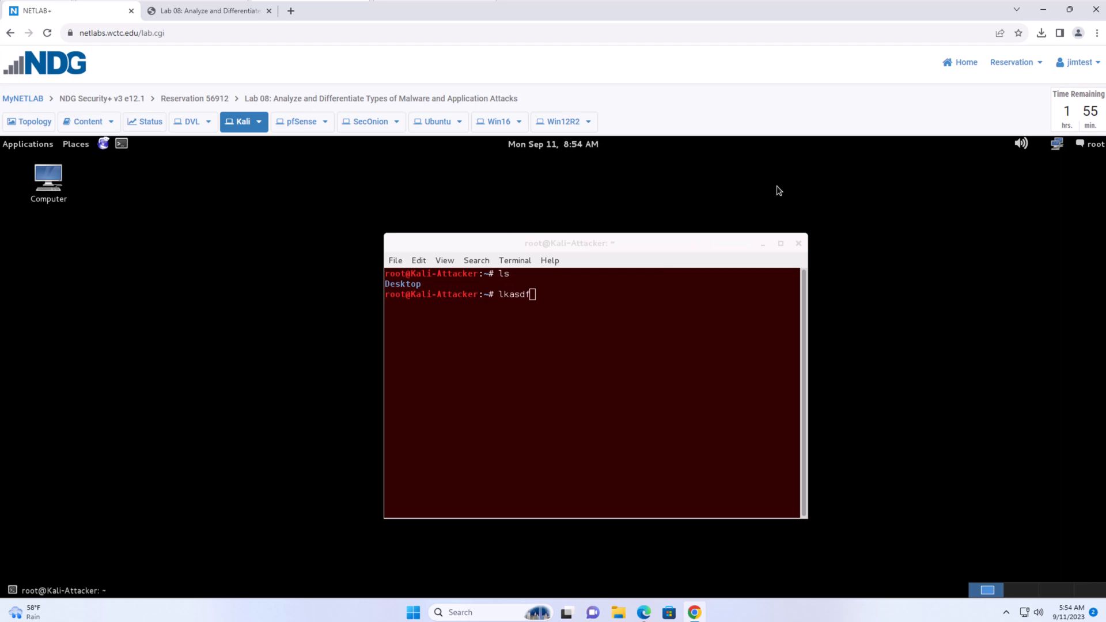
pyautogui.moveTo(958, 145)
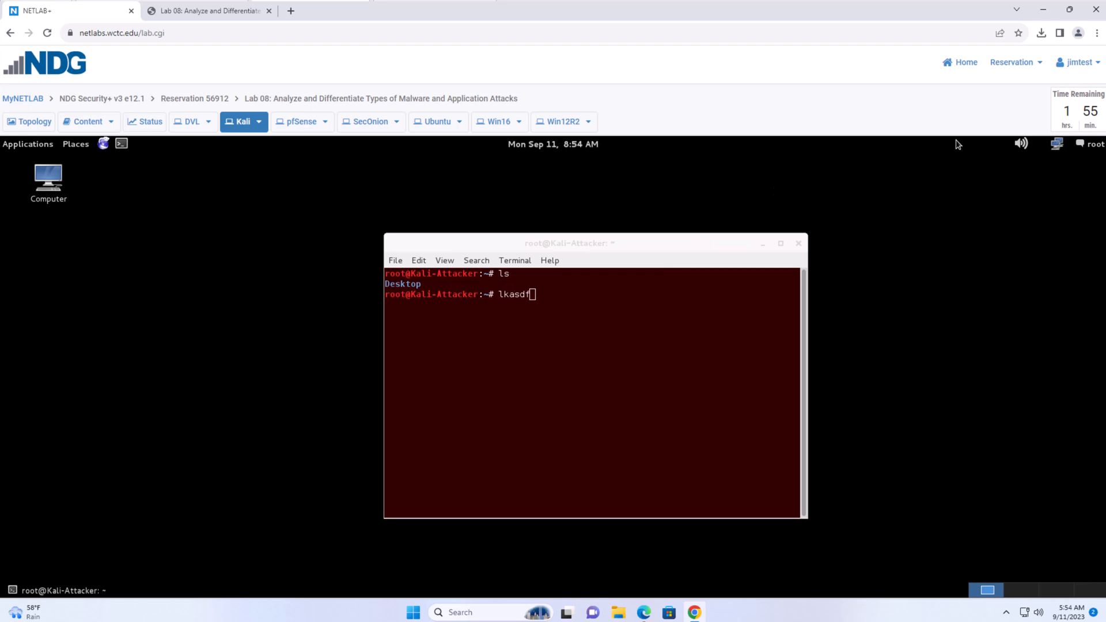
pyautogui.click(1015, 62)
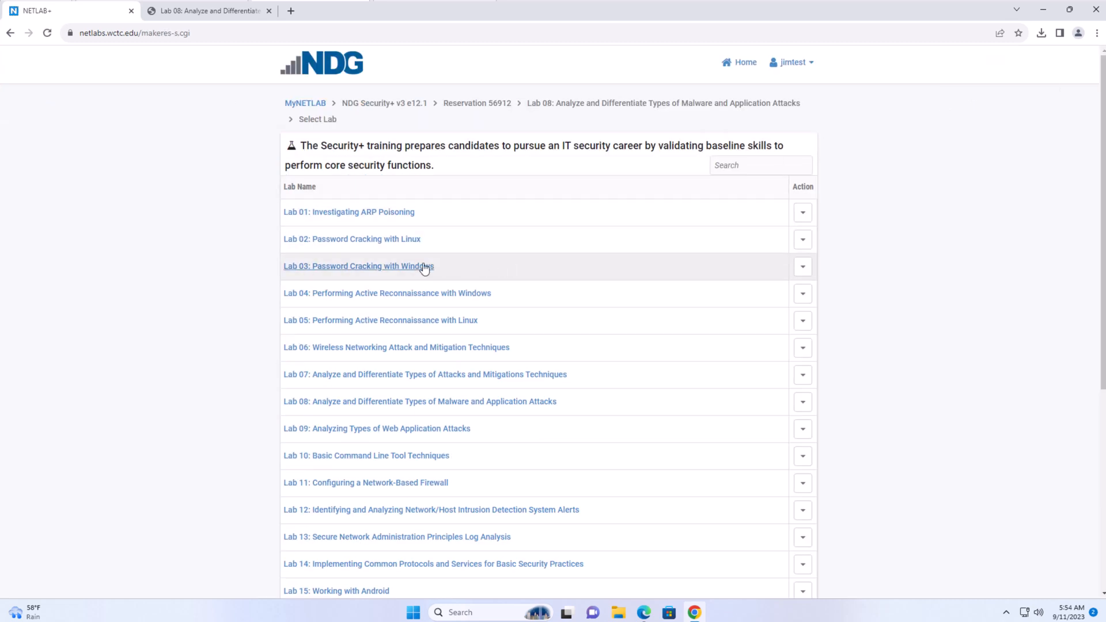
# - Confirm the switch to Lab 24: Performing Backups, acknowledge it, and show that lab's manual
pyautogui.scroll(-3)
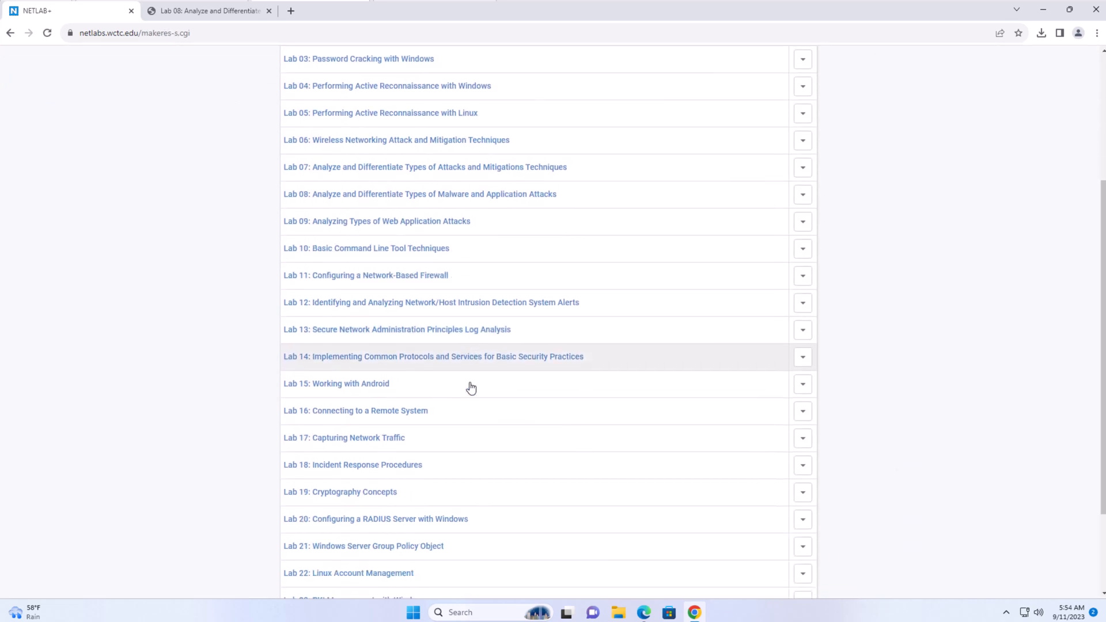
pyautogui.scroll(-3)
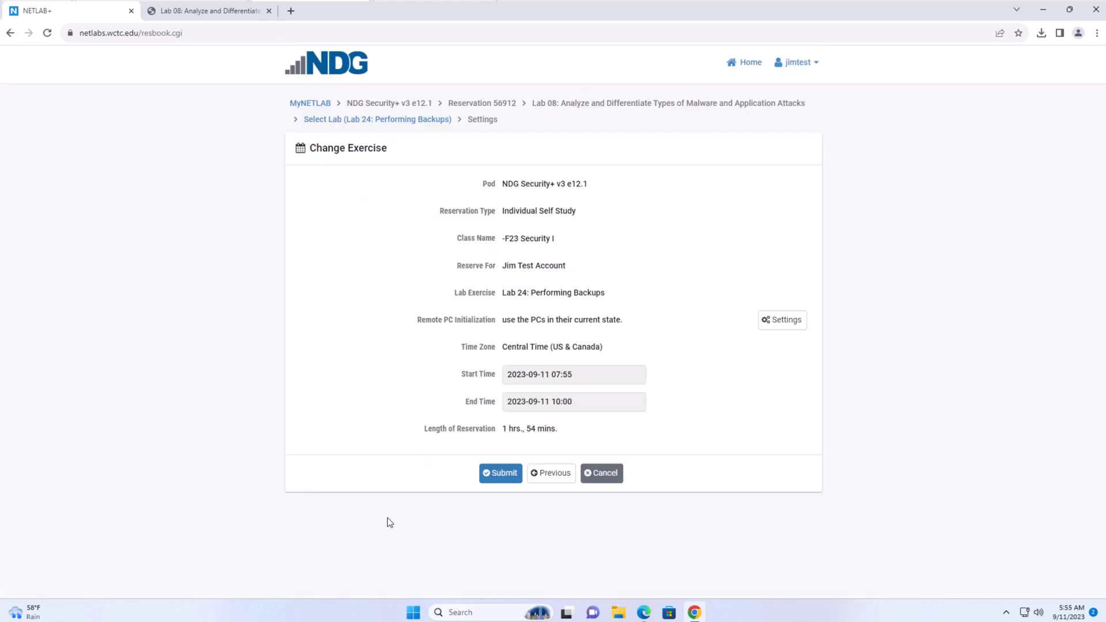
pyautogui.click(500, 473)
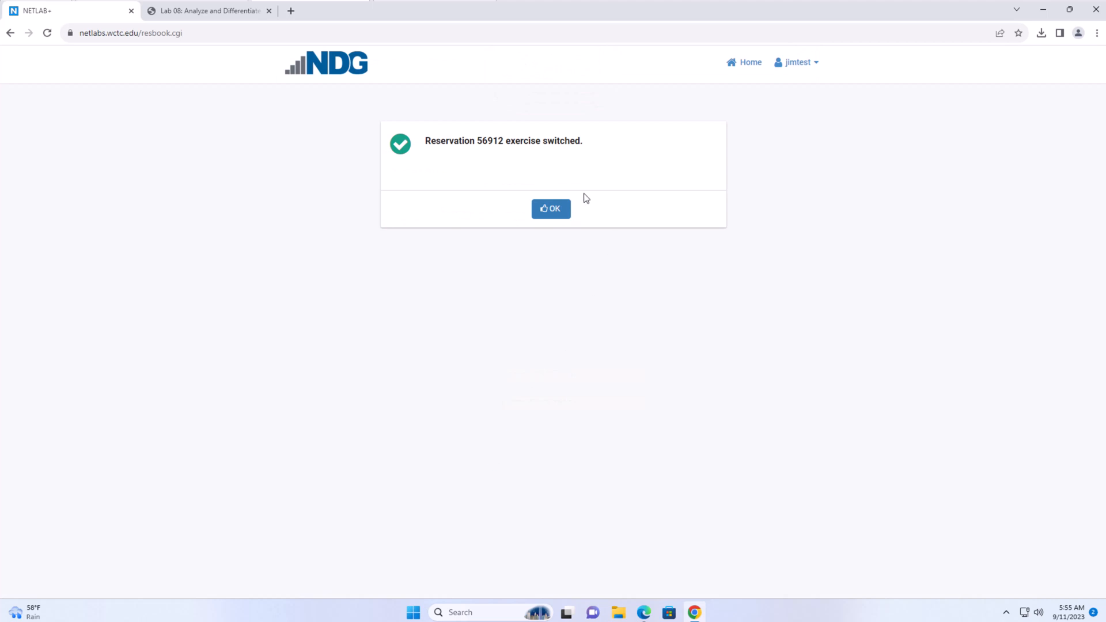
pyautogui.click(551, 208)
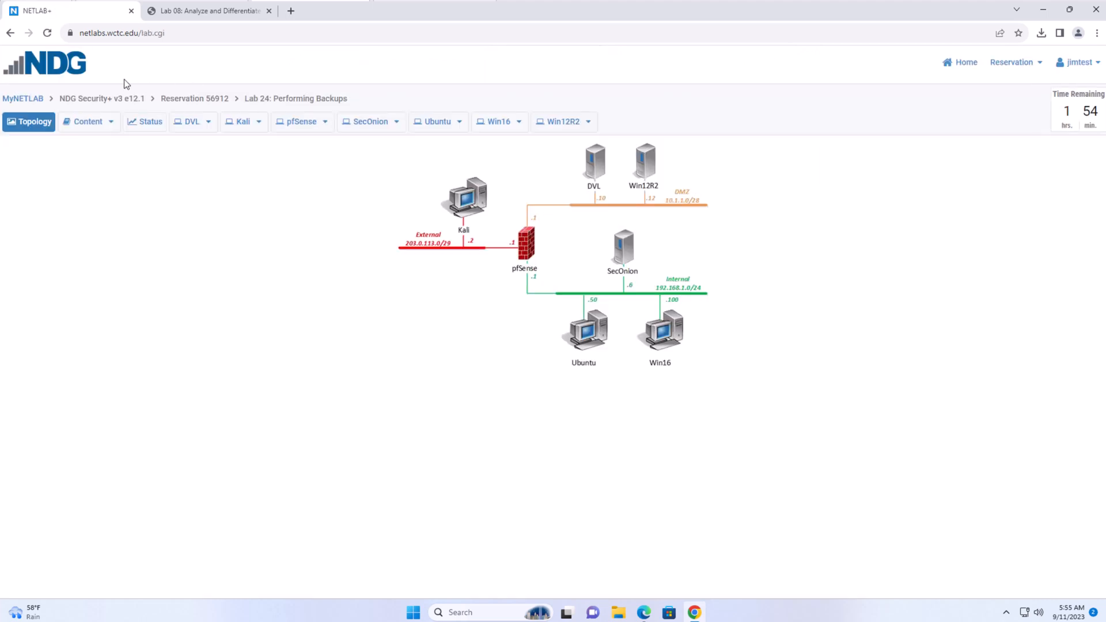
pyautogui.click(88, 121)
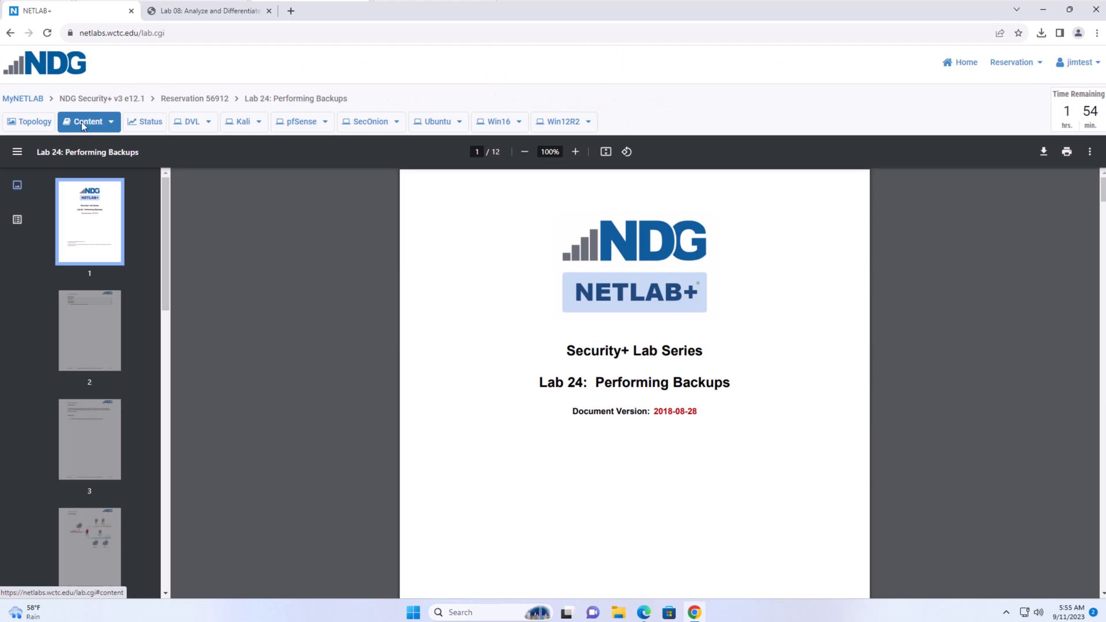
# - Return home and start a new reservation under the NDG Security+ v3 course
pyautogui.click(23, 98)
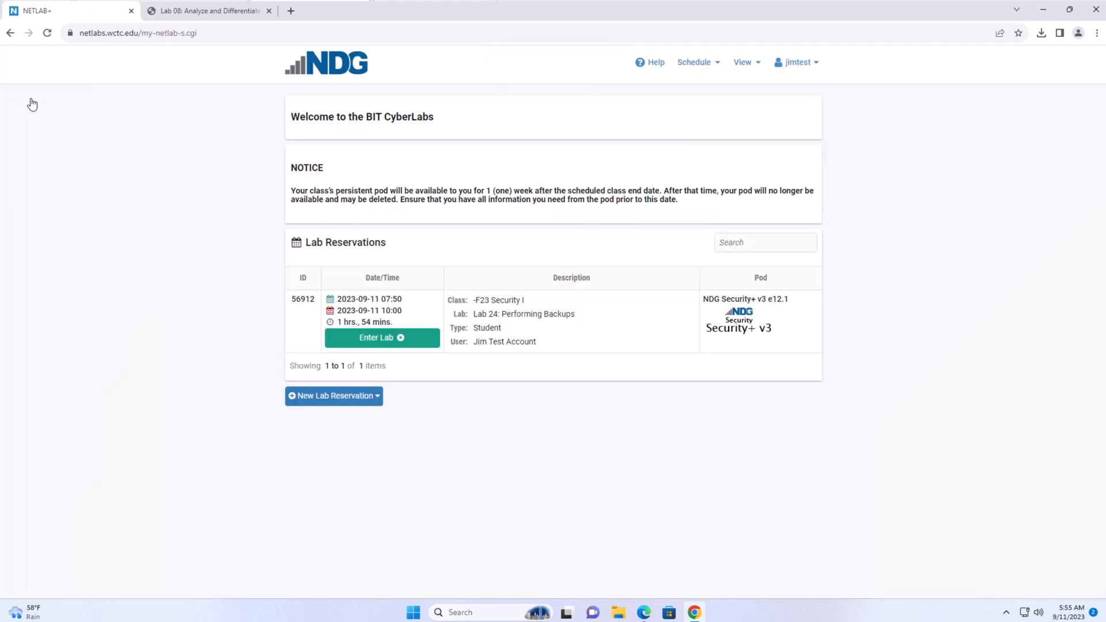
pyautogui.moveTo(694, 62)
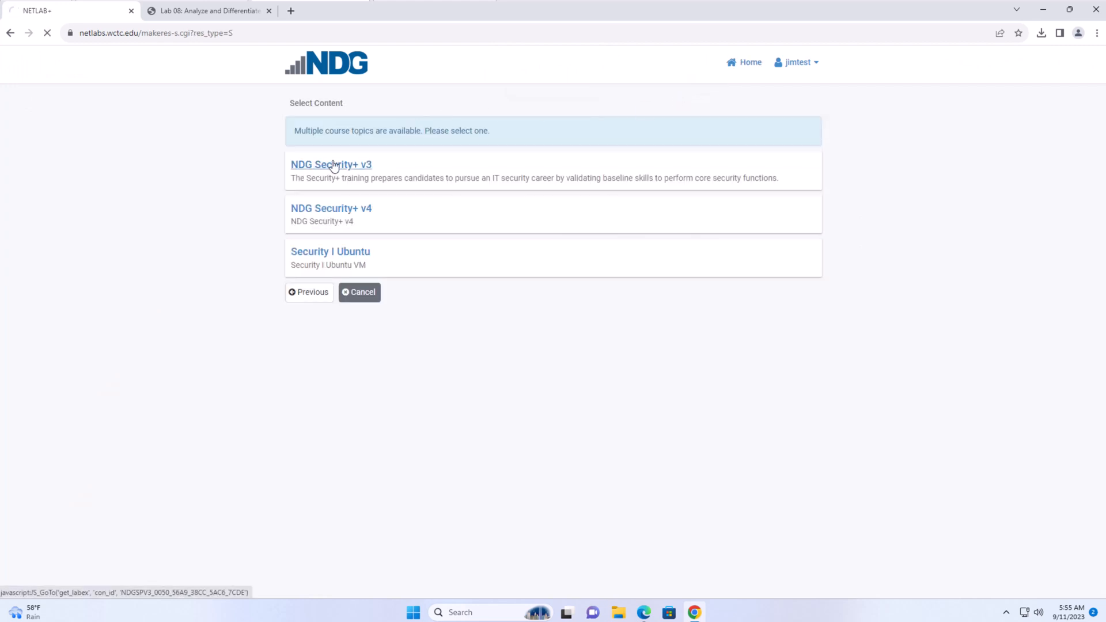
pyautogui.click(330, 165)
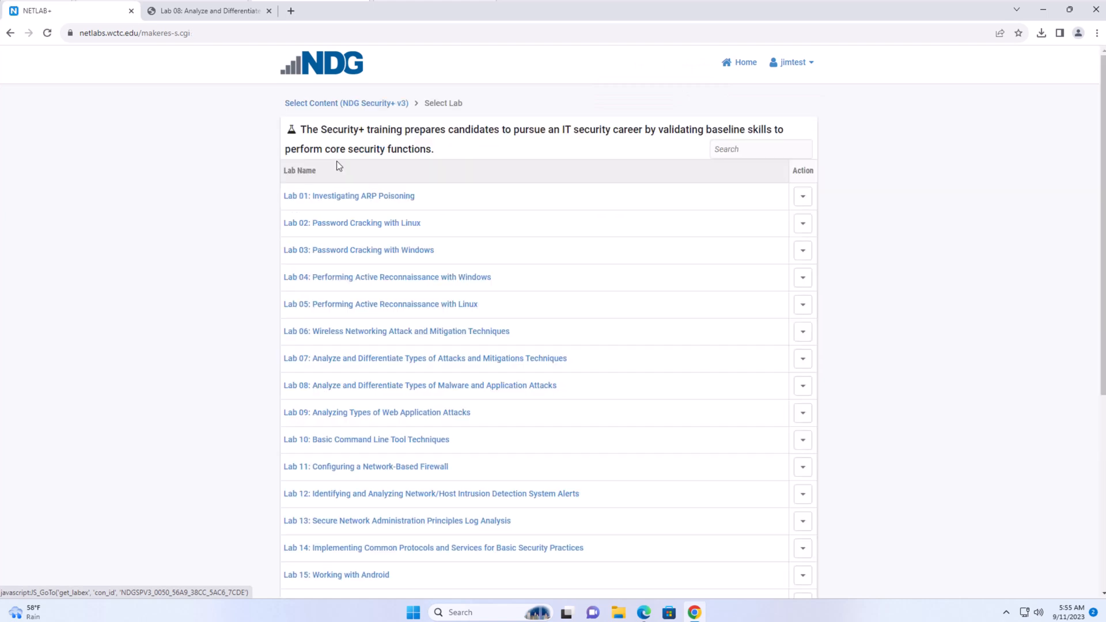
pyautogui.moveTo(831, 205)
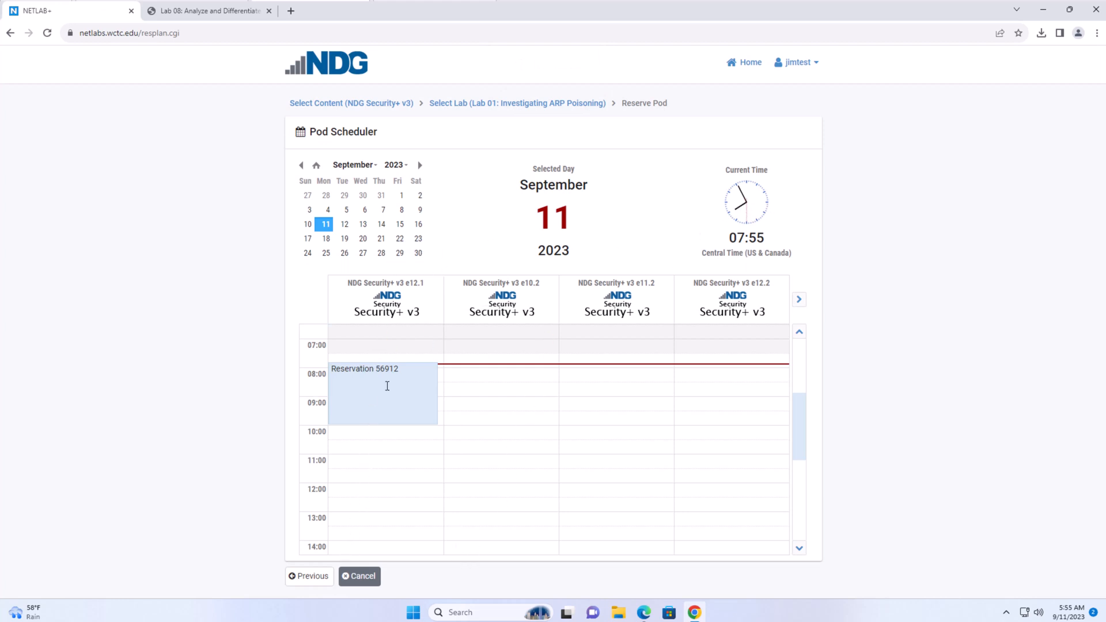
pyautogui.moveTo(585, 429)
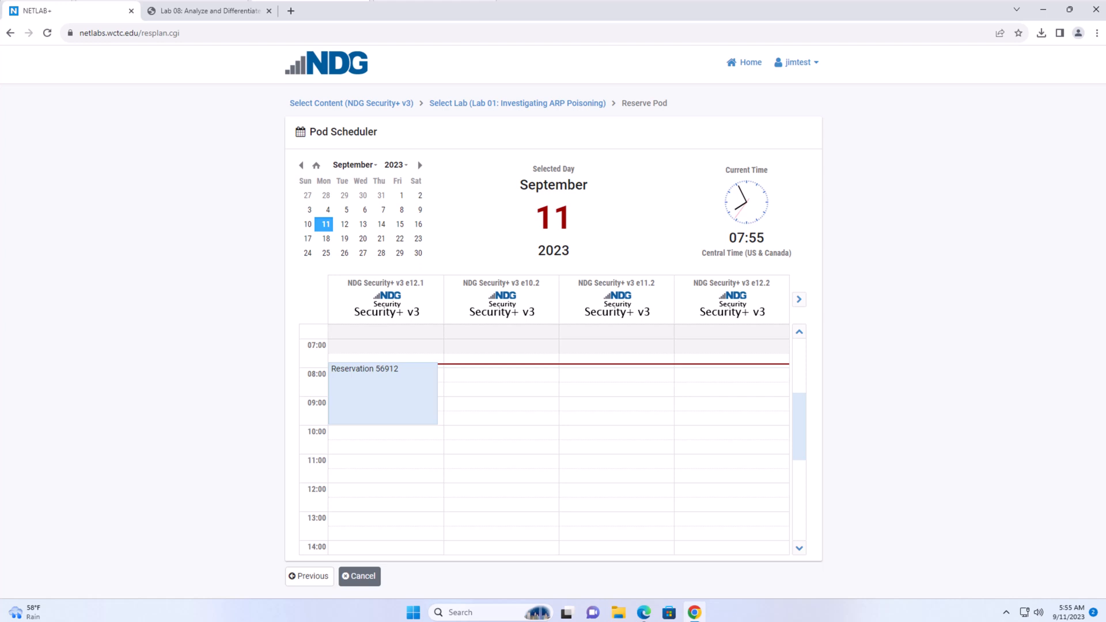
pyautogui.moveTo(827, 307)
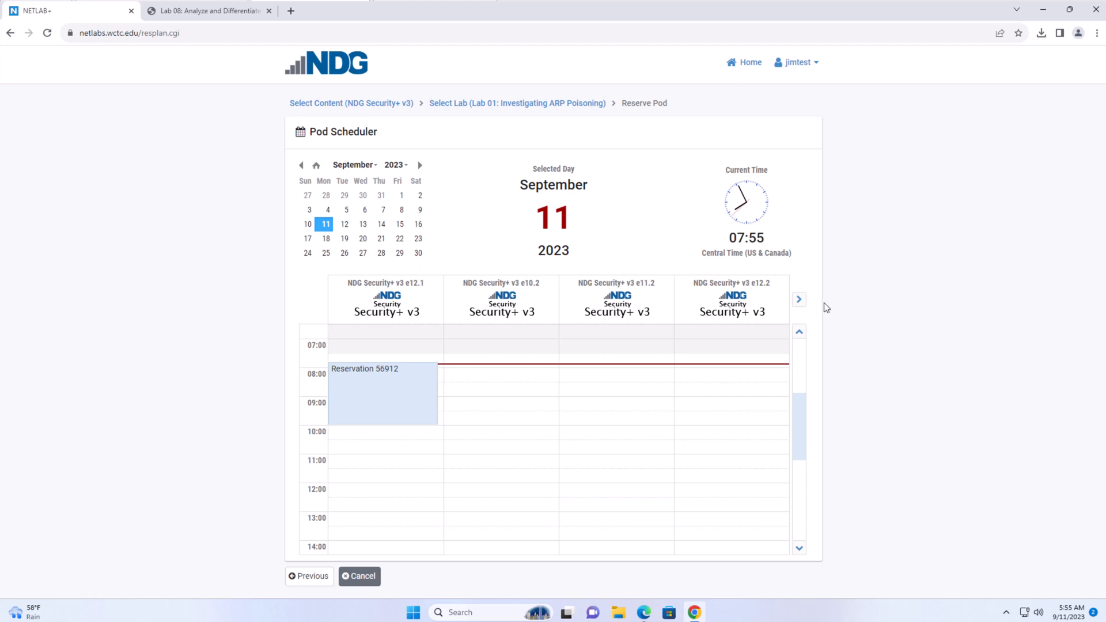
# - Page forward and back through the pod scheduler columns, then cancel without booking
pyautogui.click(799, 300)
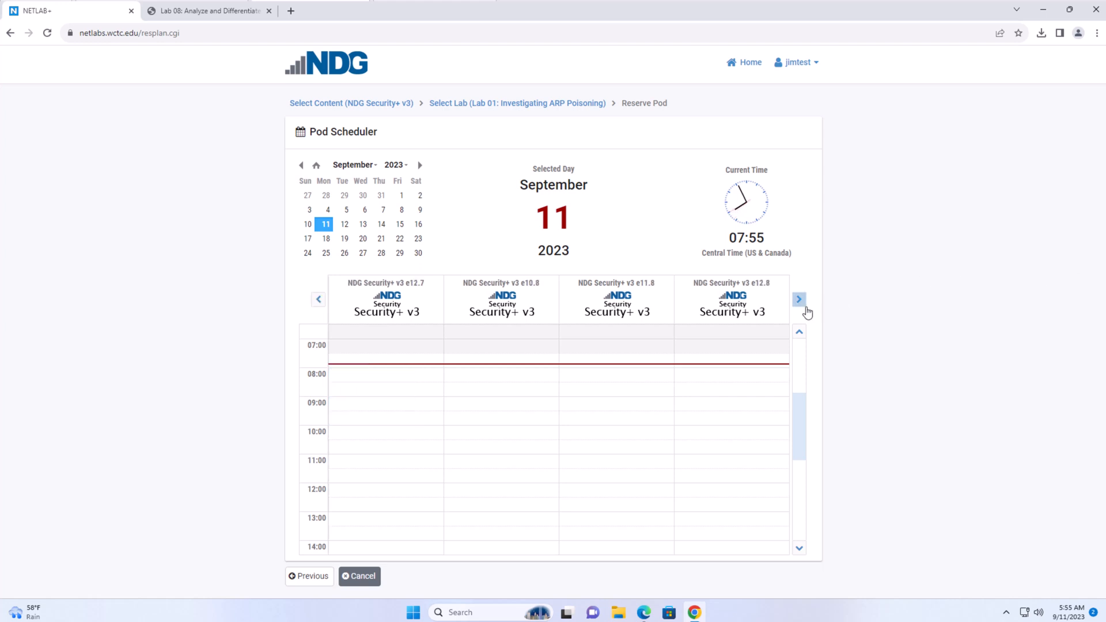
pyautogui.click(797, 300)
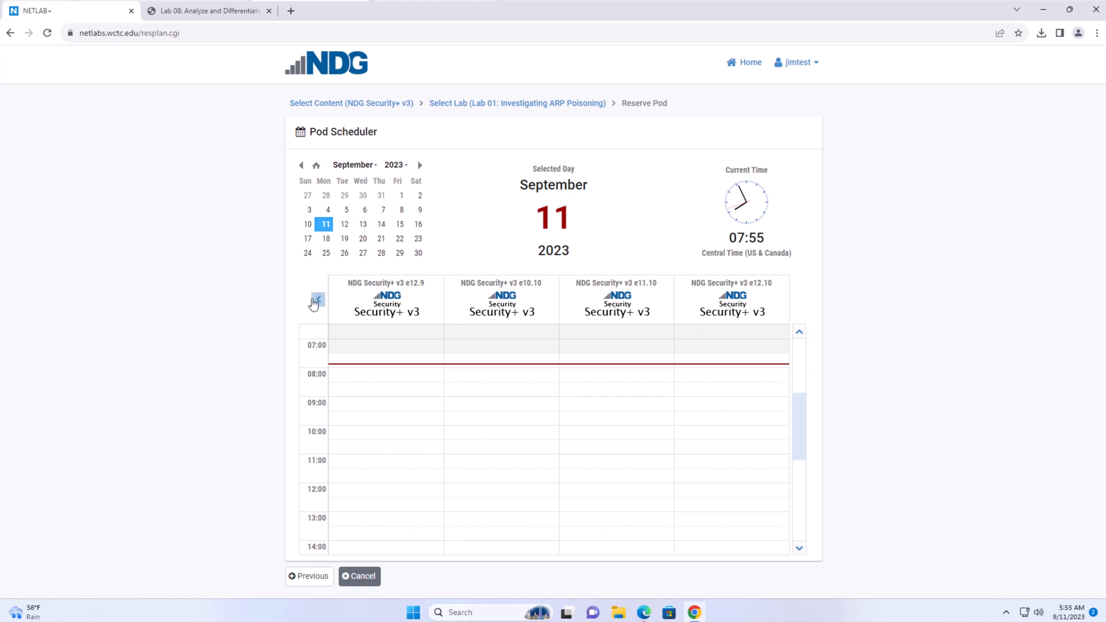
pyautogui.click(316, 300)
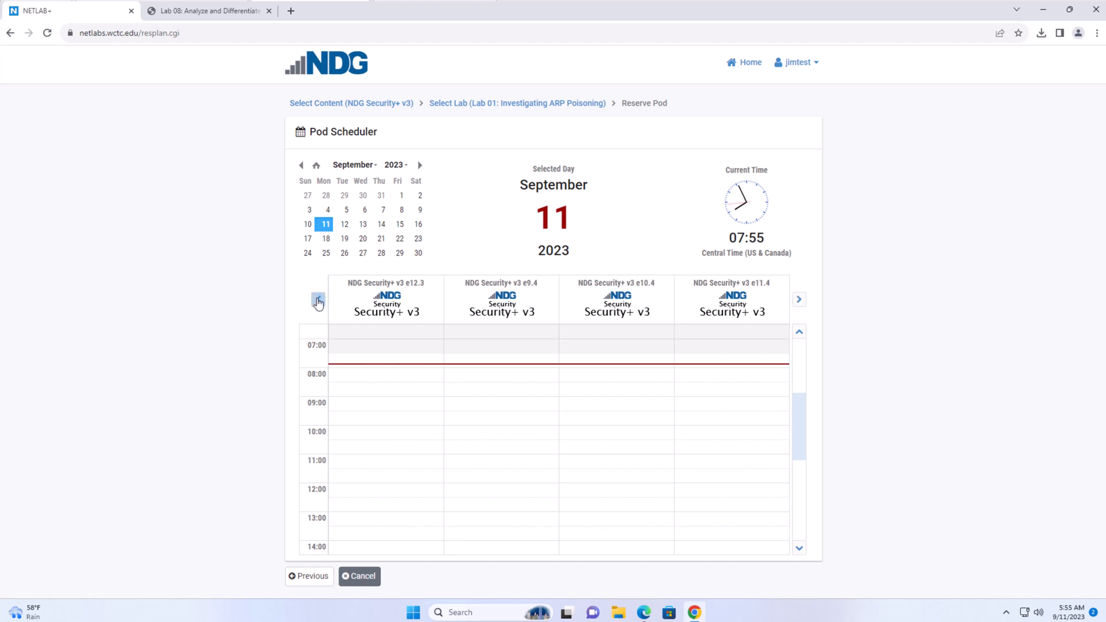
pyautogui.click(318, 300)
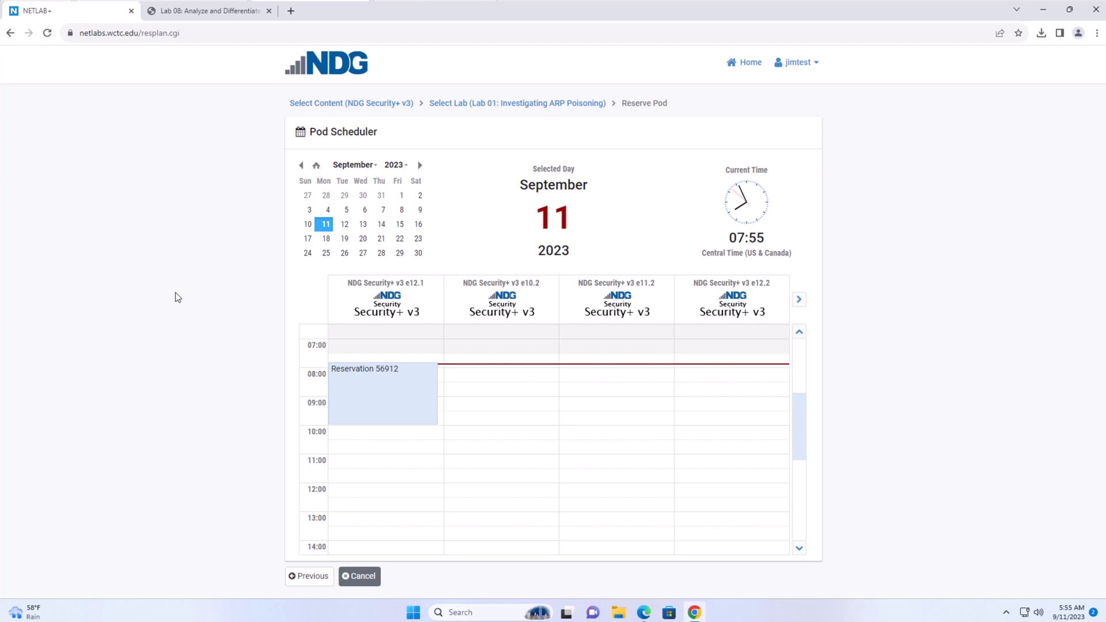
pyautogui.moveTo(638, 225)
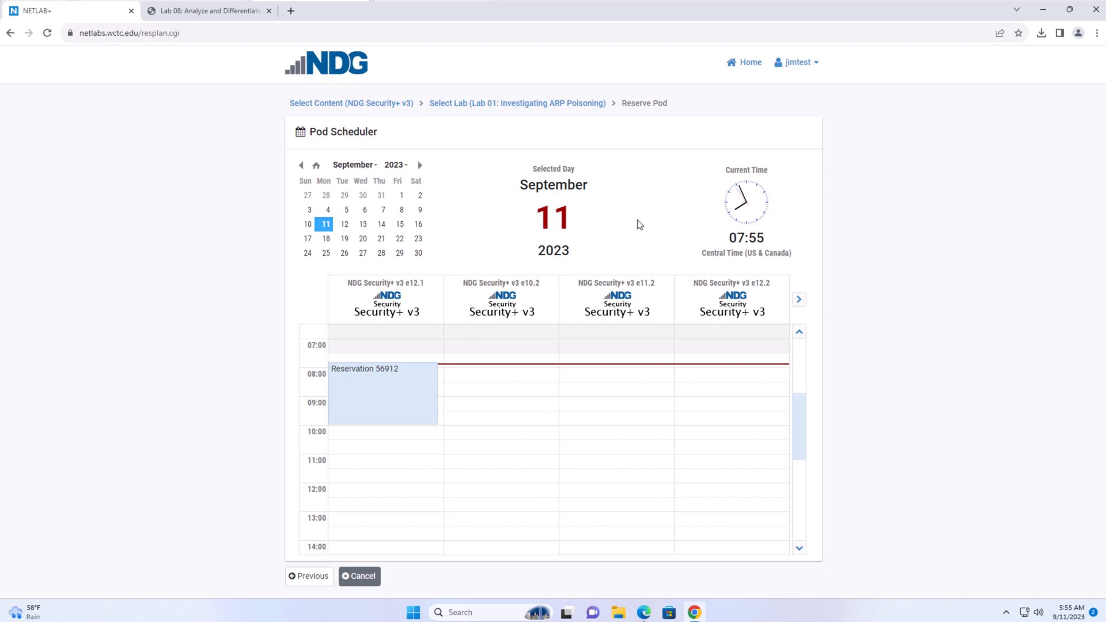
pyautogui.moveTo(762, 420)
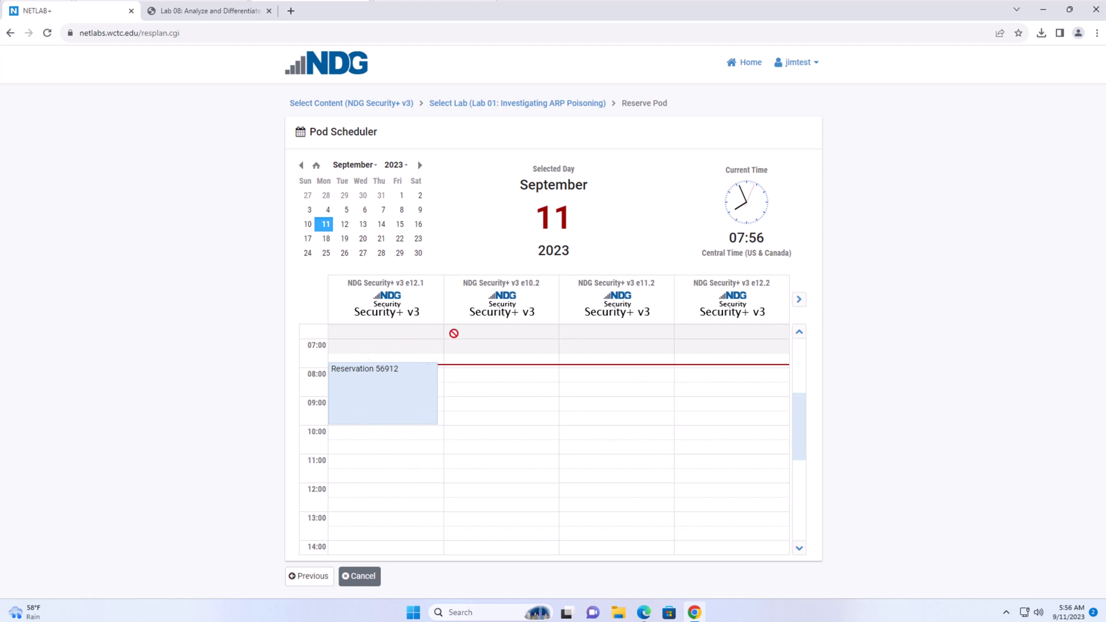
pyautogui.click(502, 346)
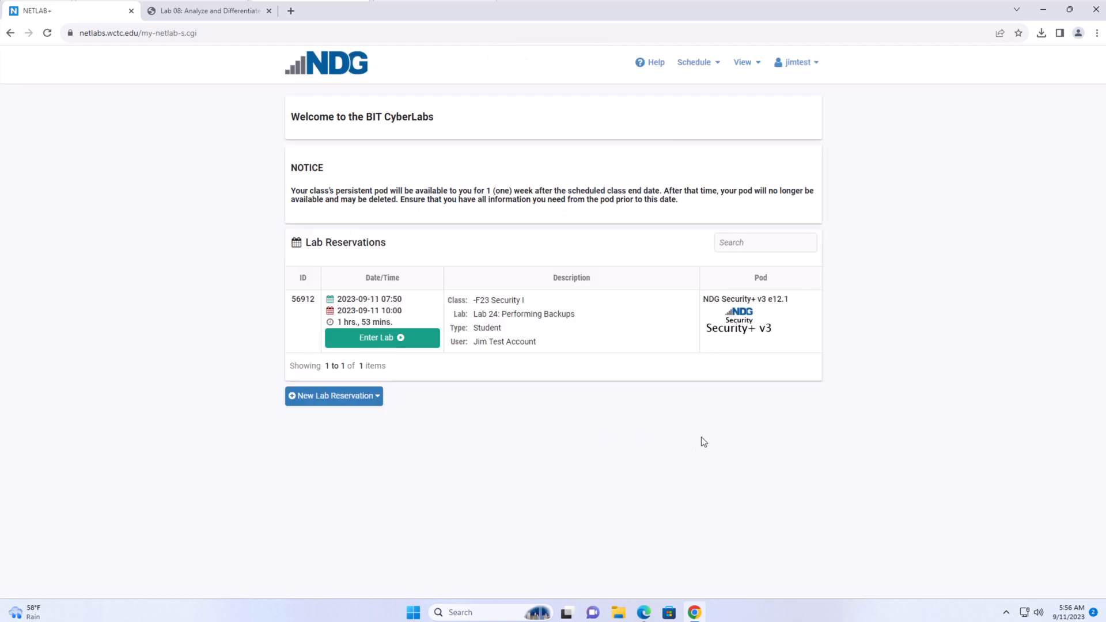
pyautogui.moveTo(891, 339)
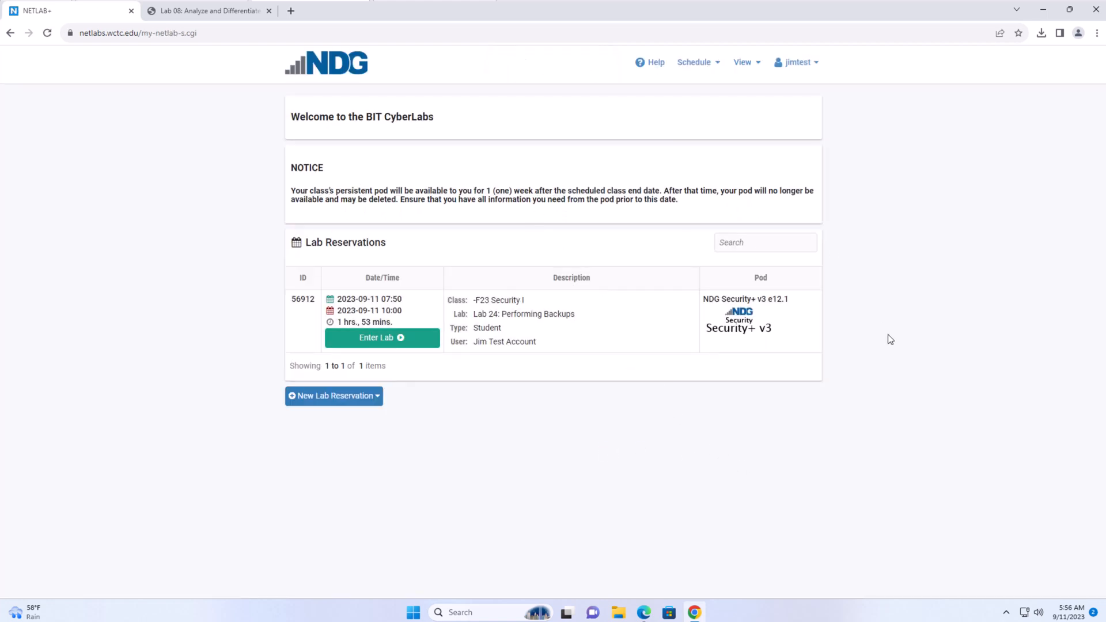